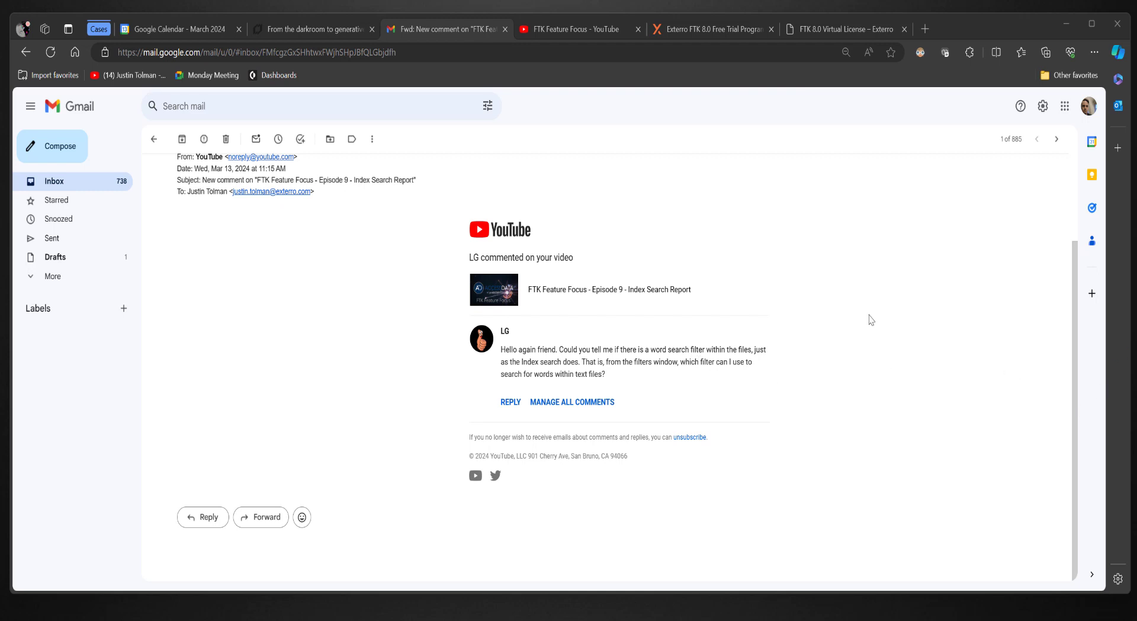
{"action": "mouse_move", "coordinate": [504, 351]}
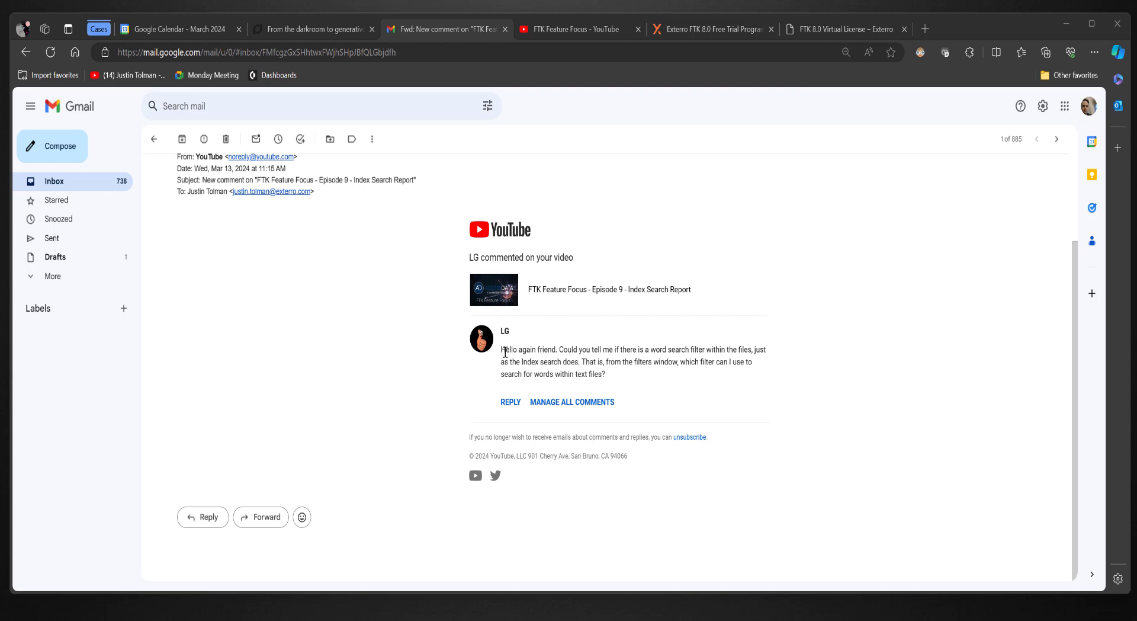
{"action": "mouse_move", "coordinate": [570, 303]}
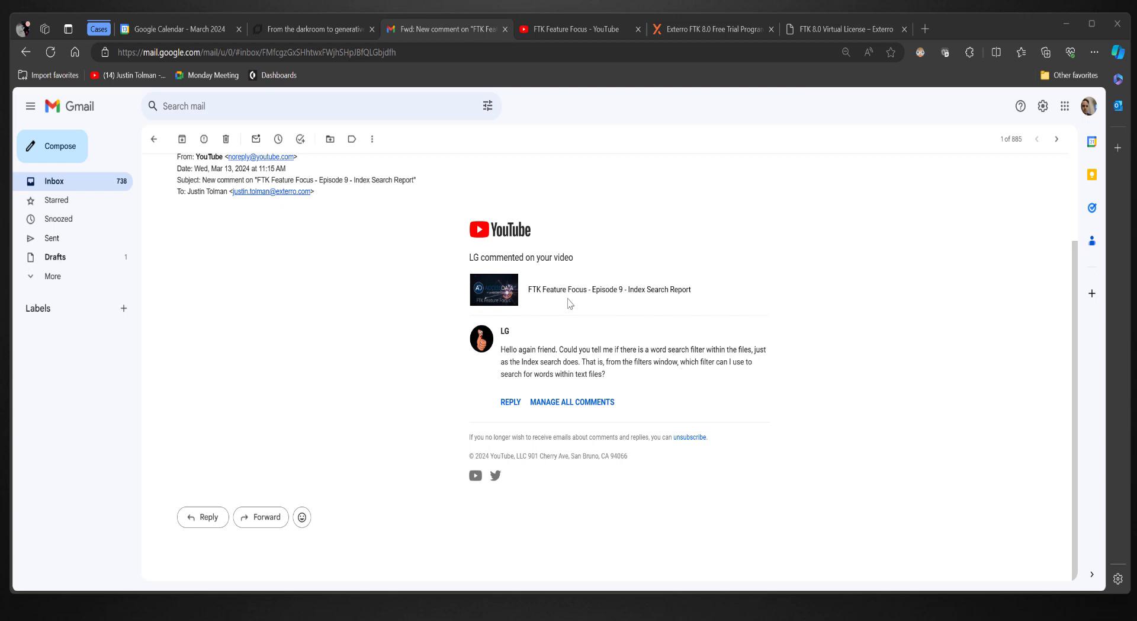
{"action": "mouse_move", "coordinate": [544, 299]}
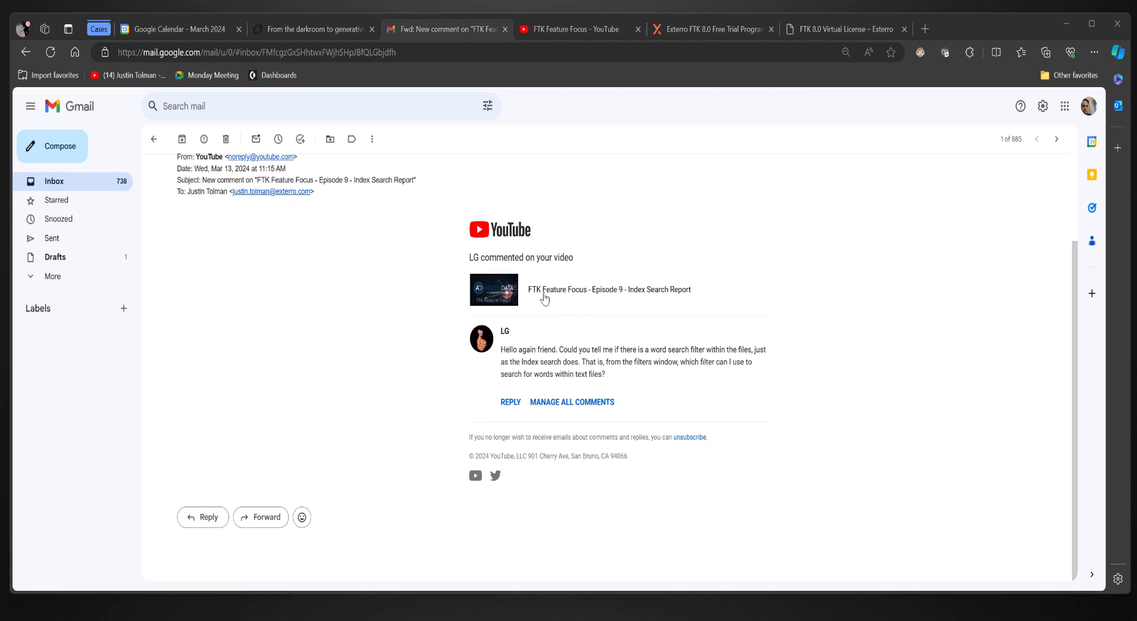
{"action": "mouse_move", "coordinate": [652, 303]}
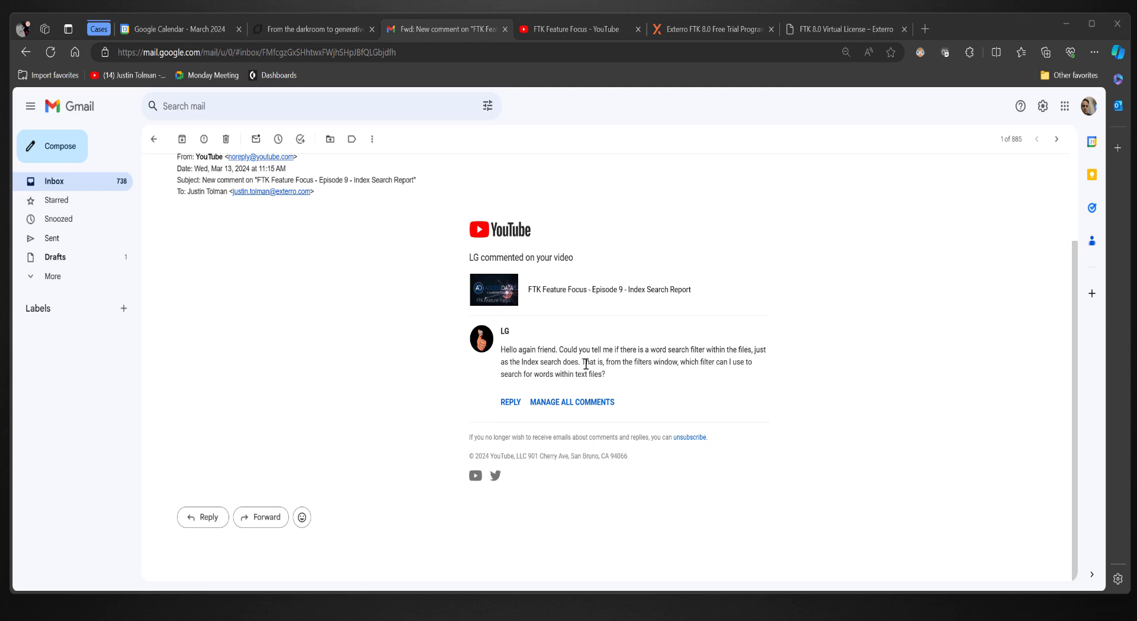
- Highlight the viewer's text-file question, then scroll the FTK Feature Focus playlist and back
{"action": "left_click_drag", "start_coordinate": [584, 361], "coordinate": [634, 361]}
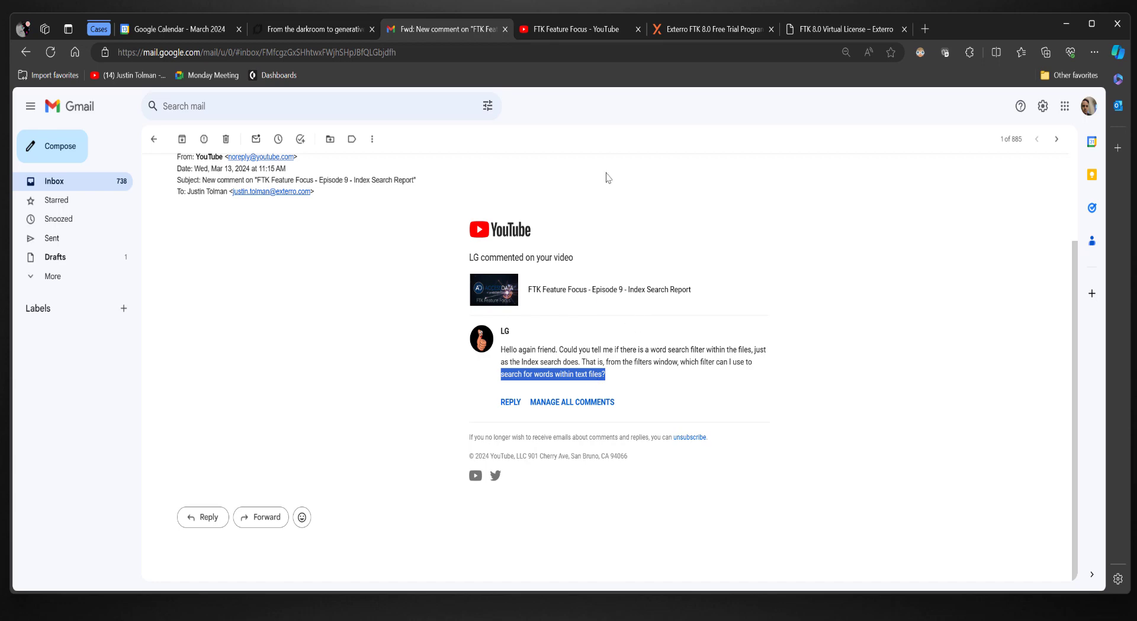
{"action": "left_click", "coordinate": [571, 29]}
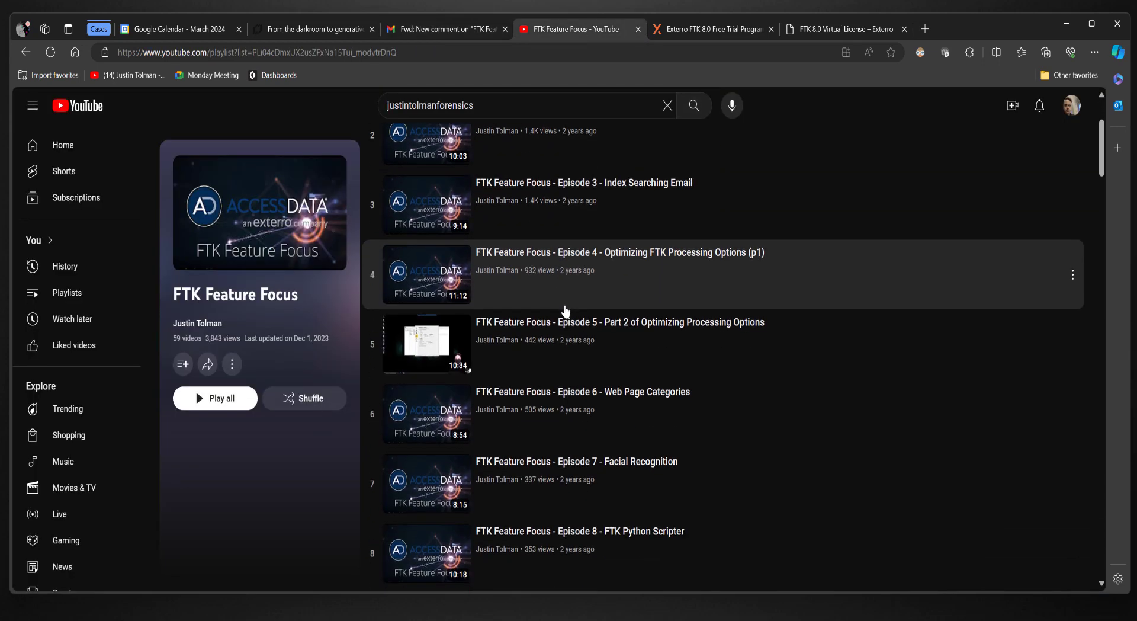
{"action": "scroll", "scroll_direction": "down", "scroll_amount": 3}
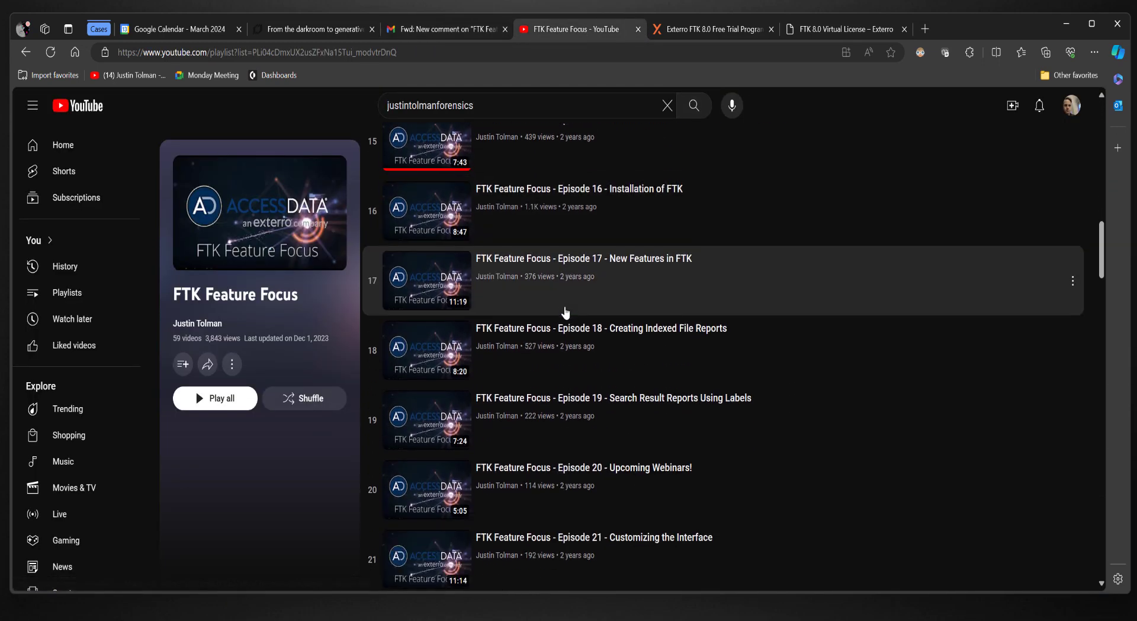
{"action": "scroll", "scroll_direction": "down", "scroll_amount": 3}
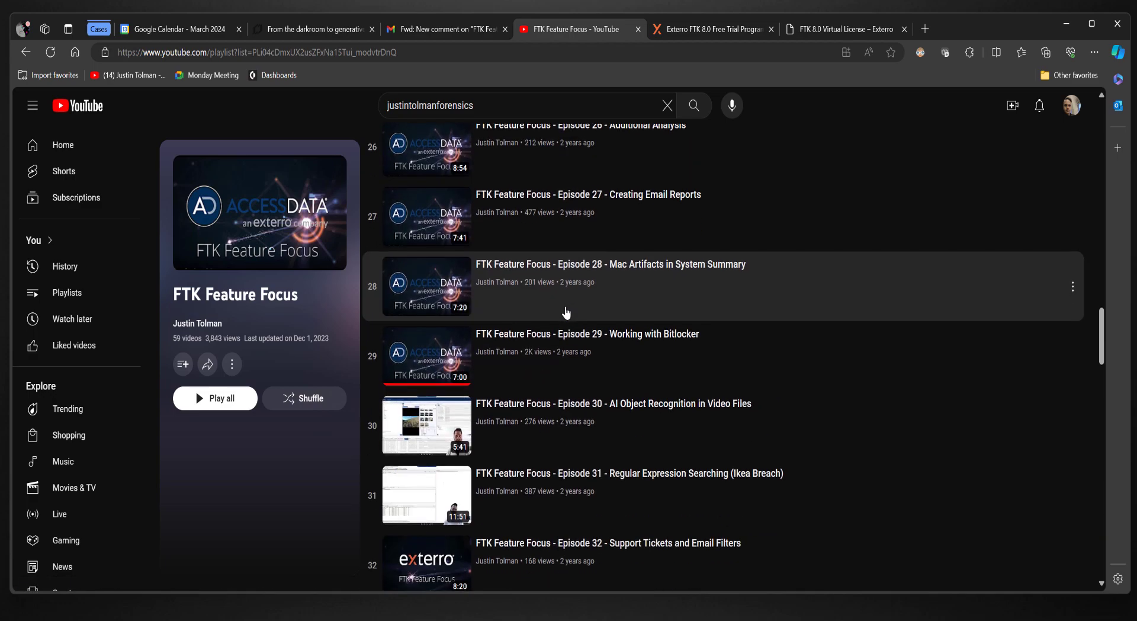
{"action": "scroll", "scroll_direction": "up", "scroll_amount": 3}
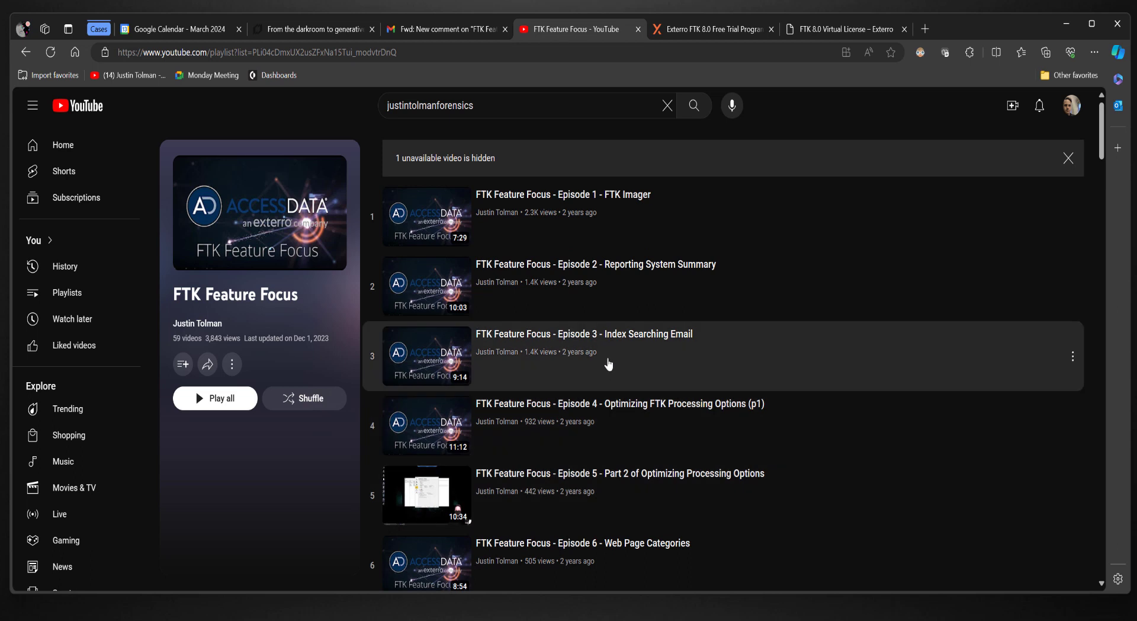
{"action": "mouse_move", "coordinate": [668, 321]}
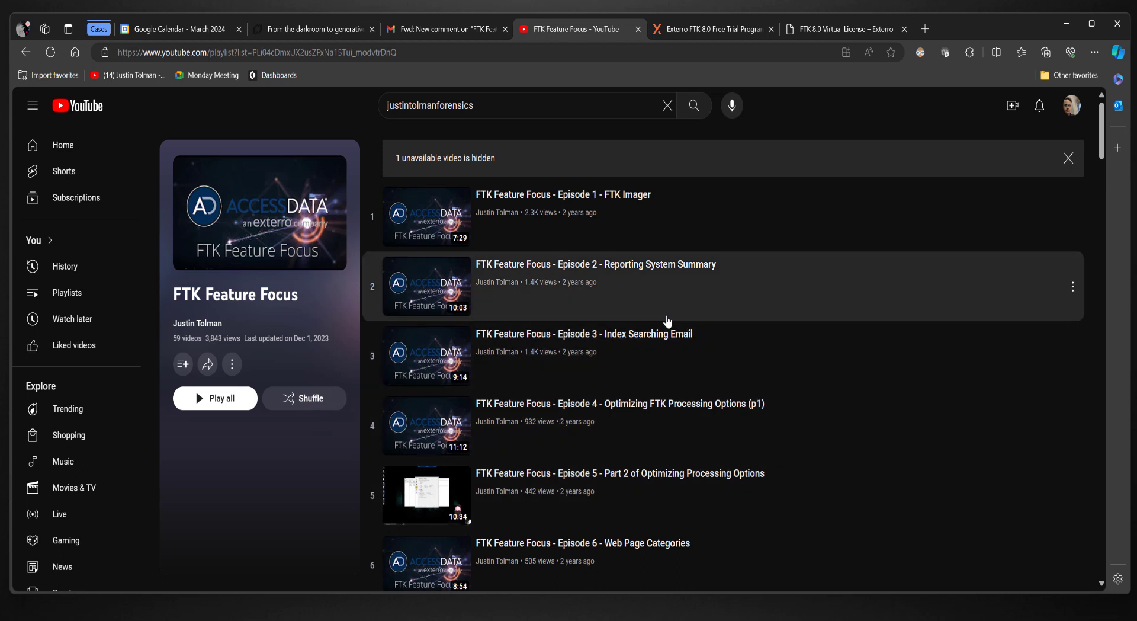
{"action": "mouse_move", "coordinate": [677, 192]}
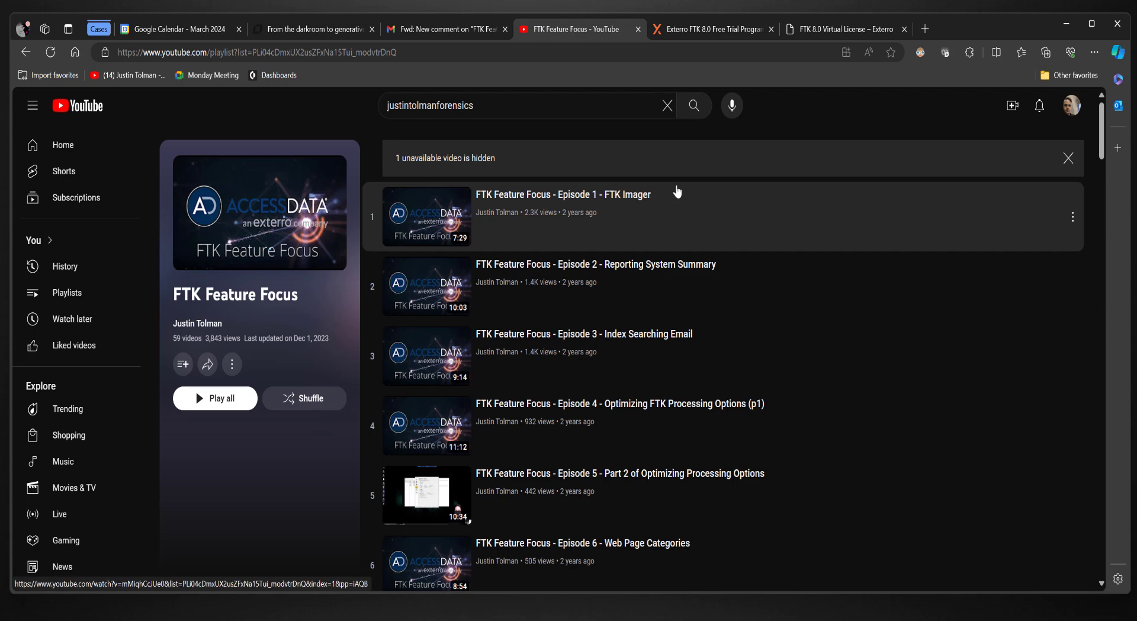
{"action": "mouse_move", "coordinate": [711, 29]}
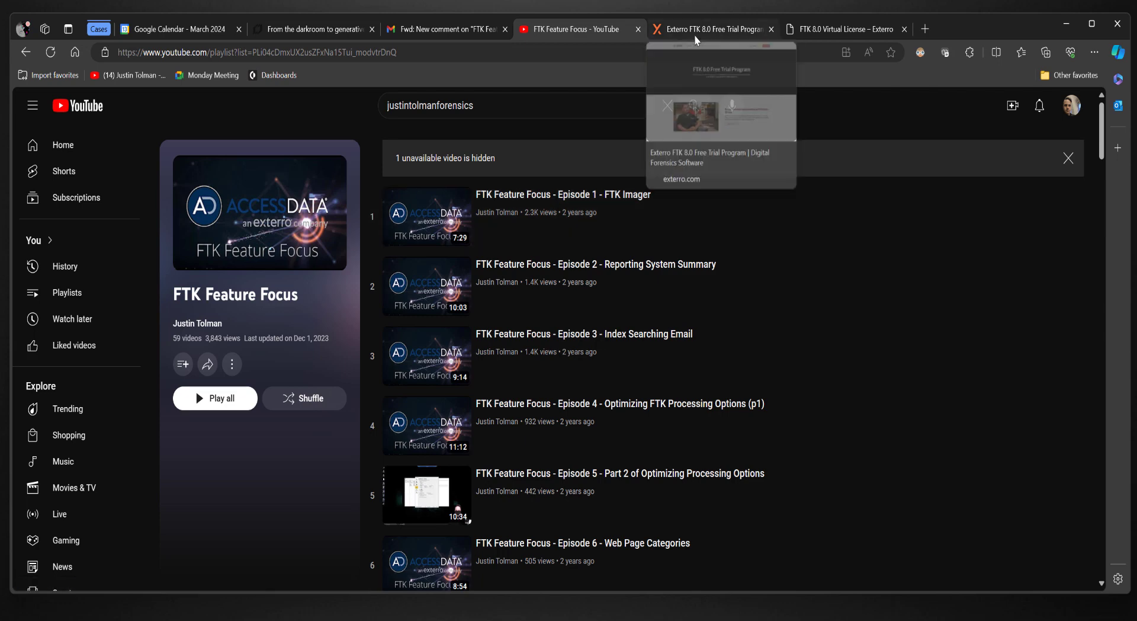
- Scroll through the FTK 8.0 Free Trial Program page's steps and back to the top
{"action": "left_click", "coordinate": [711, 29]}
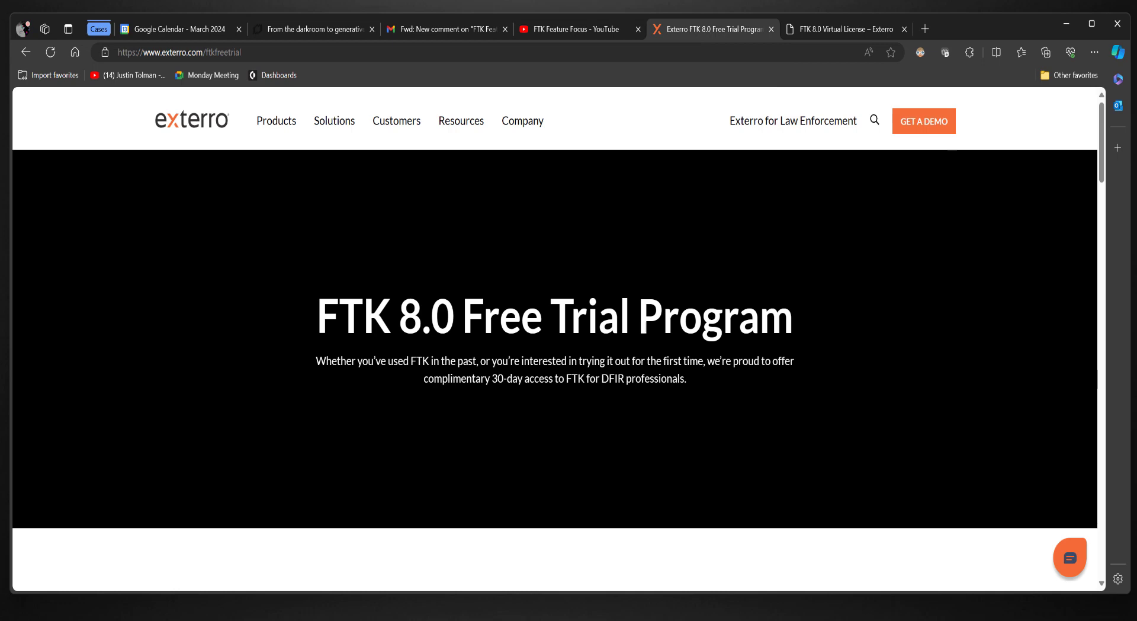
{"action": "scroll", "scroll_direction": "down", "scroll_amount": 3}
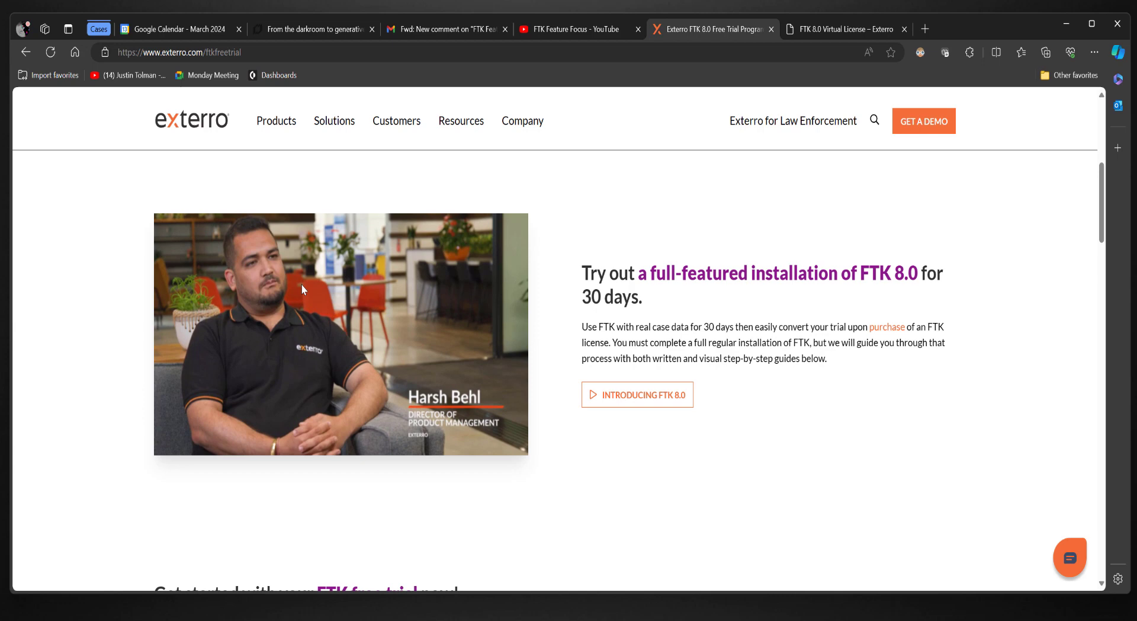
{"action": "mouse_move", "coordinate": [458, 431]}
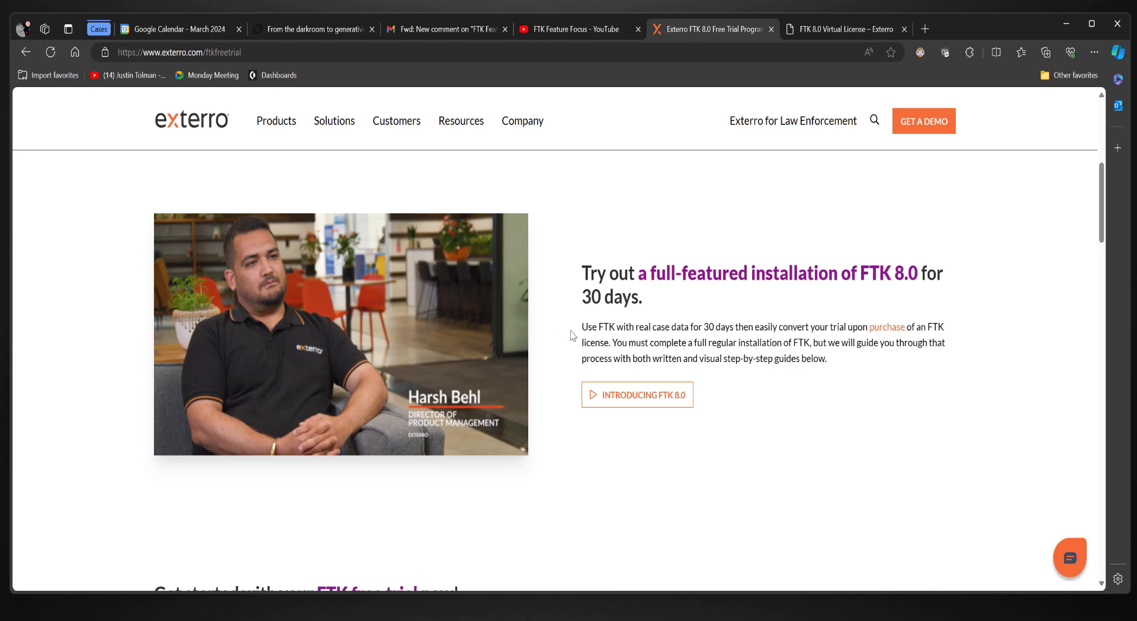
{"action": "scroll", "scroll_direction": "down", "scroll_amount": 3}
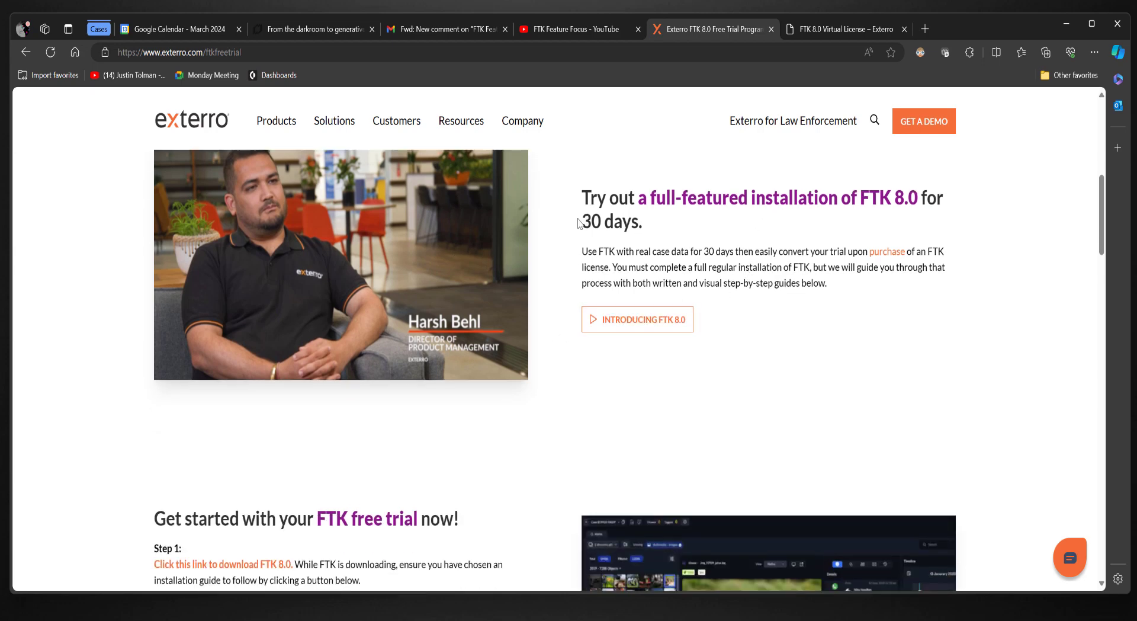
{"action": "scroll", "scroll_direction": "down", "scroll_amount": 3}
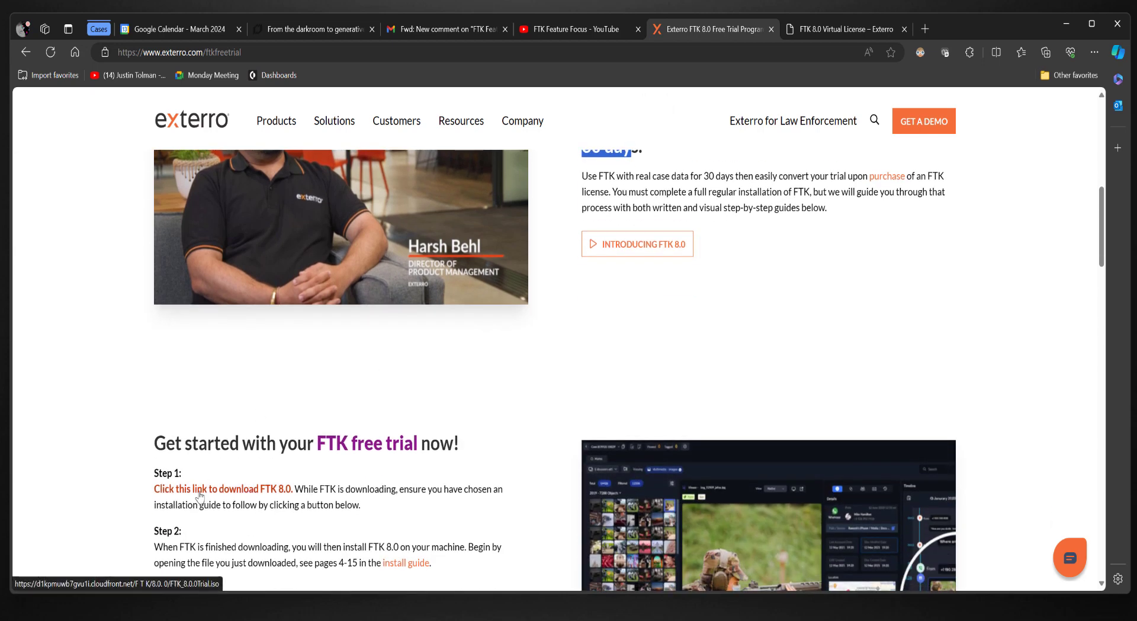
{"action": "scroll", "scroll_direction": "down", "scroll_amount": 3}
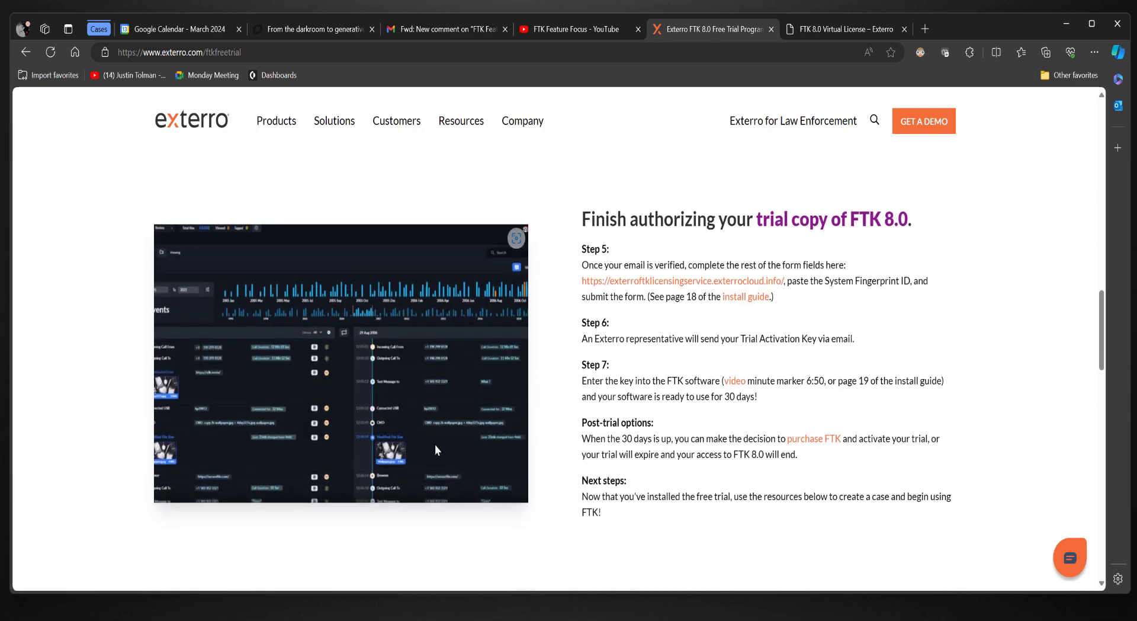
{"action": "scroll", "scroll_direction": "up", "scroll_amount": 3}
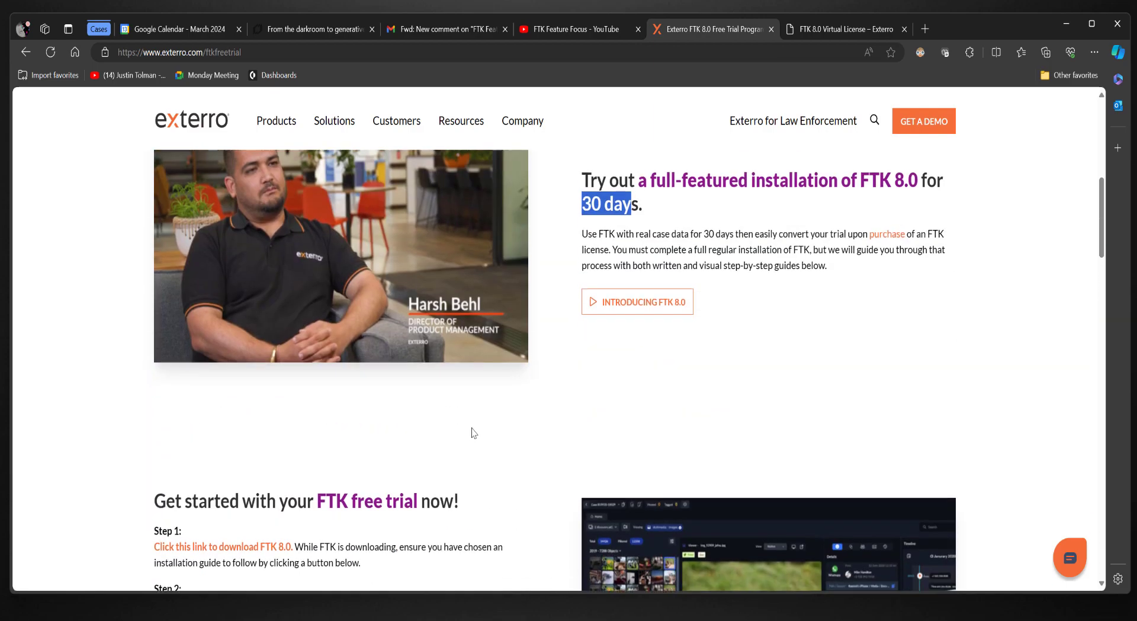
{"action": "scroll", "scroll_direction": "up", "scroll_amount": 3}
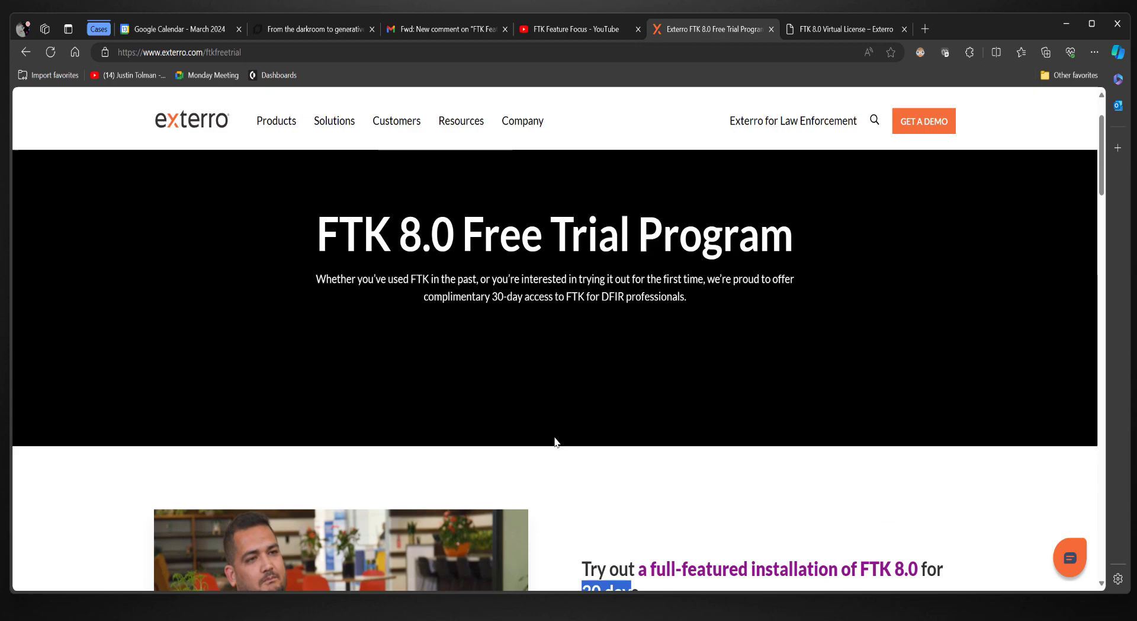
- Glance at the FTK Feature Focus playlist, then return to the free trial page
{"action": "left_click", "coordinate": [573, 29]}
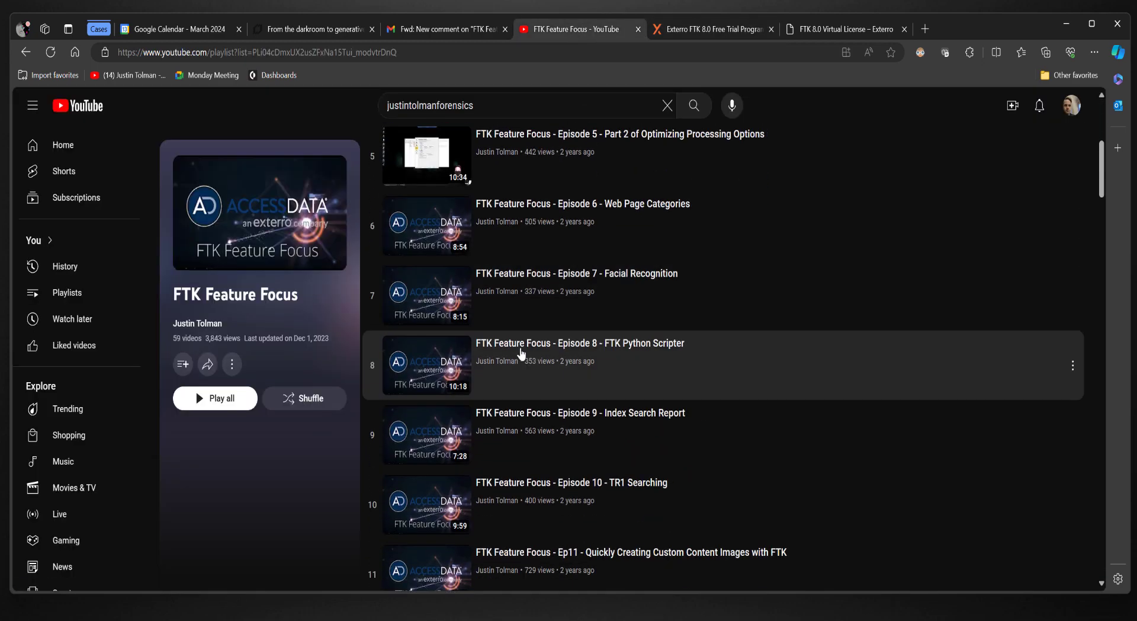
{"action": "scroll", "scroll_direction": "down", "scroll_amount": 3}
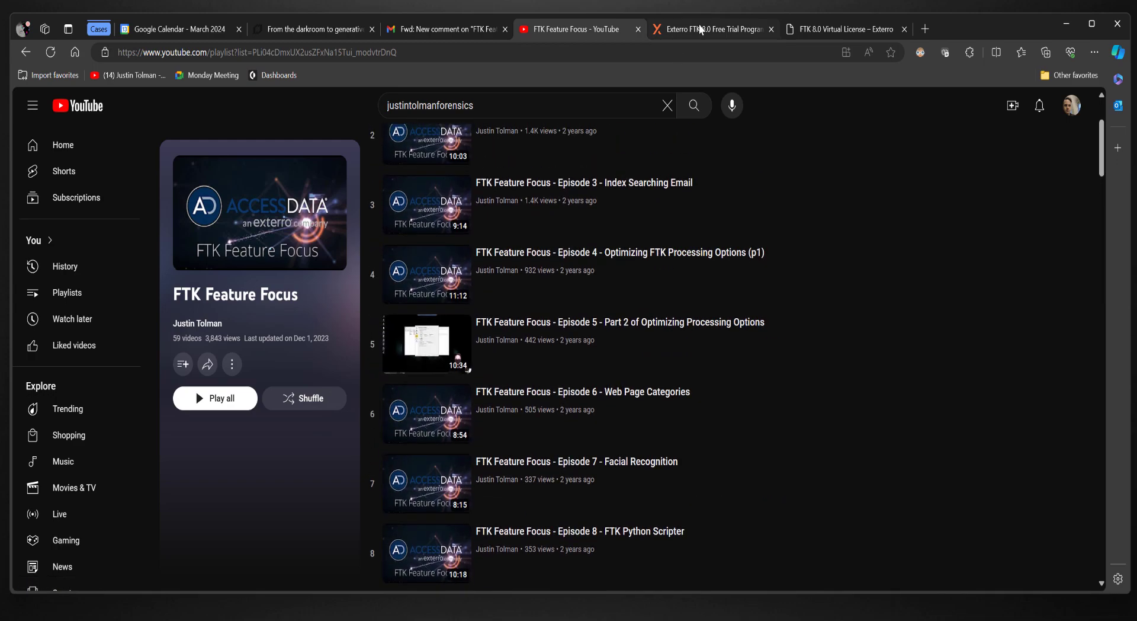
{"action": "left_click", "coordinate": [713, 29]}
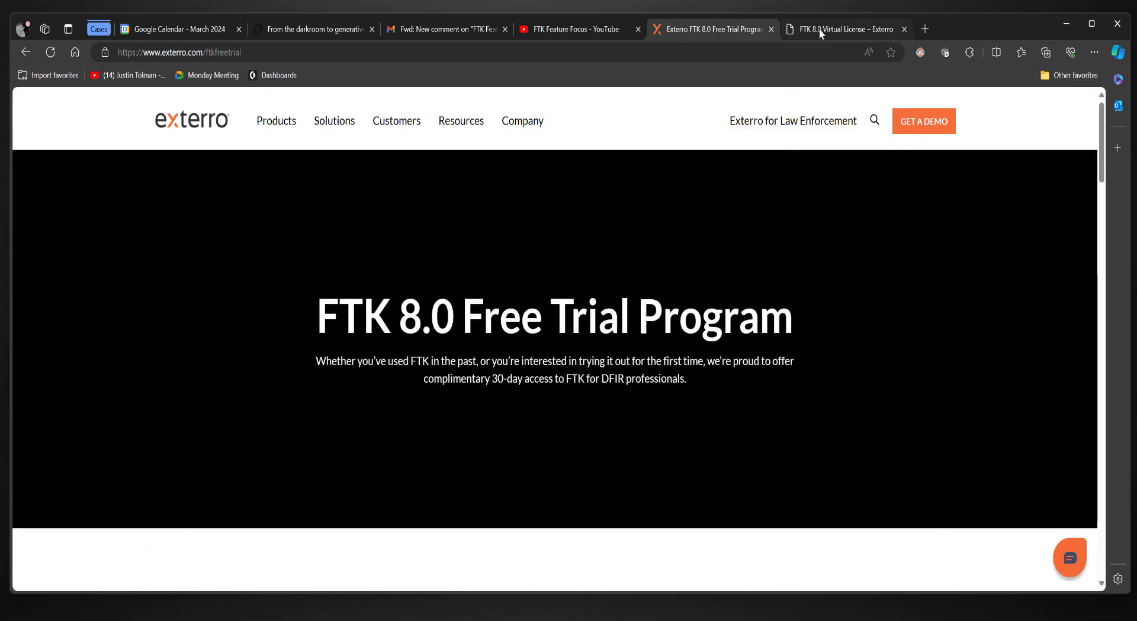
- Choose the FTK 8.0 Virtual License 'License Only' option ($2,900 yearly), then view the comment email
{"action": "left_click", "coordinate": [841, 29]}
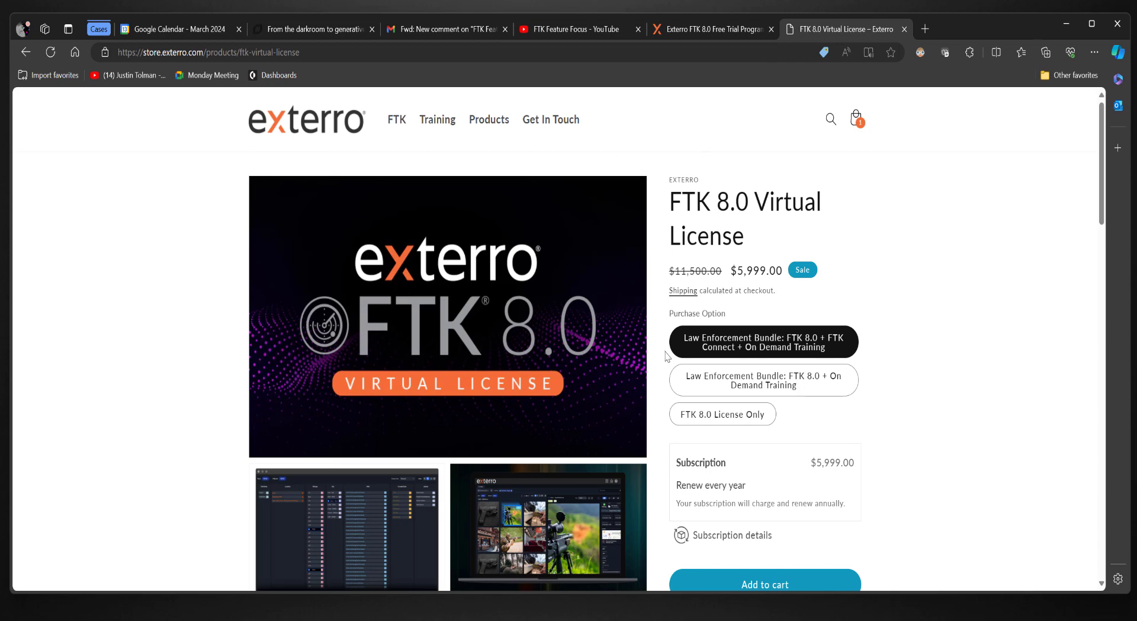
{"action": "mouse_move", "coordinate": [744, 349]}
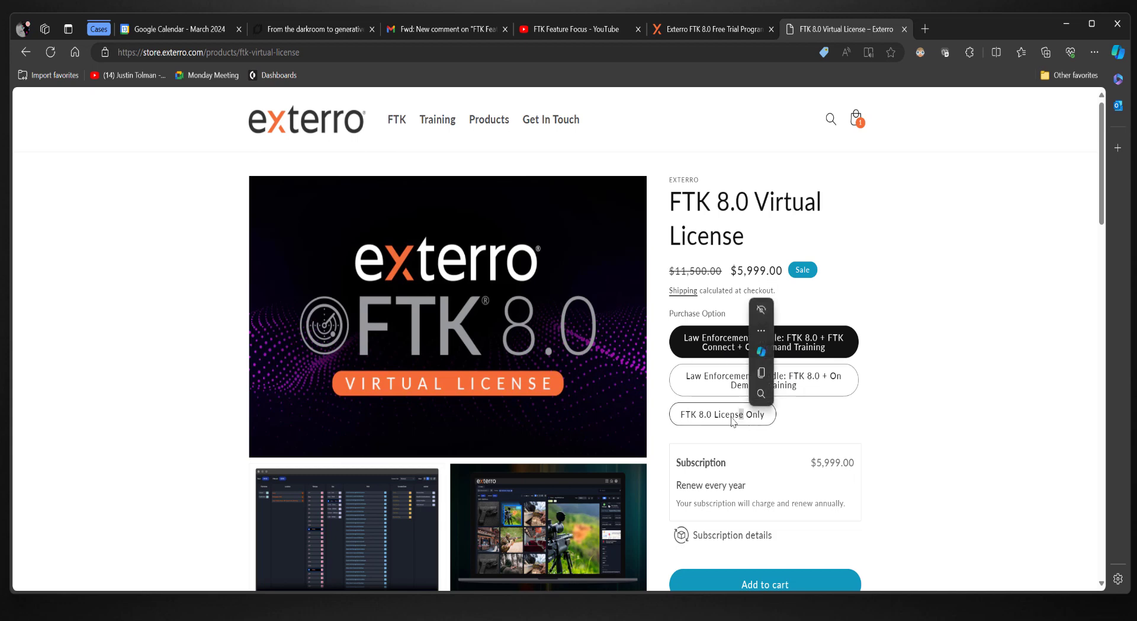
{"action": "left_click", "coordinate": [722, 415]}
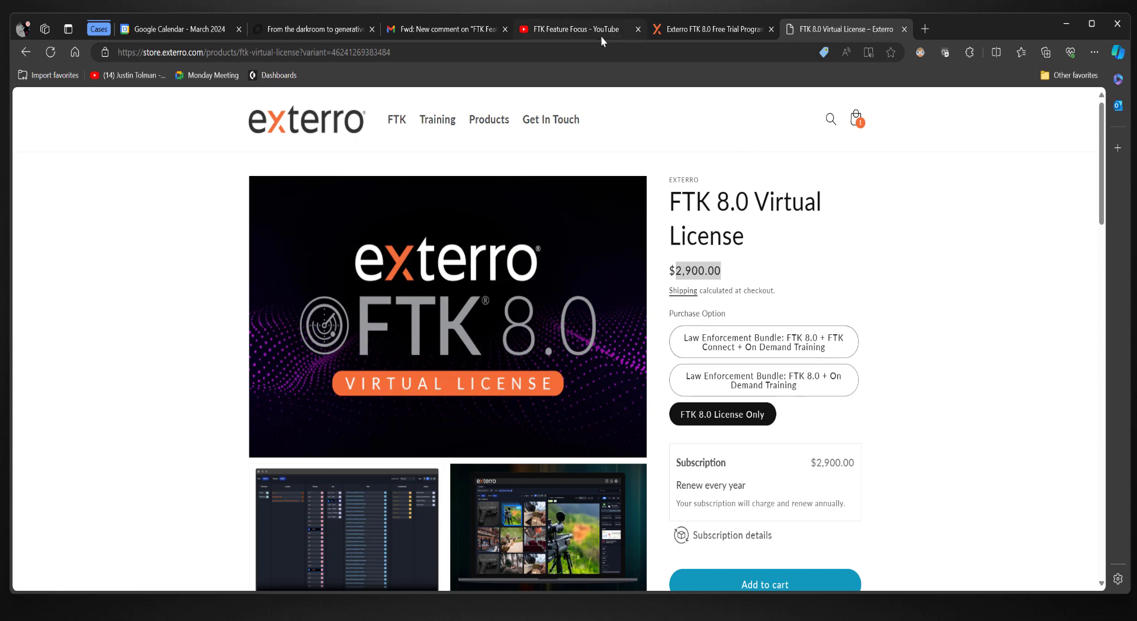
{"action": "left_click", "coordinate": [445, 29]}
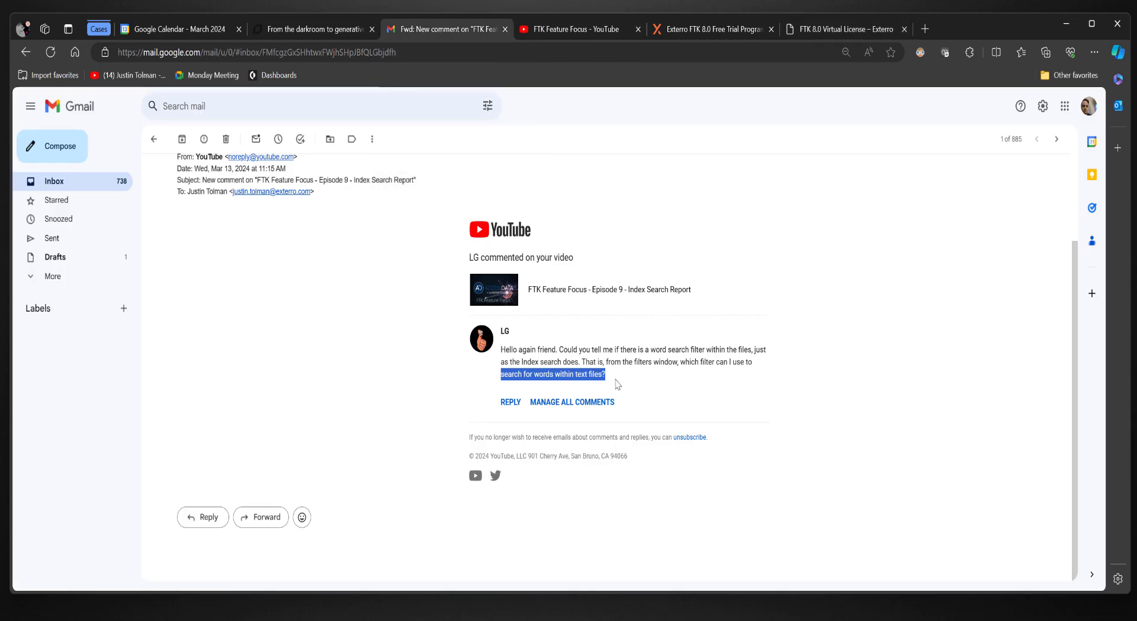
{"action": "left_click", "coordinate": [580, 356]}
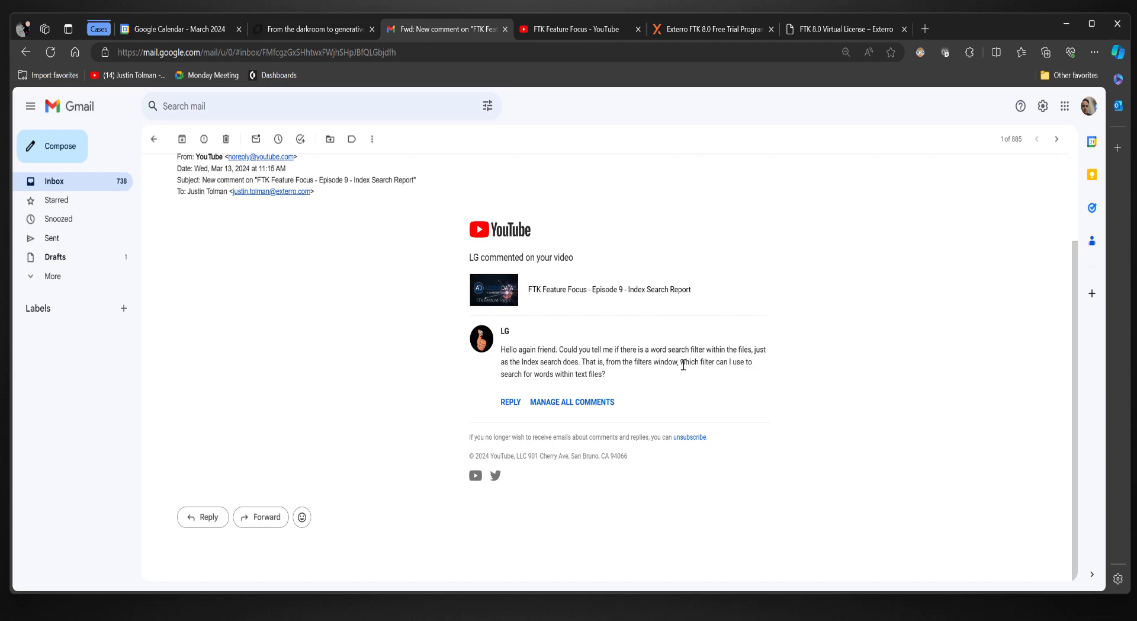
{"action": "left_click_drag", "start_coordinate": [501, 373], "coordinate": [606, 374]}
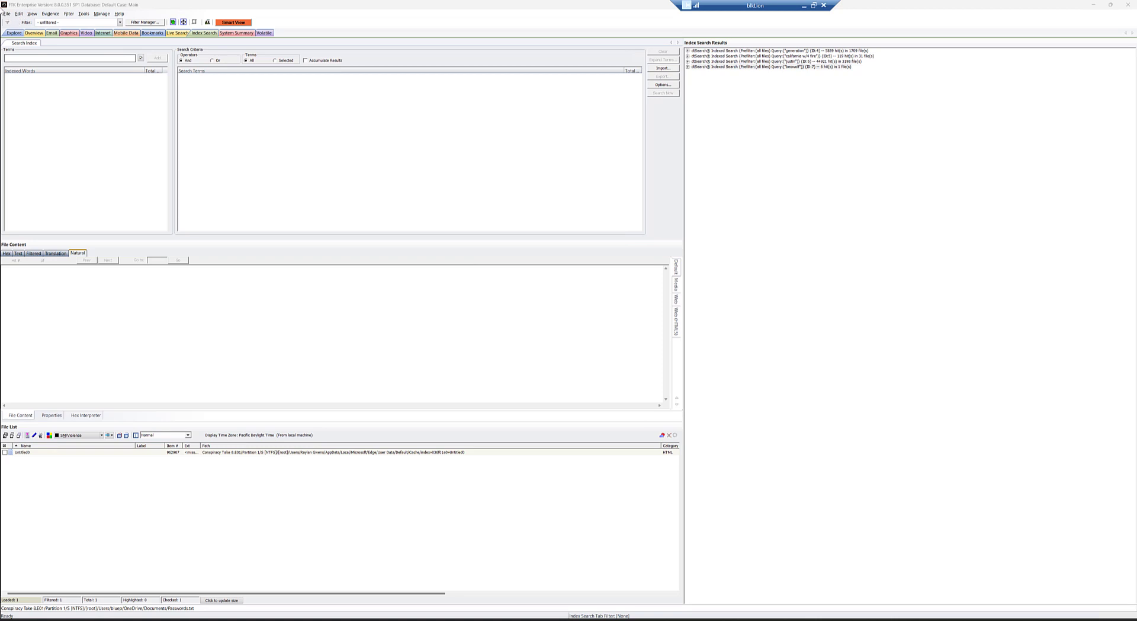
{"action": "mouse_move", "coordinate": [804, 83]}
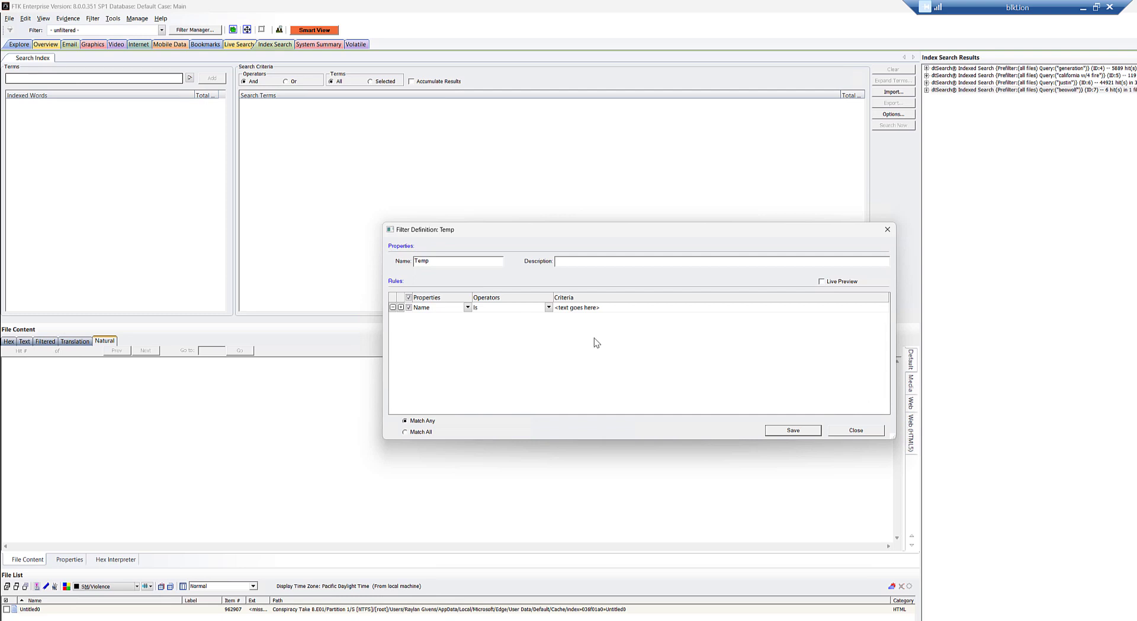
{"action": "mouse_move", "coordinate": [649, 356]}
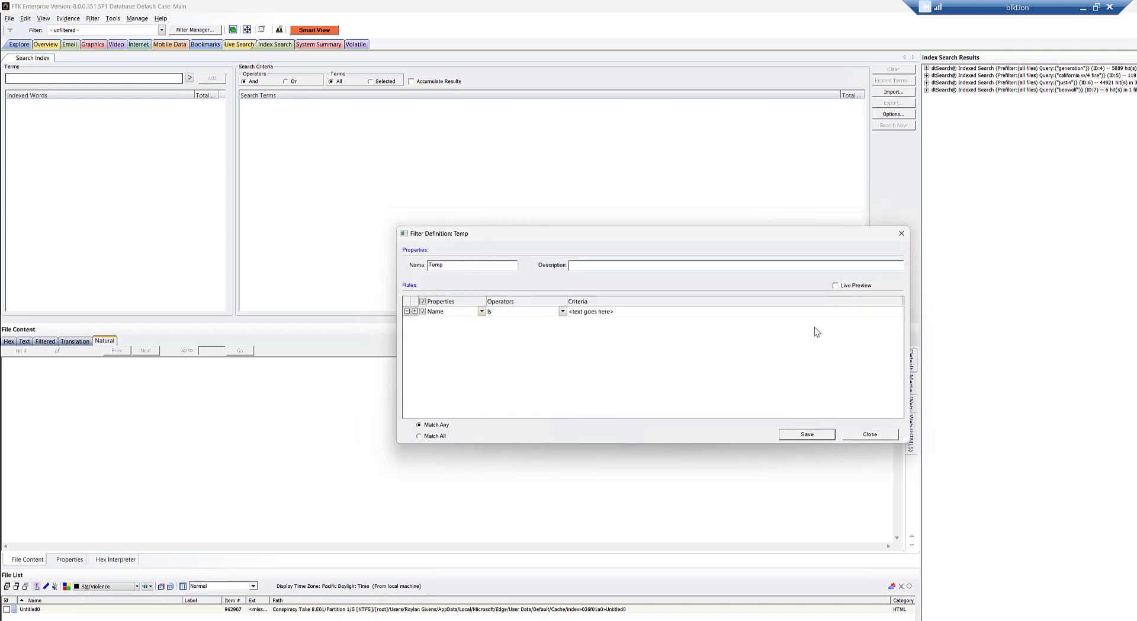
{"action": "mouse_move", "coordinate": [870, 292]}
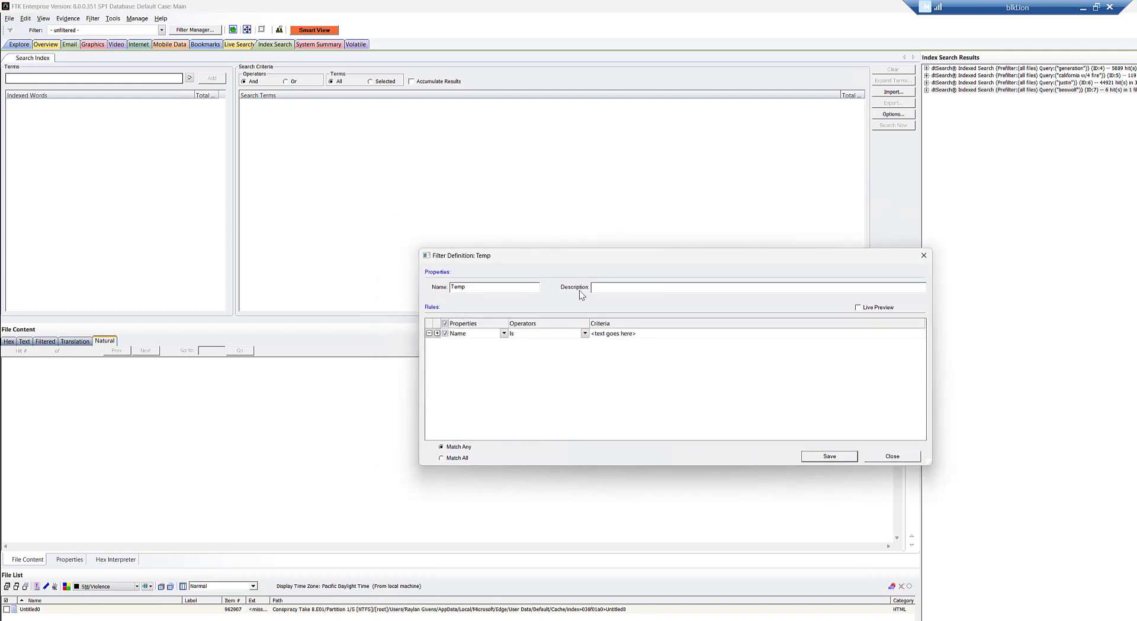
{"action": "mouse_move", "coordinate": [586, 397]}
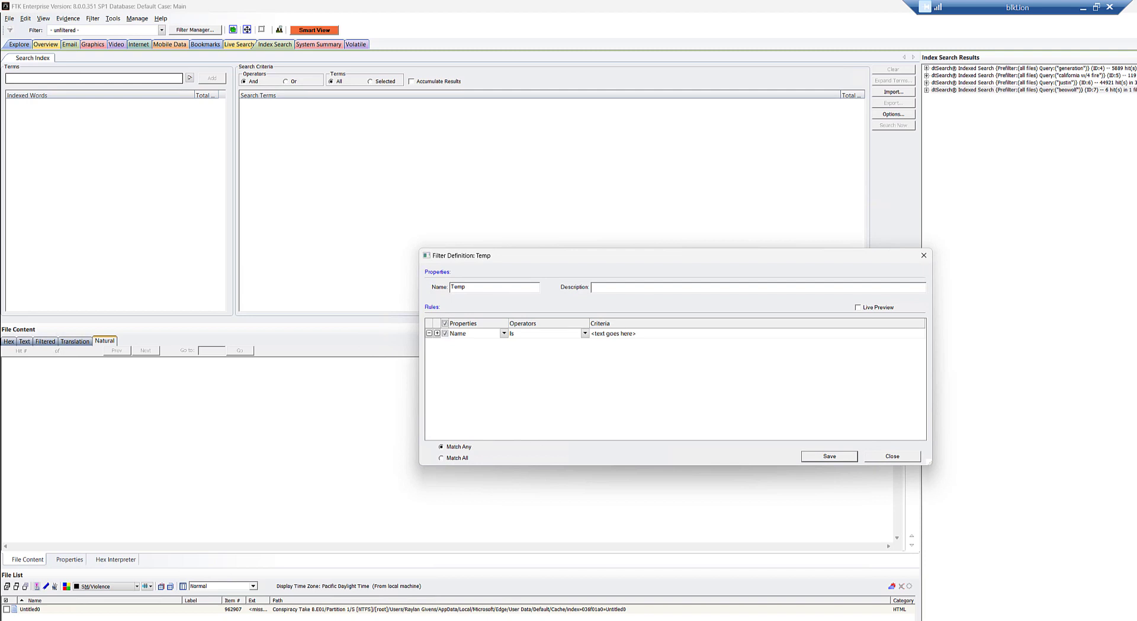
{"action": "mouse_move", "coordinate": [501, 343]}
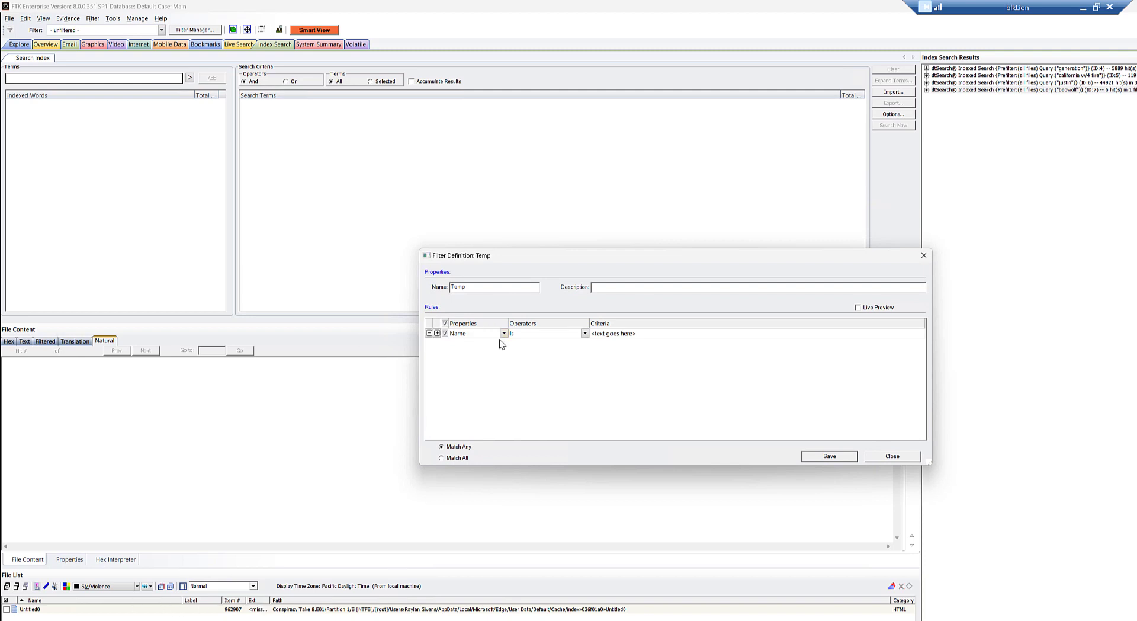
{"action": "left_click", "coordinate": [503, 333]}
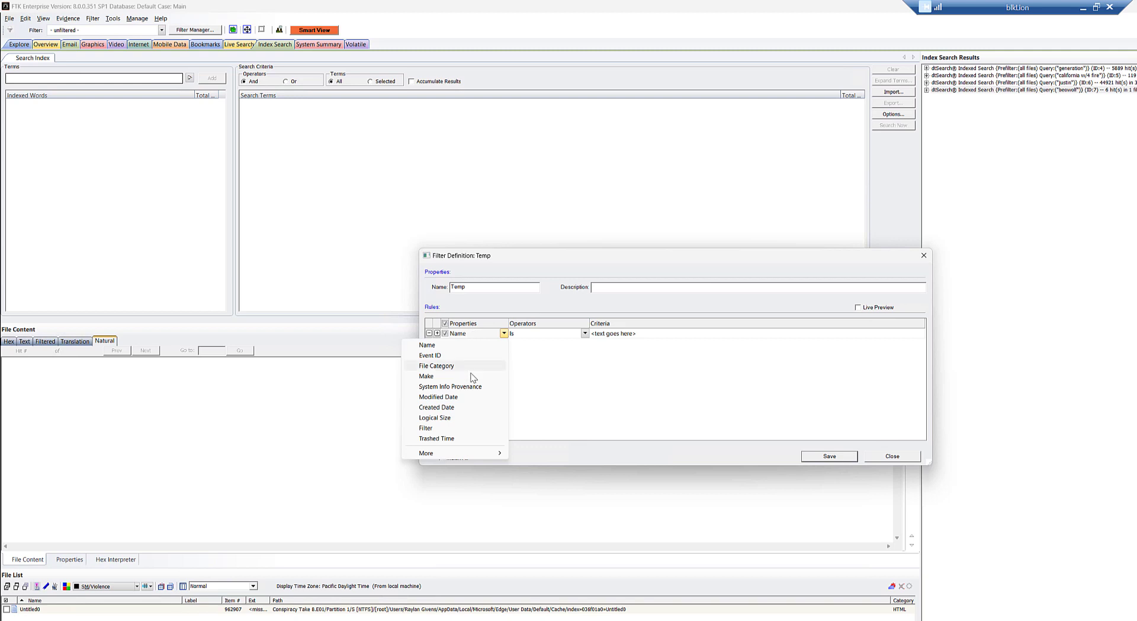
{"action": "left_click", "coordinate": [426, 452]}
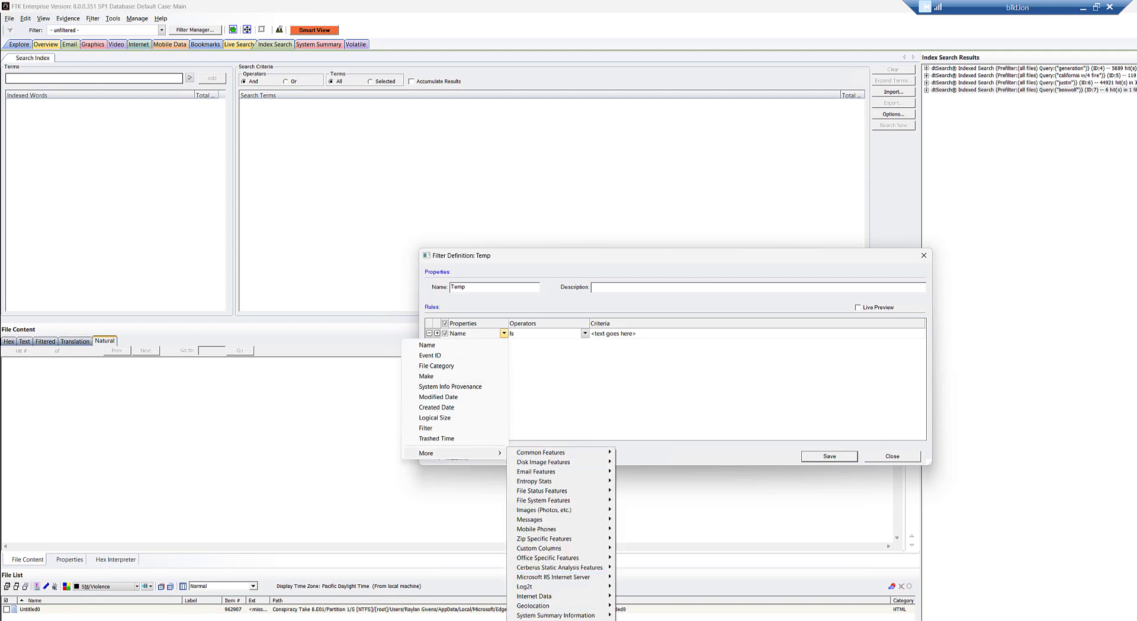
{"action": "mouse_move", "coordinate": [541, 500]}
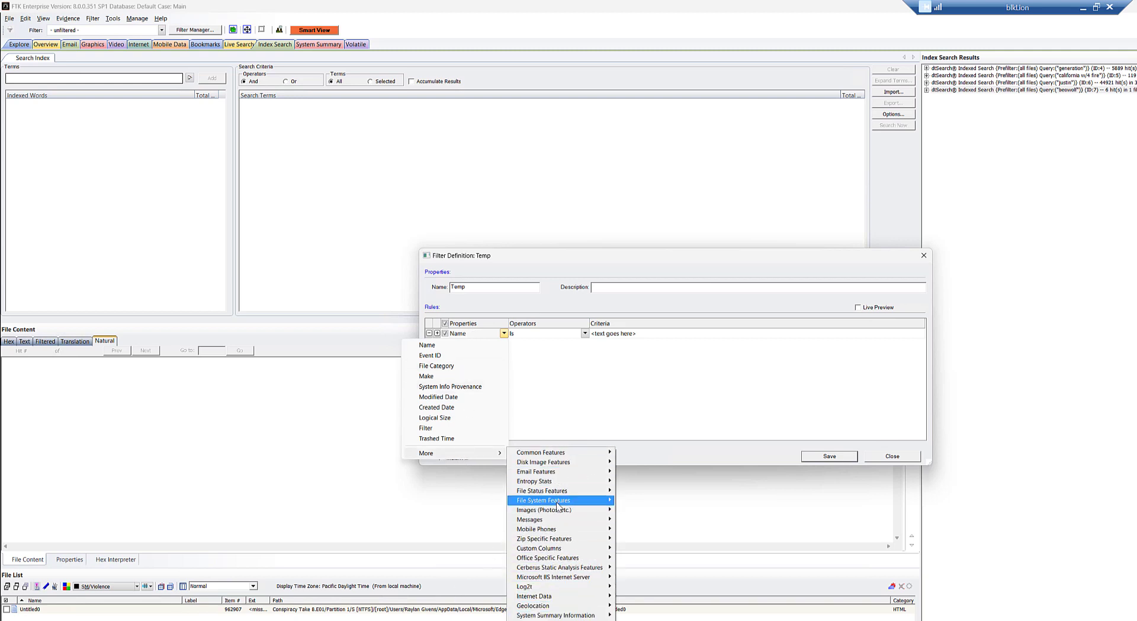
{"action": "mouse_move", "coordinate": [525, 586]}
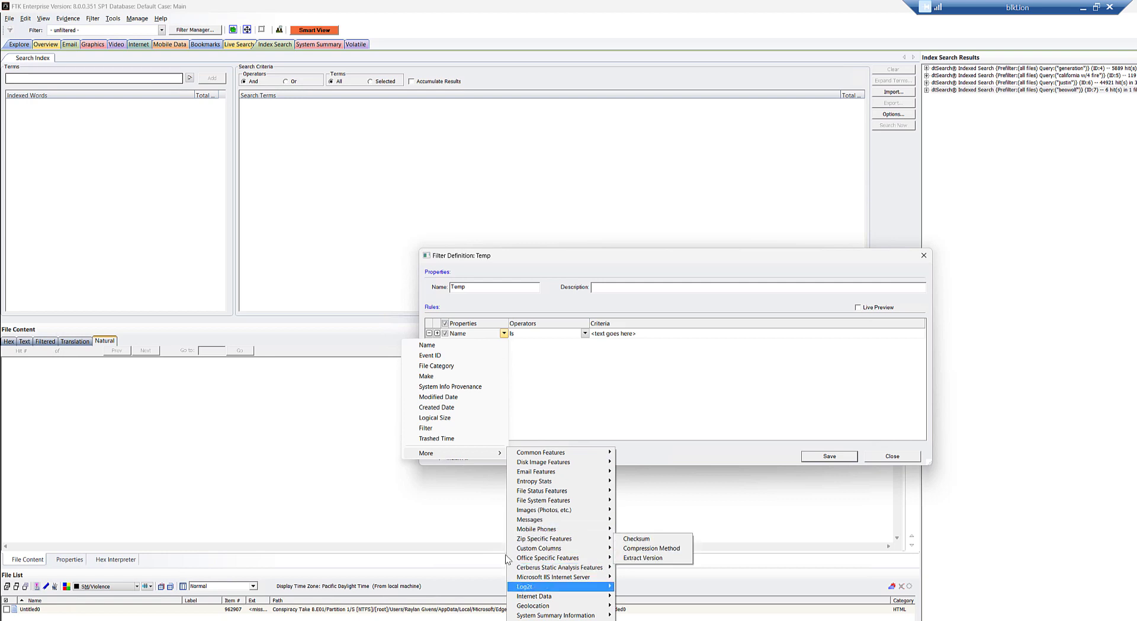
{"action": "mouse_move", "coordinate": [530, 520]}
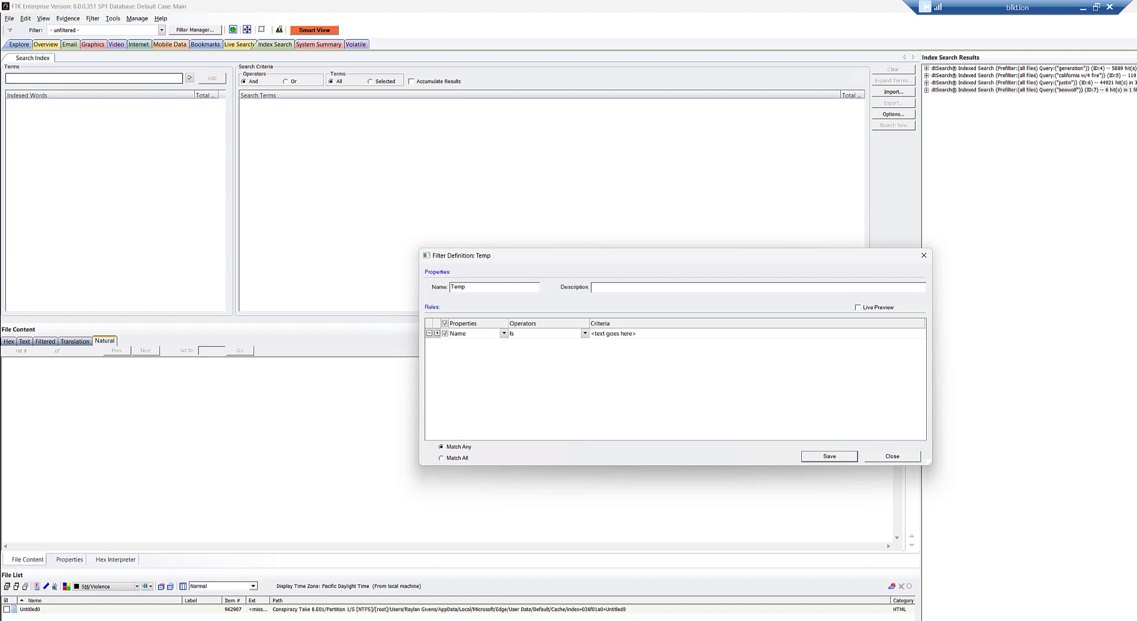
- Set the Temp filter's Name rule operator to the case-insensitive 'is' option
{"action": "left_click", "coordinate": [585, 333]}
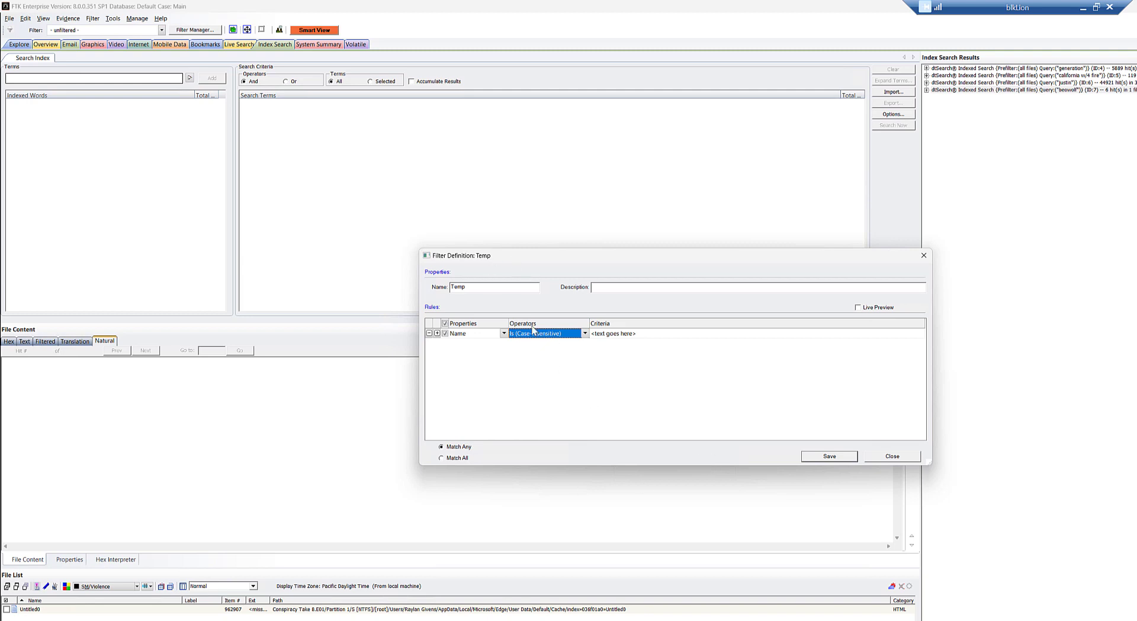
{"action": "left_click", "coordinate": [548, 333]}
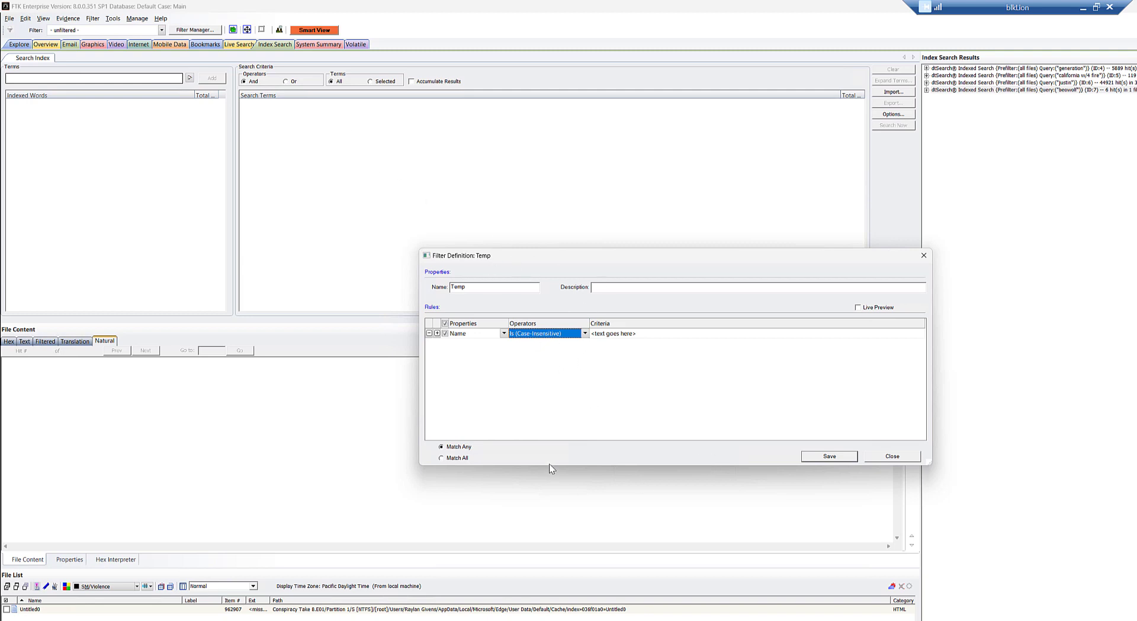
{"action": "mouse_move", "coordinate": [715, 580]}
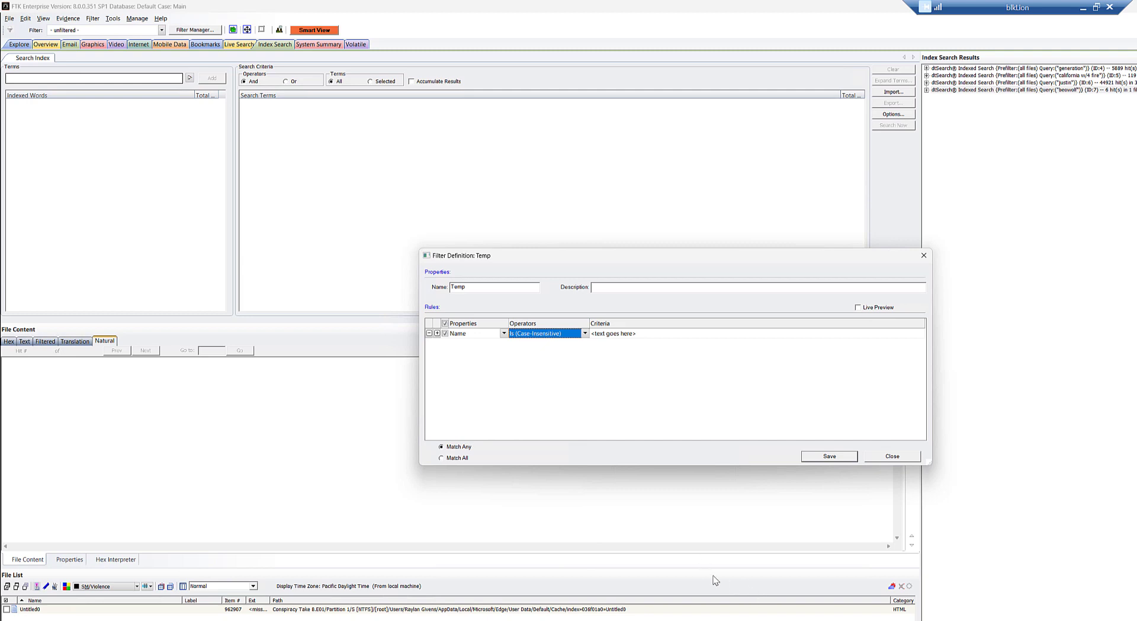
{"action": "mouse_move", "coordinate": [385, 615]}
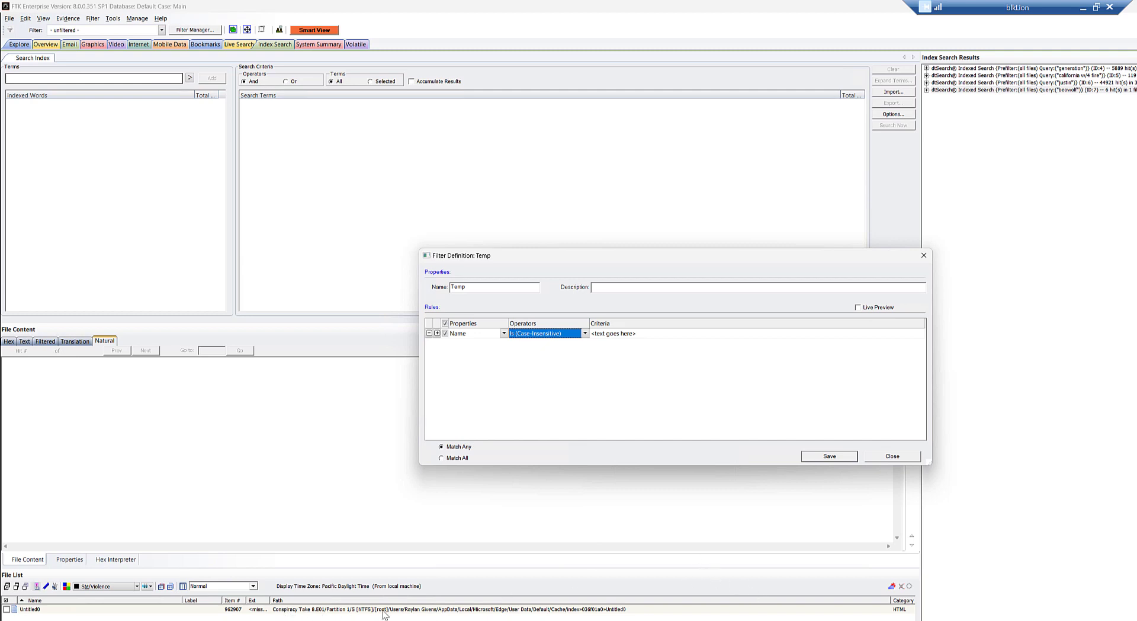
{"action": "mouse_move", "coordinate": [685, 620]}
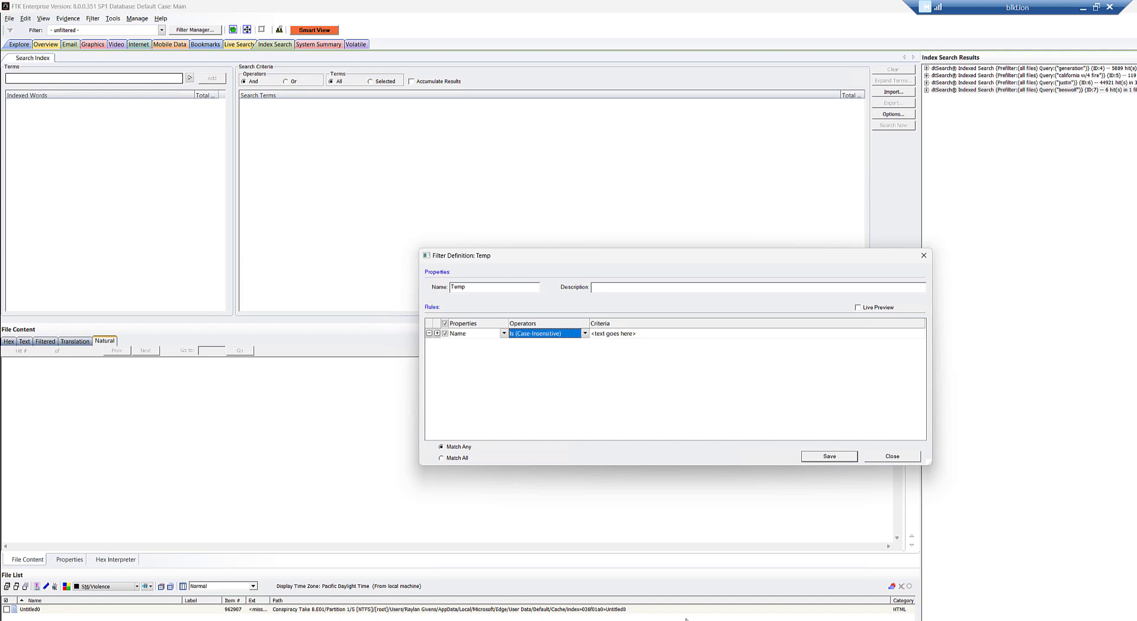
{"action": "mouse_move", "coordinate": [575, 617]}
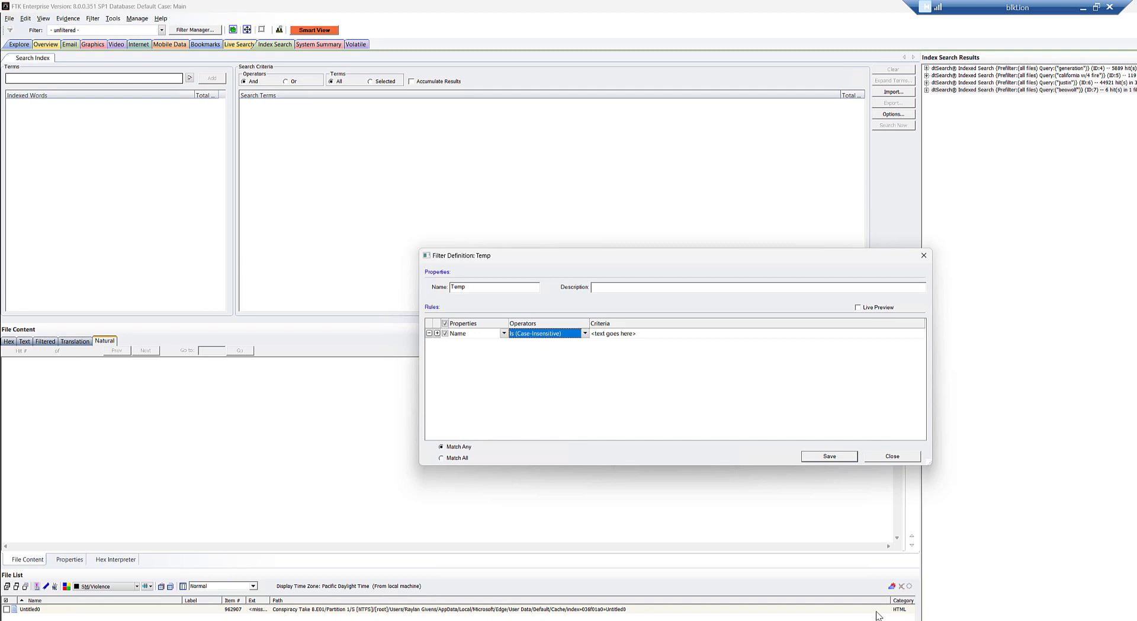
{"action": "mouse_move", "coordinate": [547, 565]}
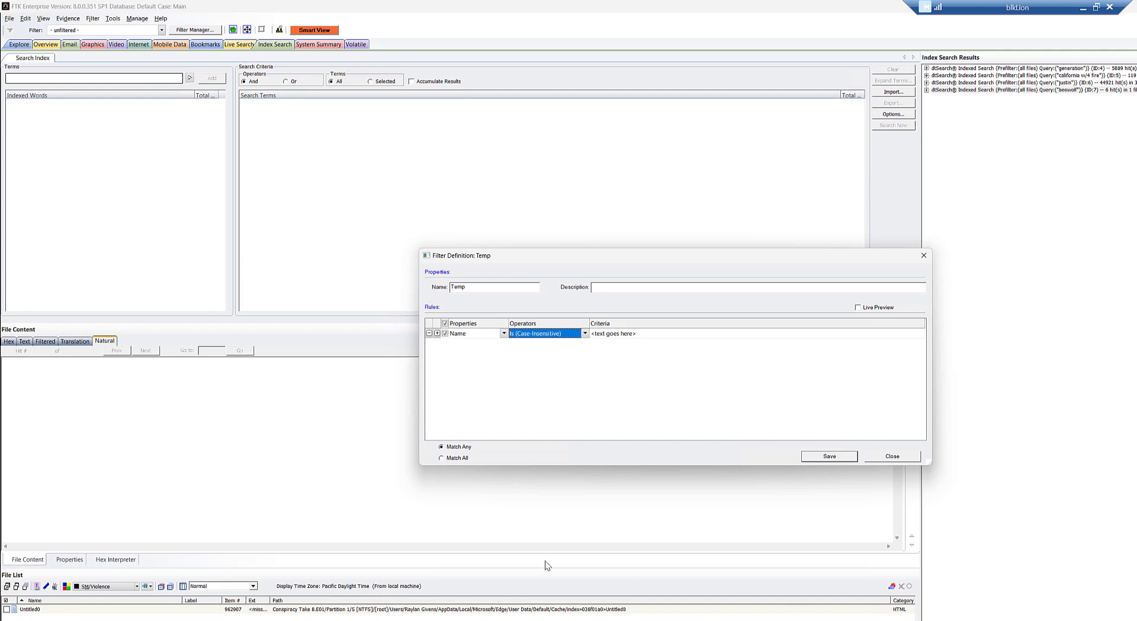
{"action": "mouse_move", "coordinate": [441, 595]}
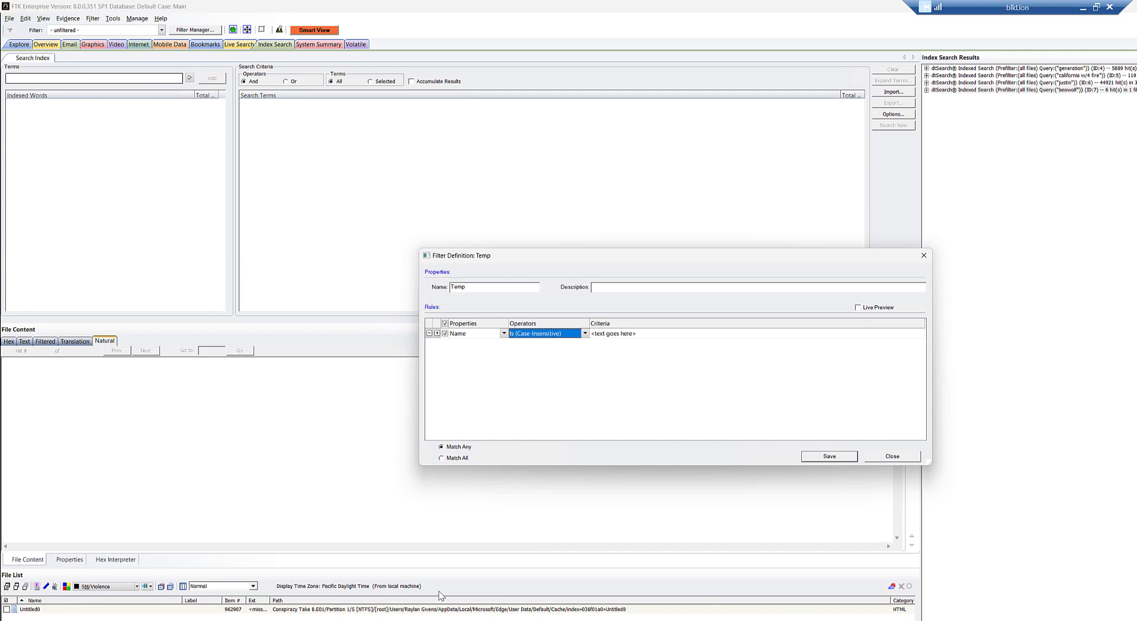
{"action": "mouse_move", "coordinate": [441, 457]}
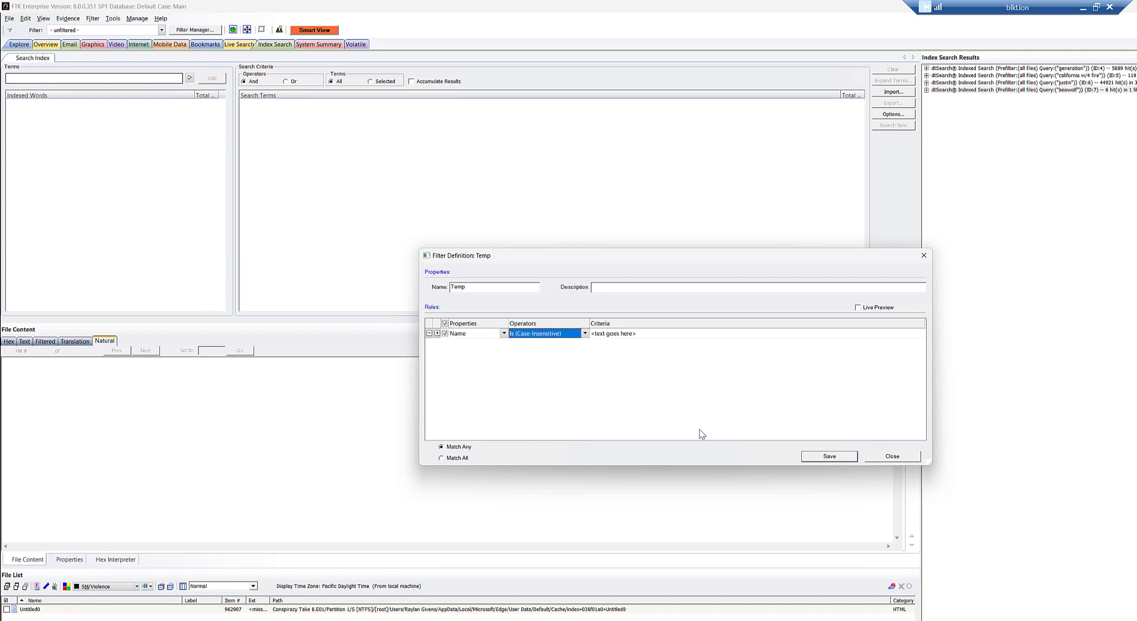
{"action": "mouse_move", "coordinate": [713, 306]}
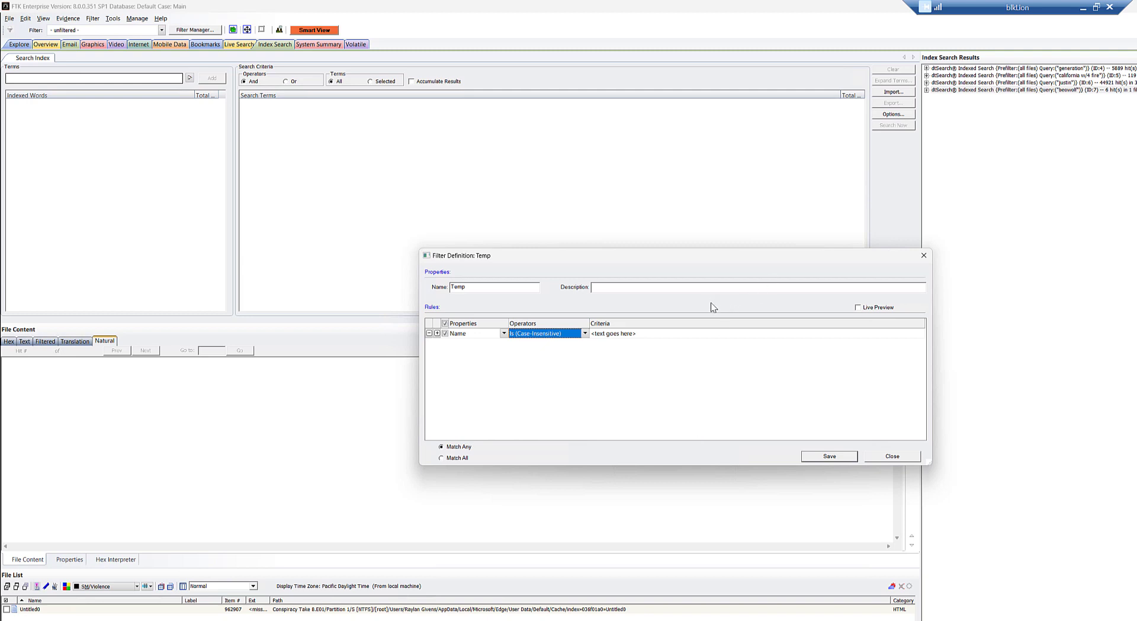
{"action": "mouse_move", "coordinate": [313, 615]}
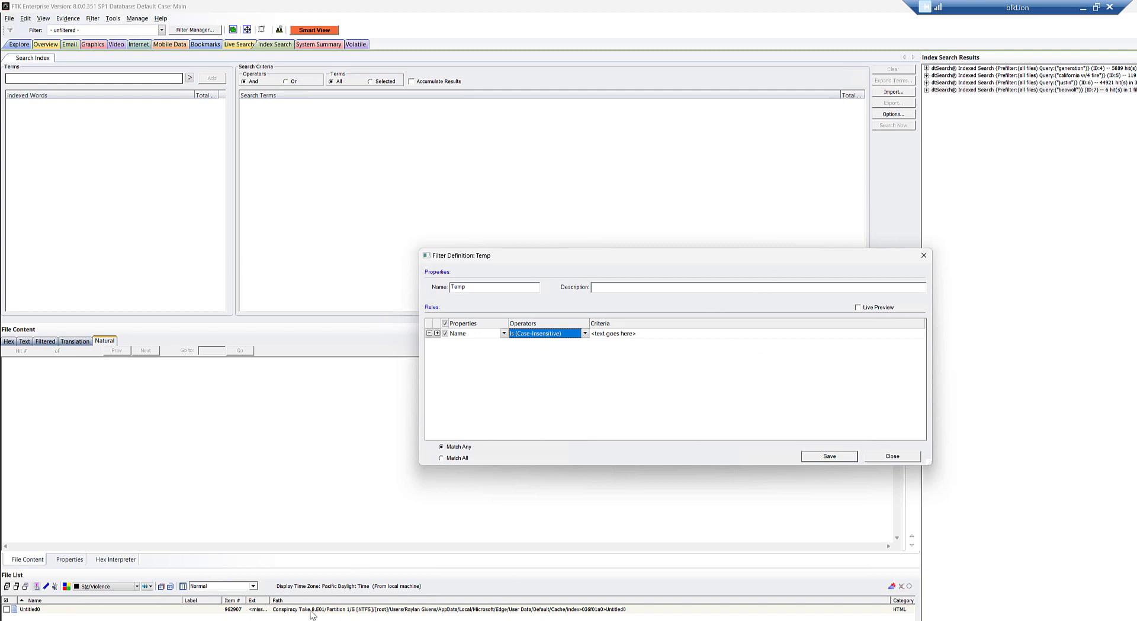
{"action": "mouse_move", "coordinate": [606, 383]}
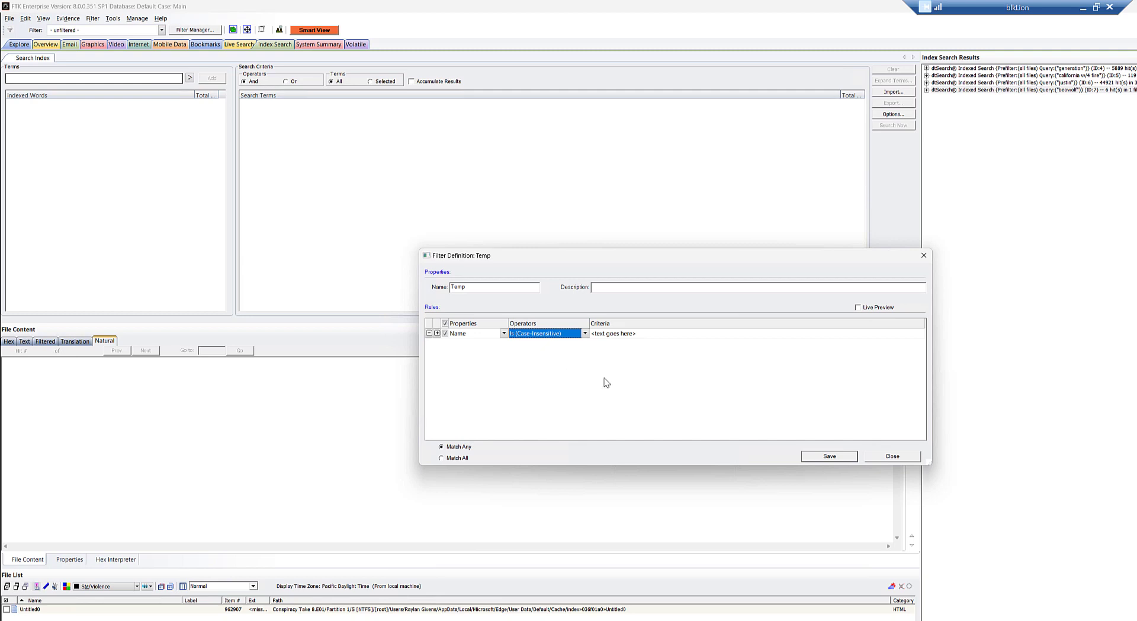
{"action": "mouse_move", "coordinate": [677, 362]}
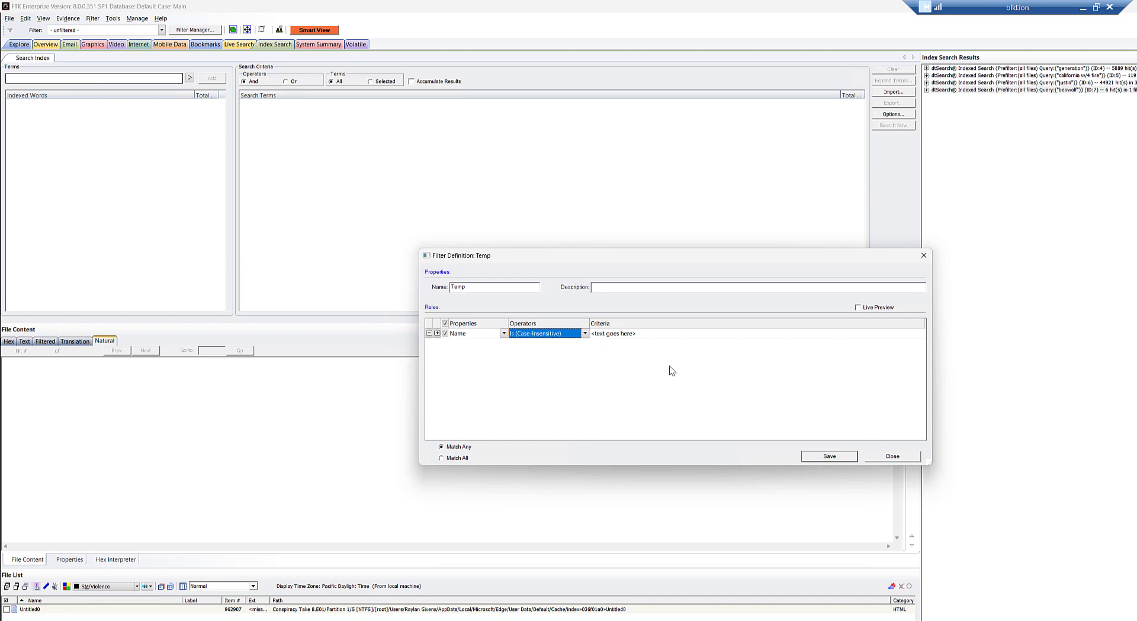
{"action": "mouse_move", "coordinate": [682, 372]}
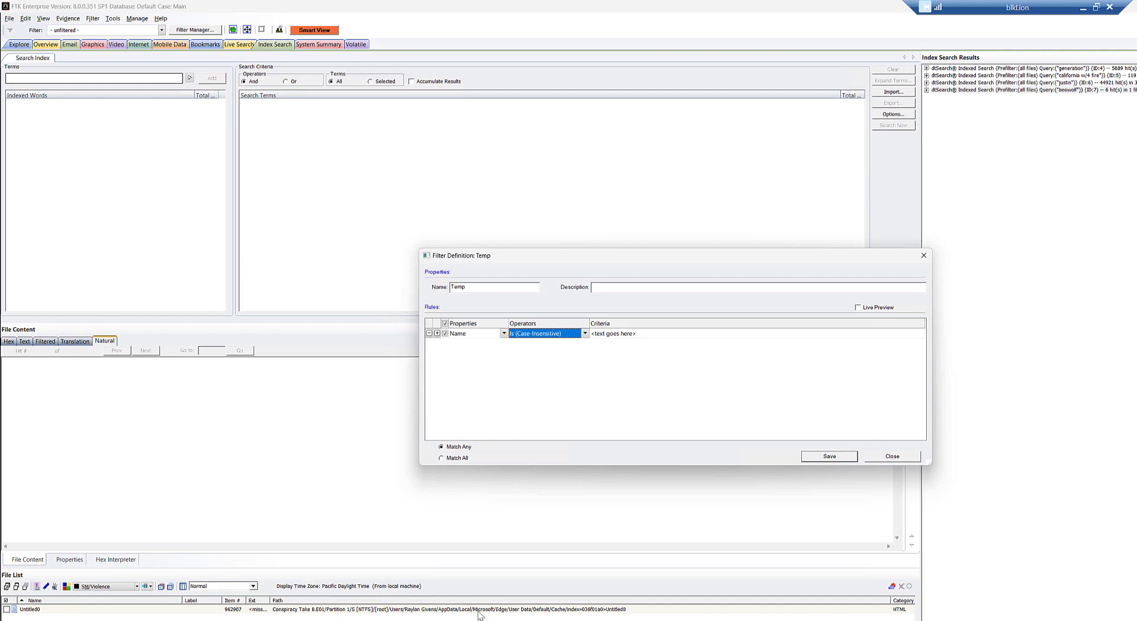
{"action": "mouse_move", "coordinate": [684, 602]}
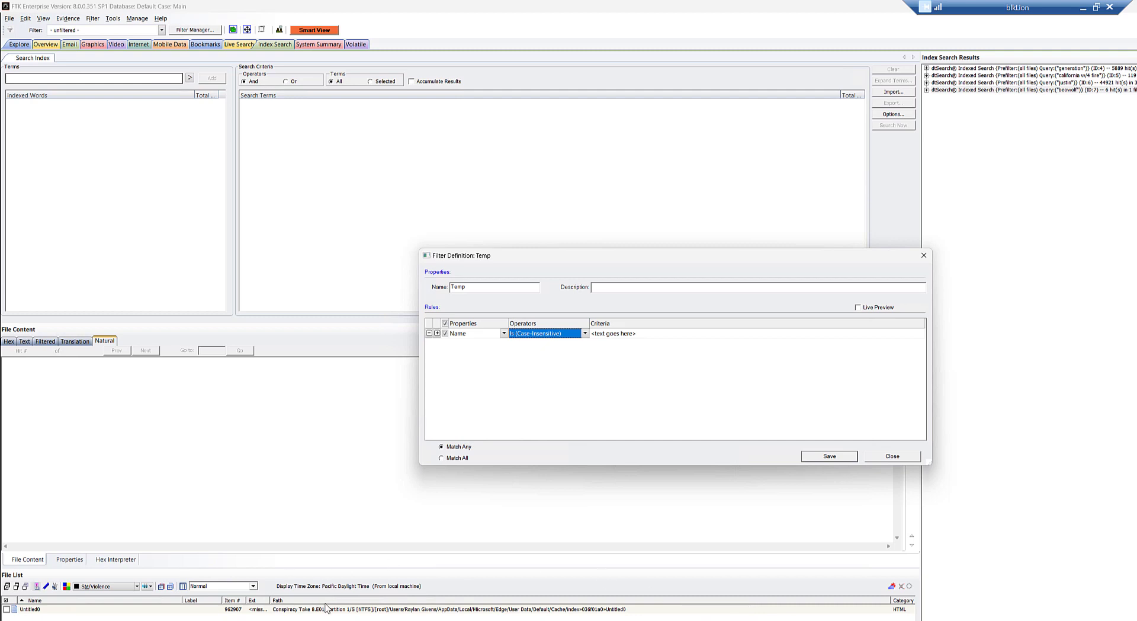
{"action": "mouse_move", "coordinate": [902, 559]}
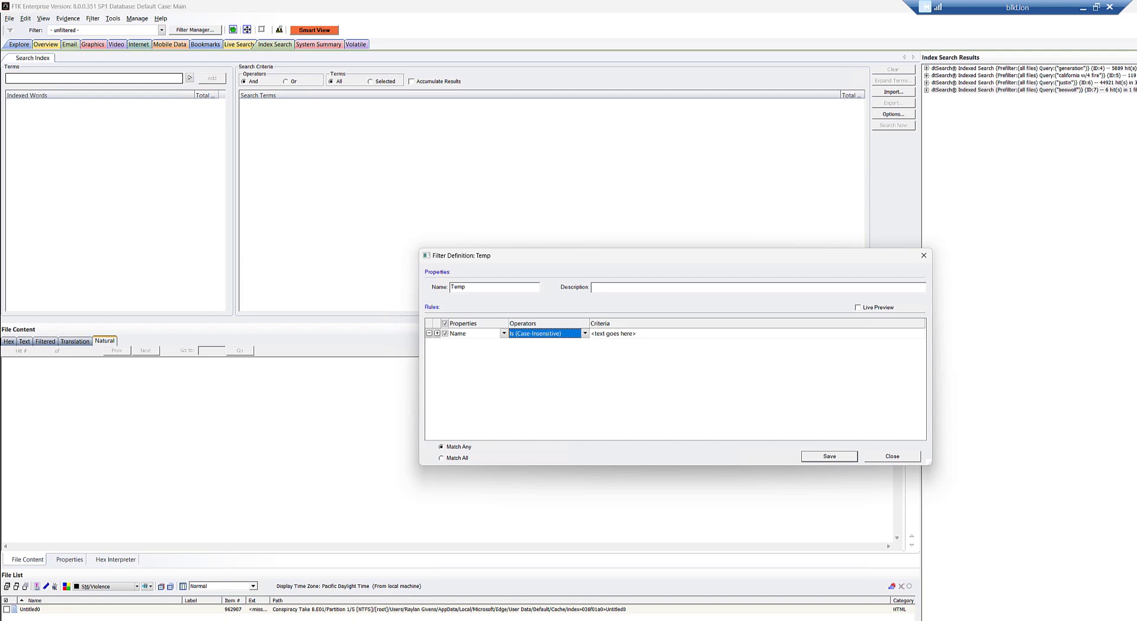
{"action": "mouse_move", "coordinate": [784, 604]}
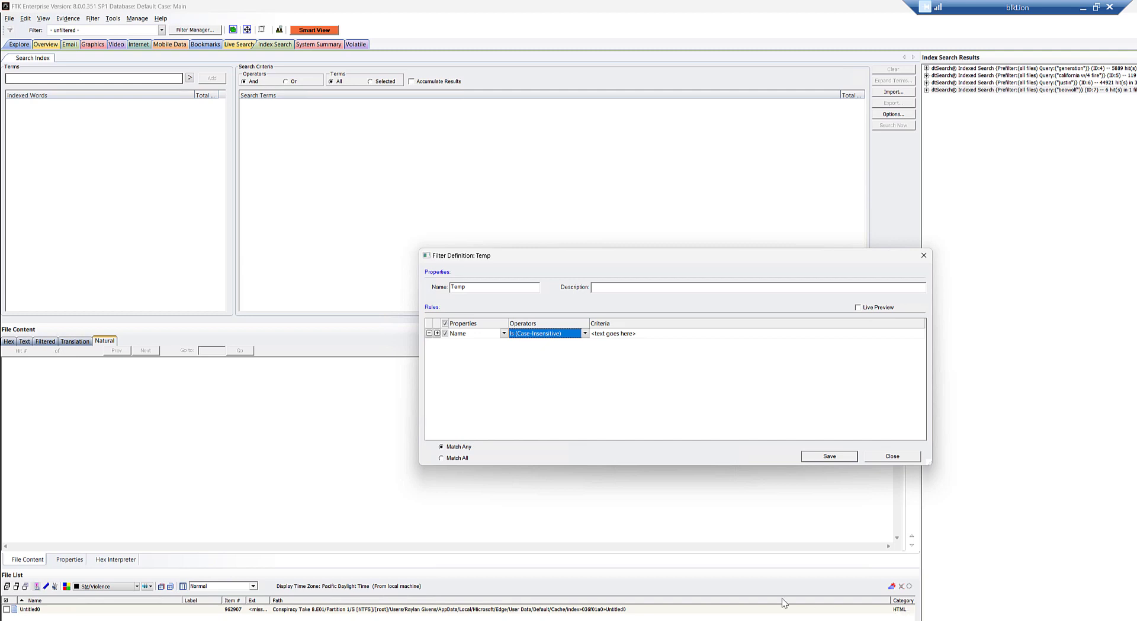
{"action": "mouse_move", "coordinate": [496, 586]}
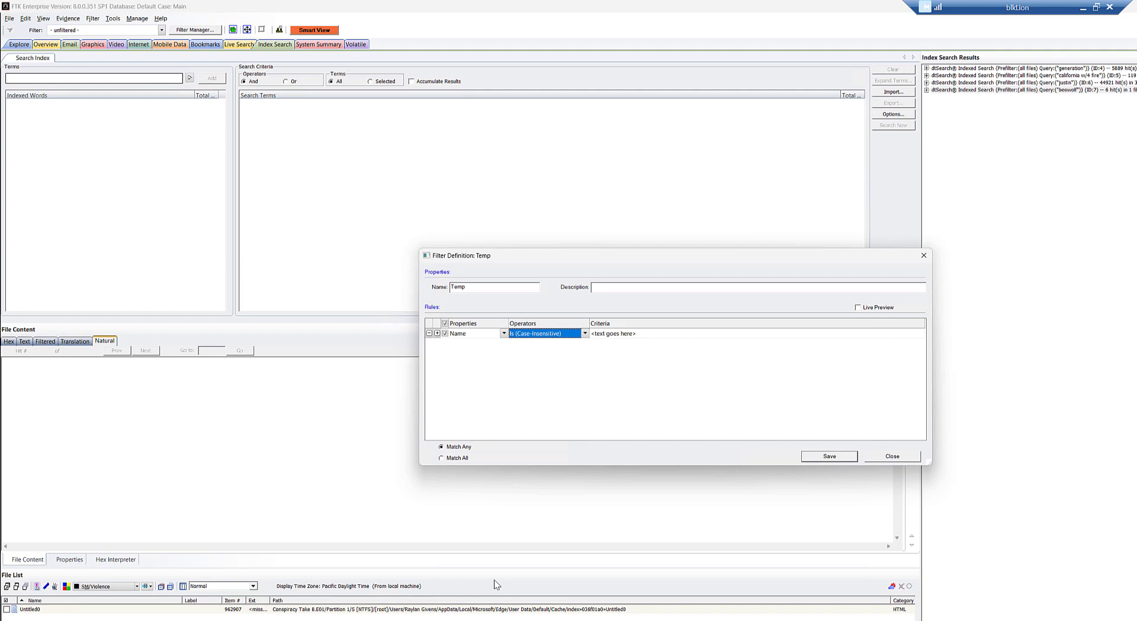
{"action": "mouse_move", "coordinate": [451, 584]}
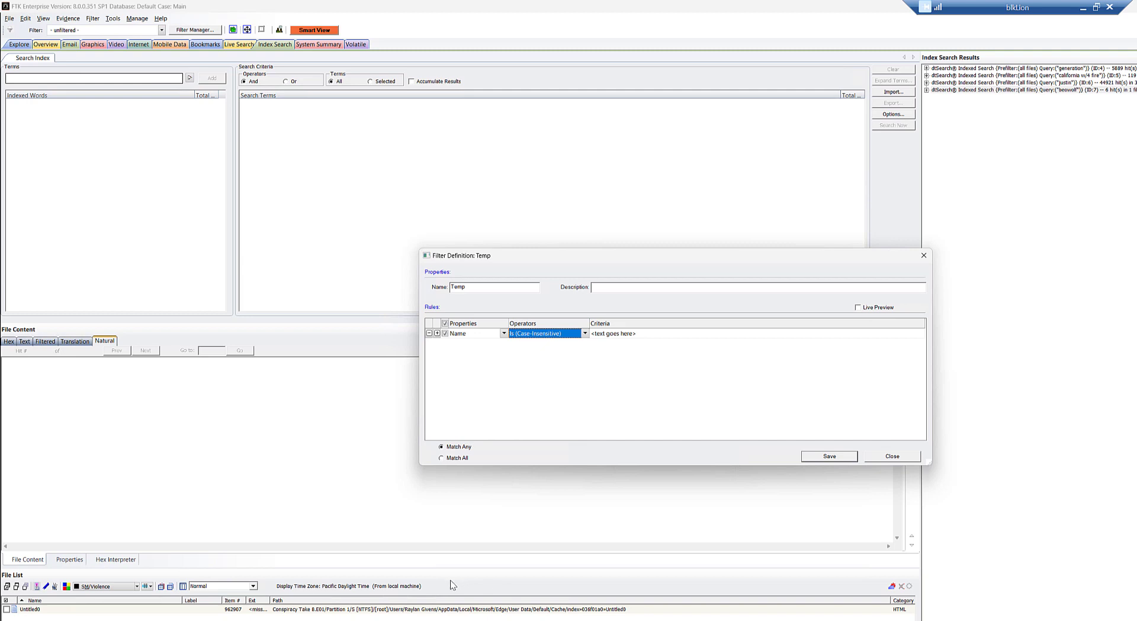
{"action": "mouse_move", "coordinate": [508, 589]}
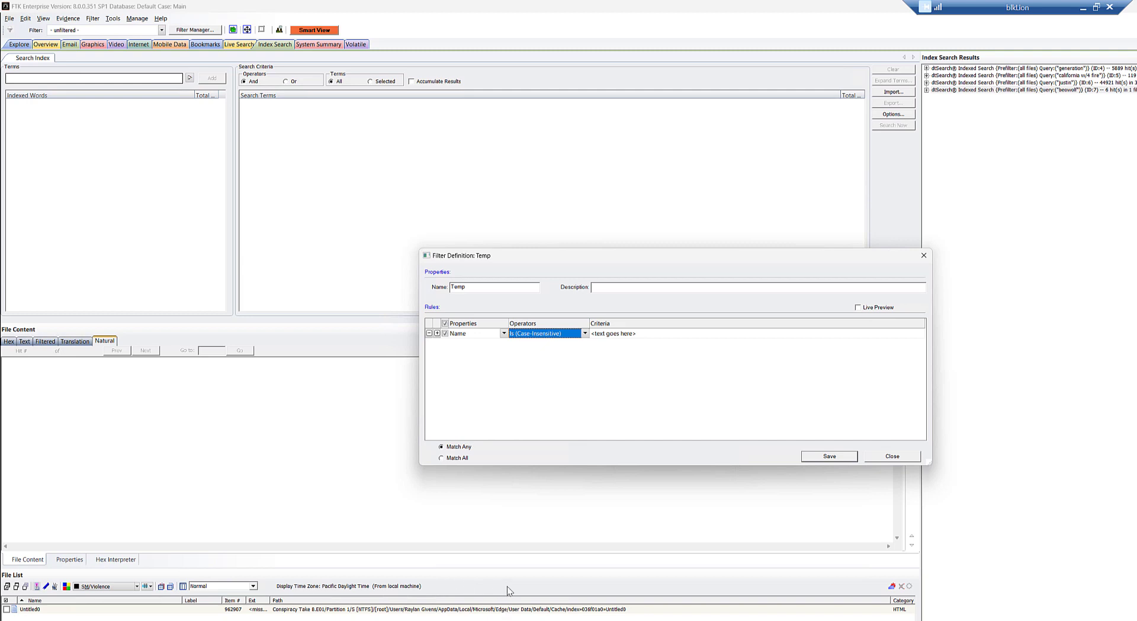
{"action": "mouse_move", "coordinate": [558, 617]}
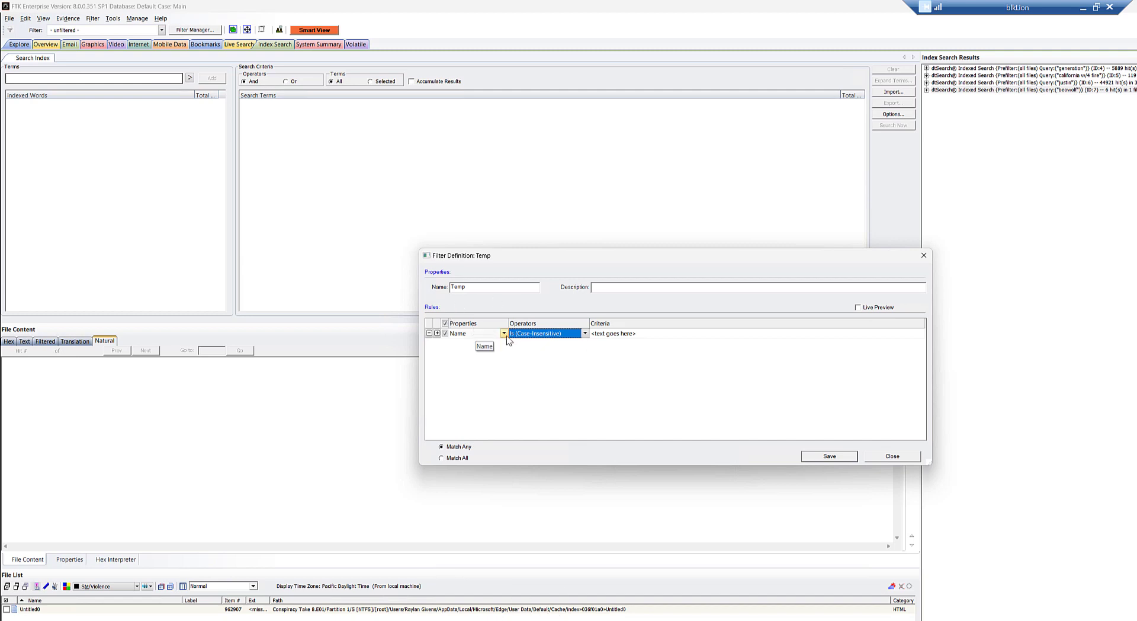
{"action": "left_click", "coordinate": [504, 333]}
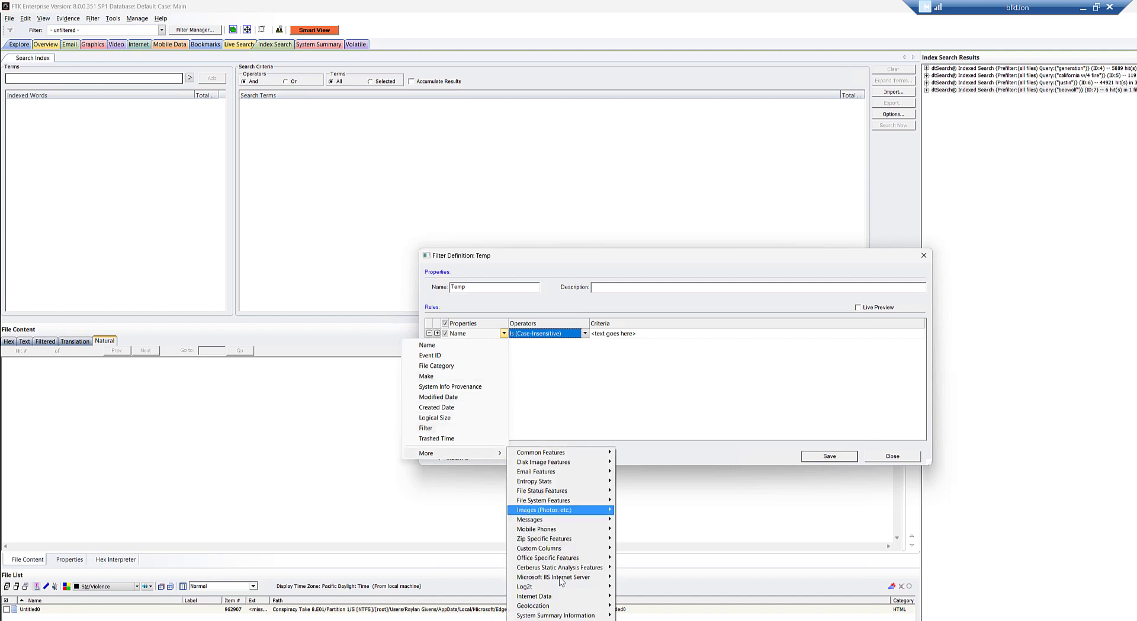
{"action": "mouse_move", "coordinate": [529, 519]}
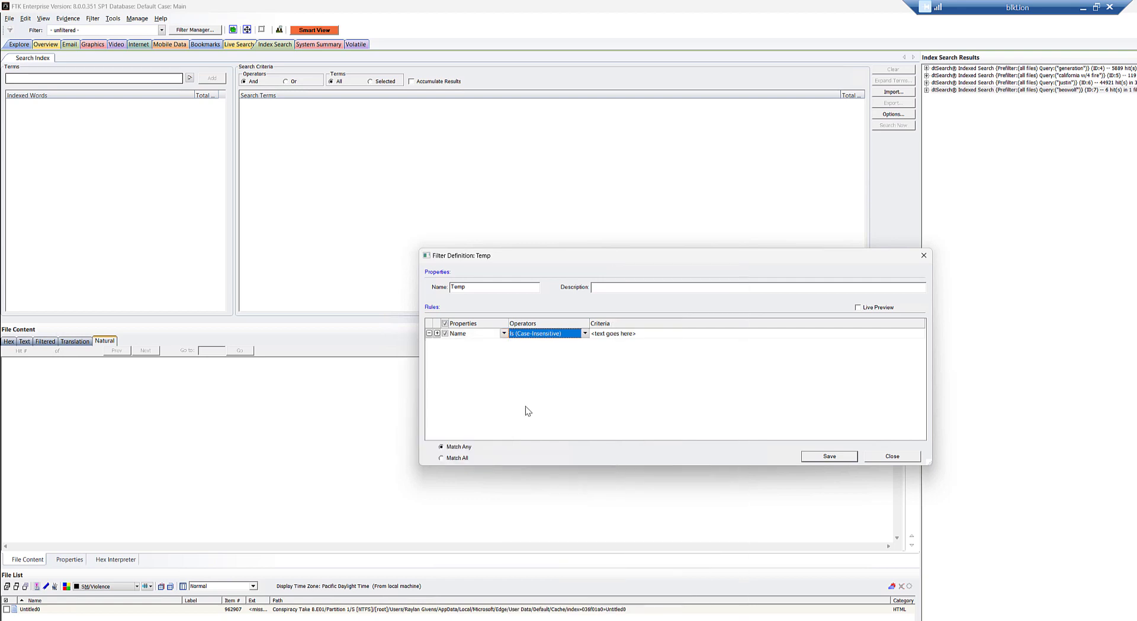
{"action": "mouse_move", "coordinate": [404, 66]}
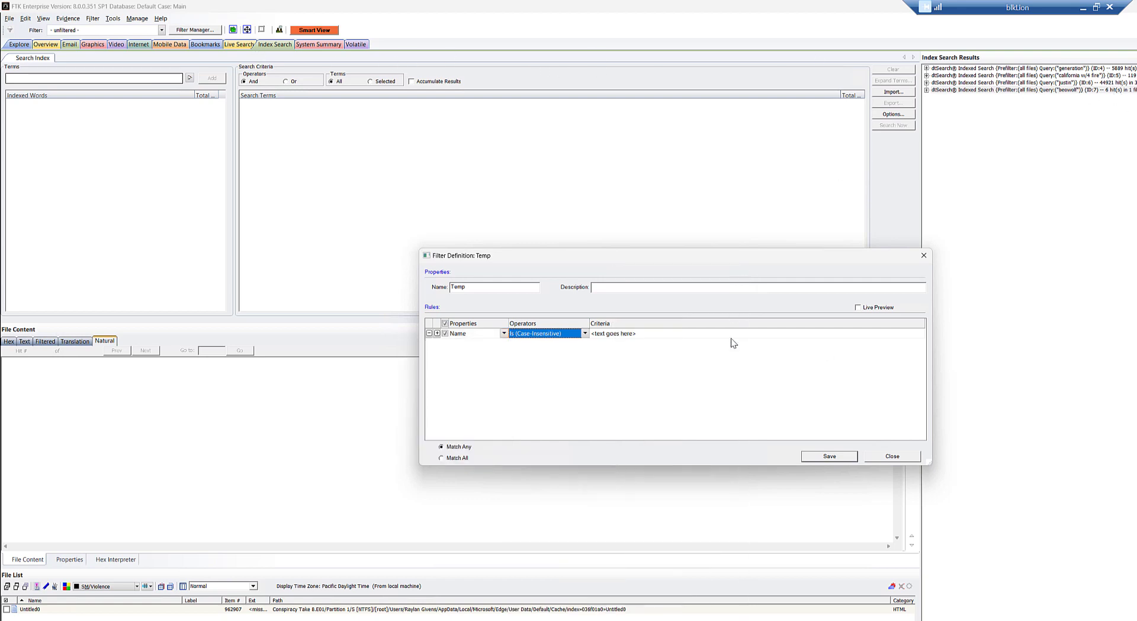
{"action": "mouse_move", "coordinate": [678, 378]}
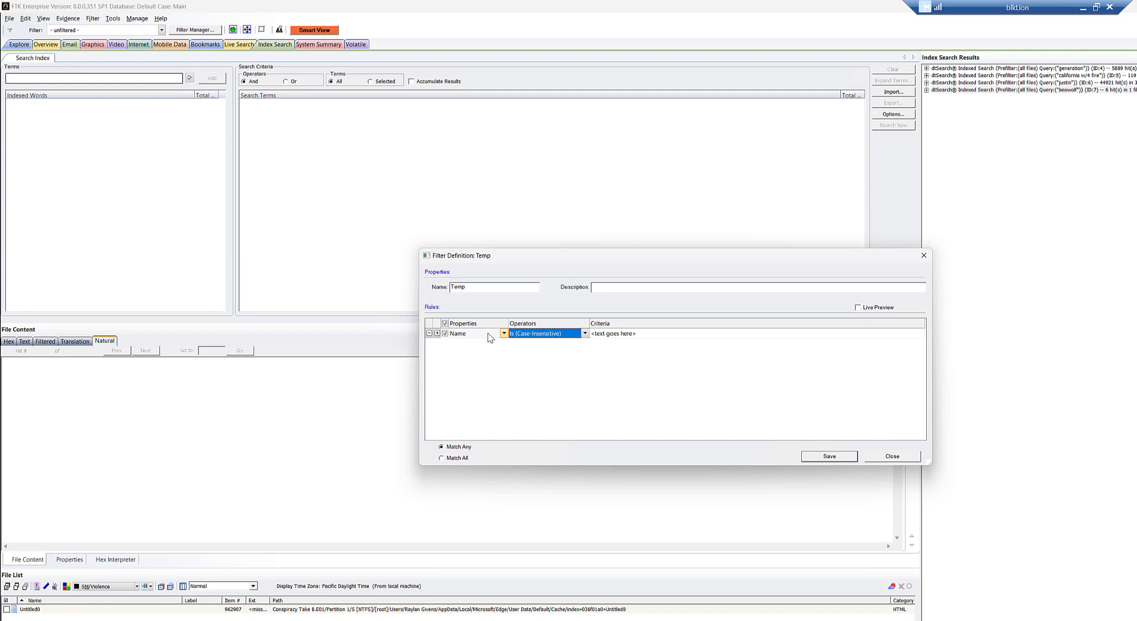
- Set rule one to Name Contains (Case-Insensitive) 'txt' and add a second rule
{"action": "left_click", "coordinate": [614, 333]}
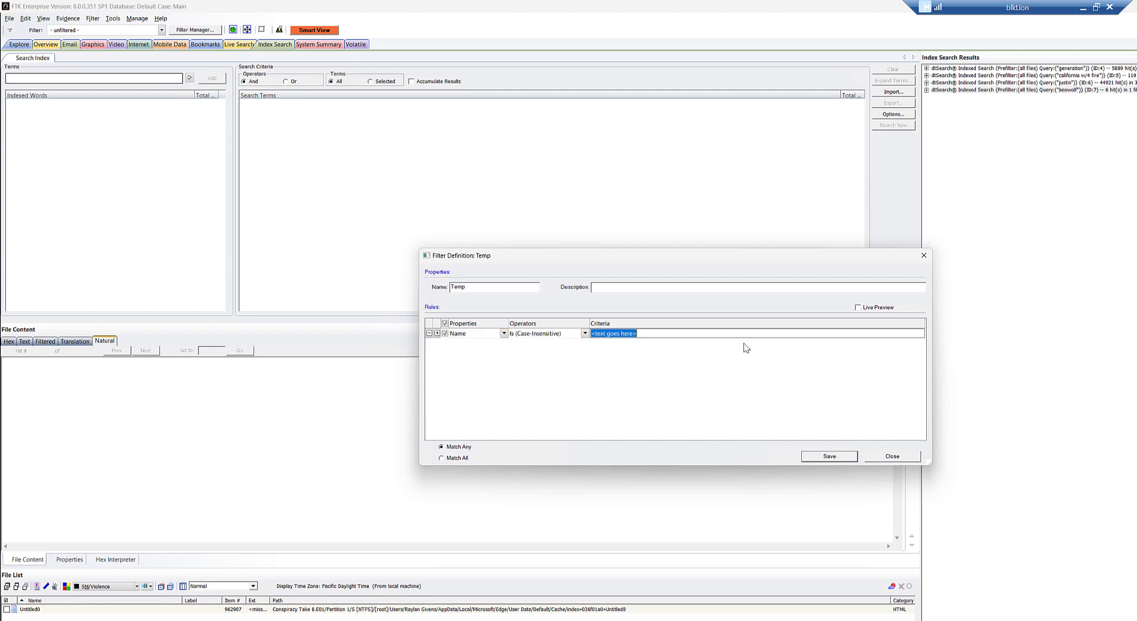
{"action": "left_click", "coordinate": [585, 333]}
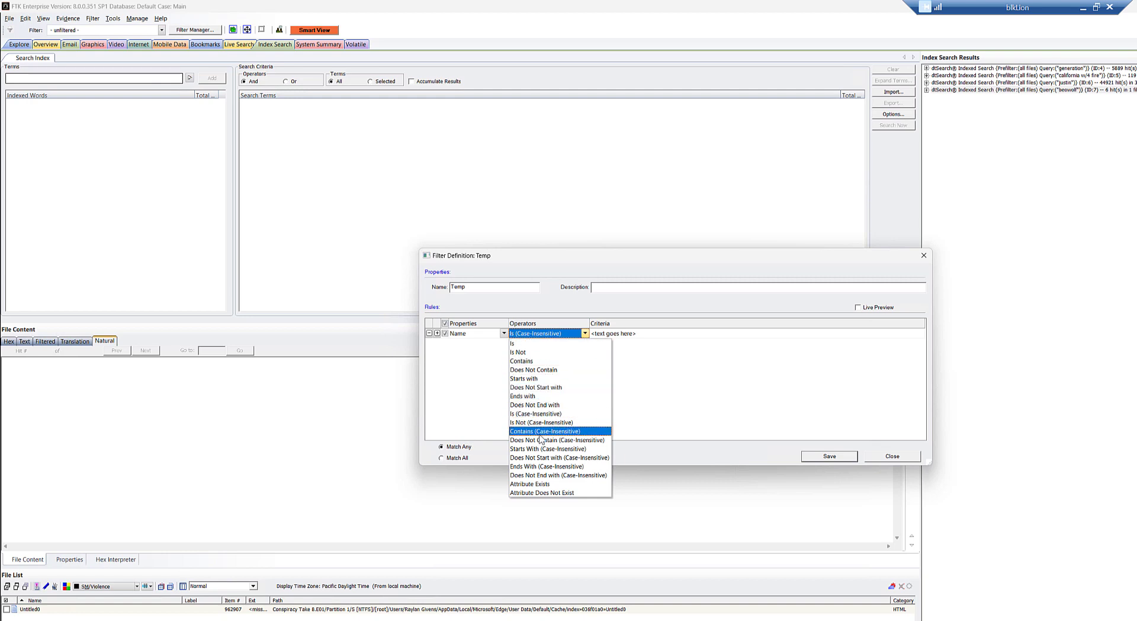
{"action": "left_click", "coordinate": [546, 431]}
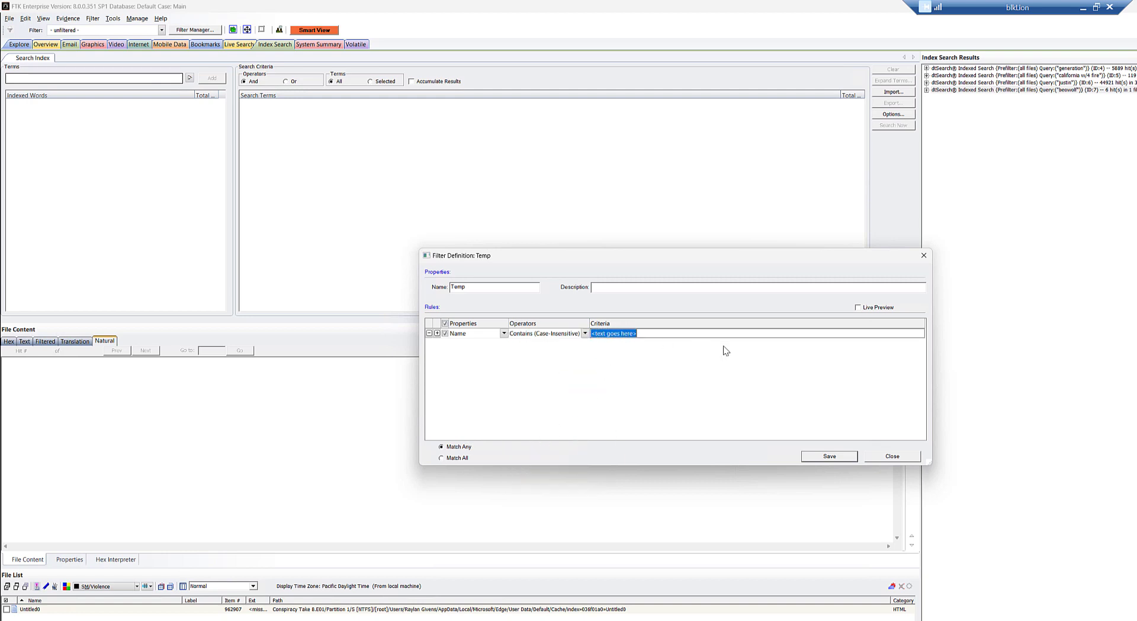
{"action": "type", "text": "txt"}
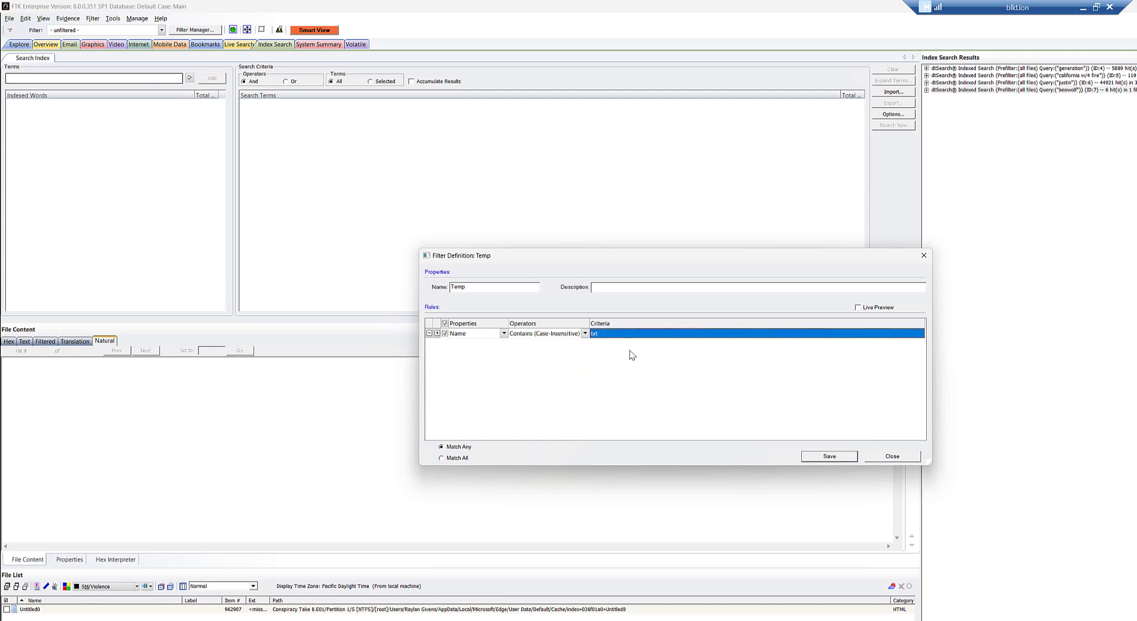
{"action": "left_click", "coordinate": [437, 333]}
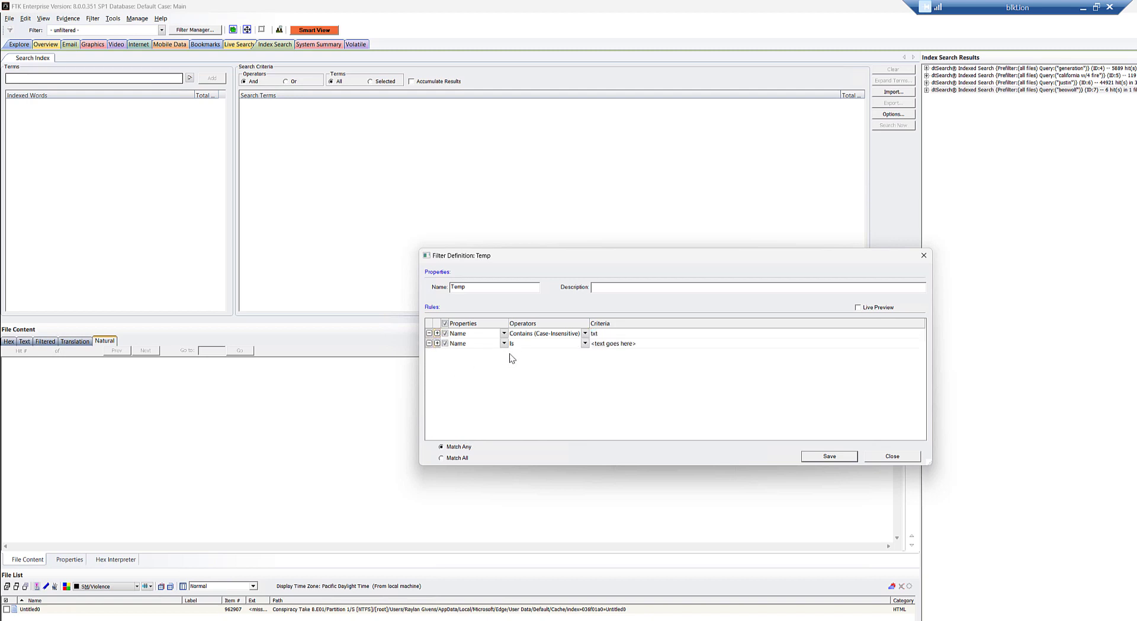
- Set the second rule to Extension with the Is (Case-Insensitive) operator for 'txt'
{"action": "left_click", "coordinate": [504, 343]}
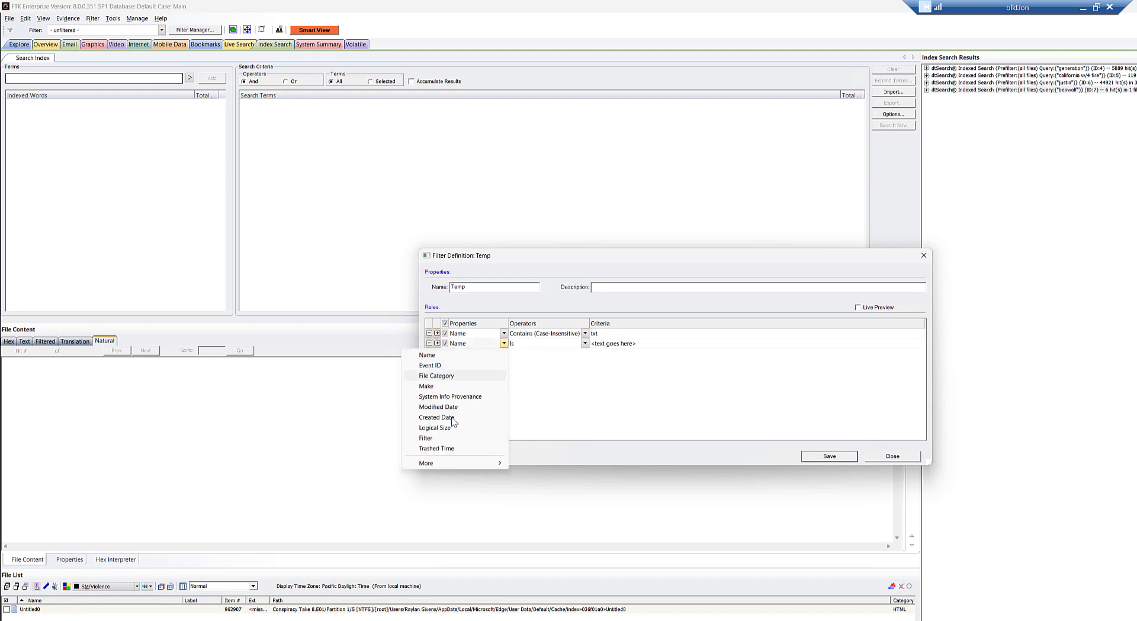
{"action": "mouse_move", "coordinate": [540, 462]}
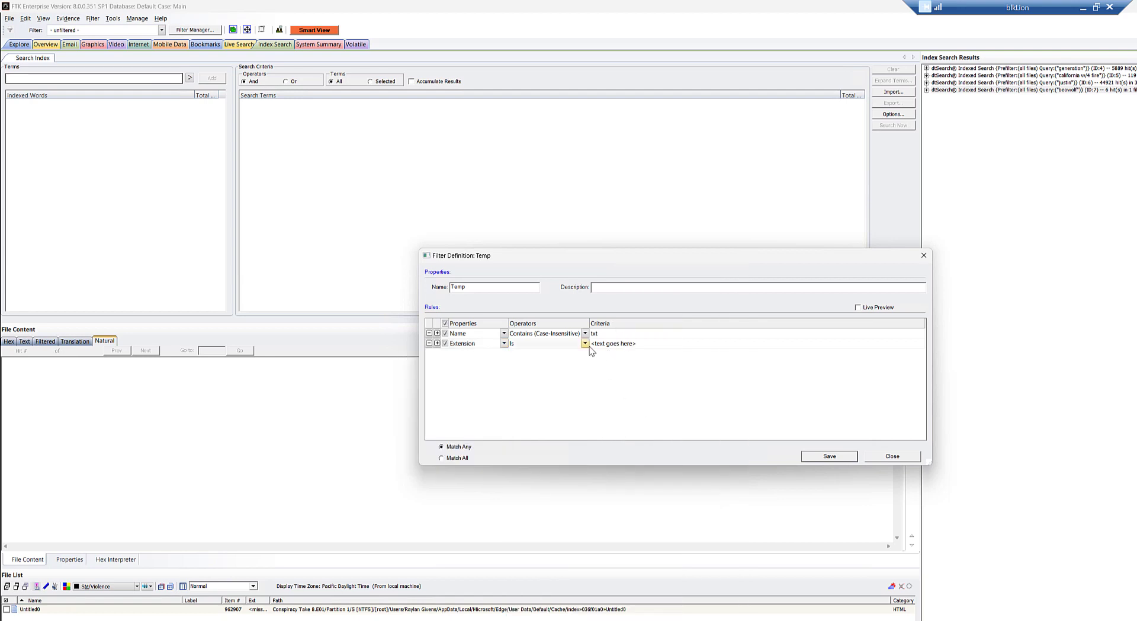
{"action": "left_click", "coordinate": [584, 343]}
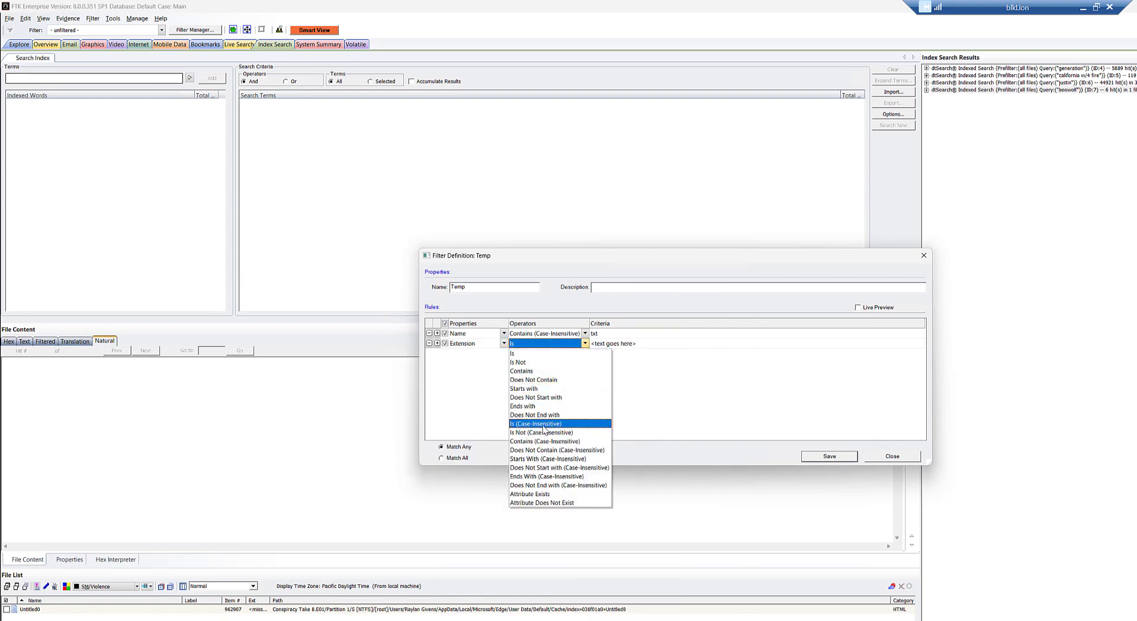
{"action": "left_click", "coordinate": [537, 424]}
{"action": "type", "text": "txt"}
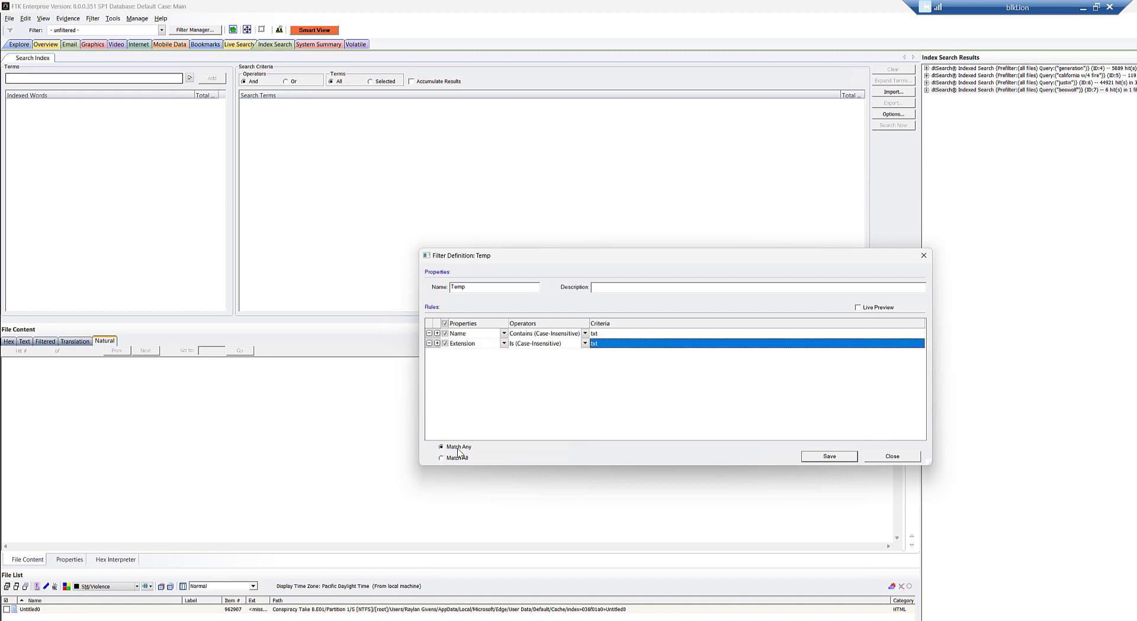
{"action": "mouse_move", "coordinate": [484, 452]}
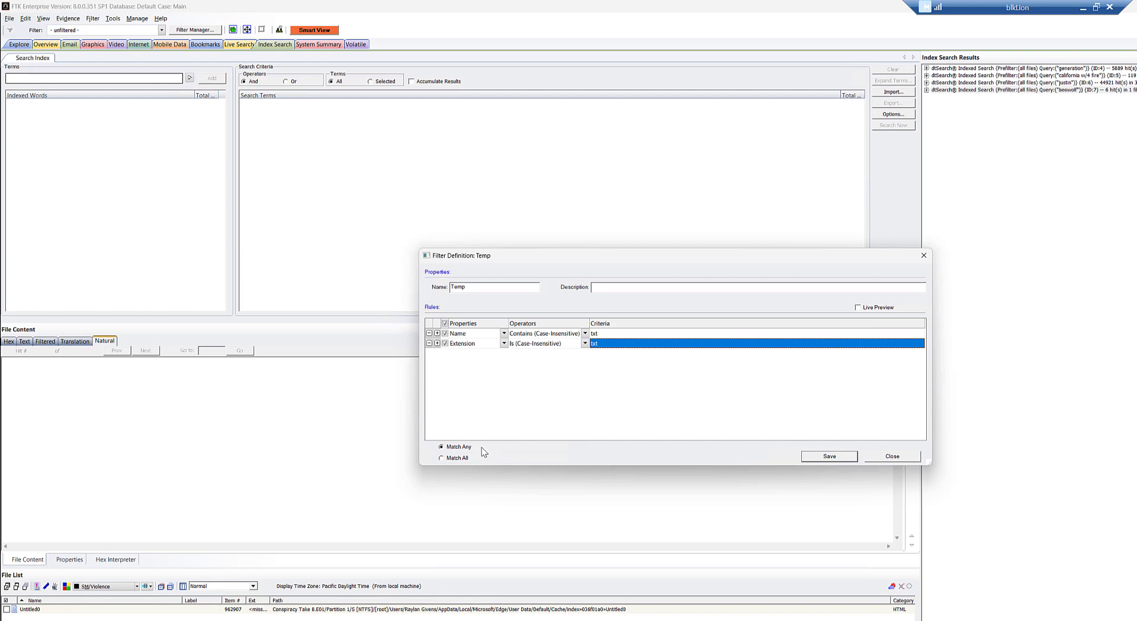
- Turn on live preview for the Temp filter
{"action": "left_click", "coordinate": [858, 307]}
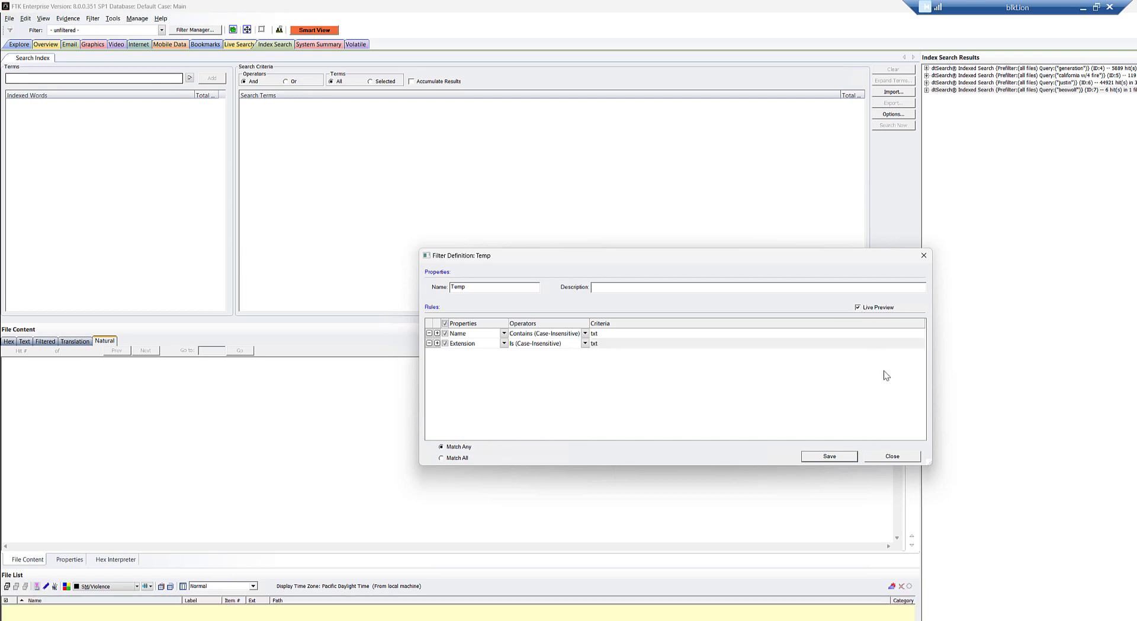
{"action": "mouse_move", "coordinate": [578, 203]}
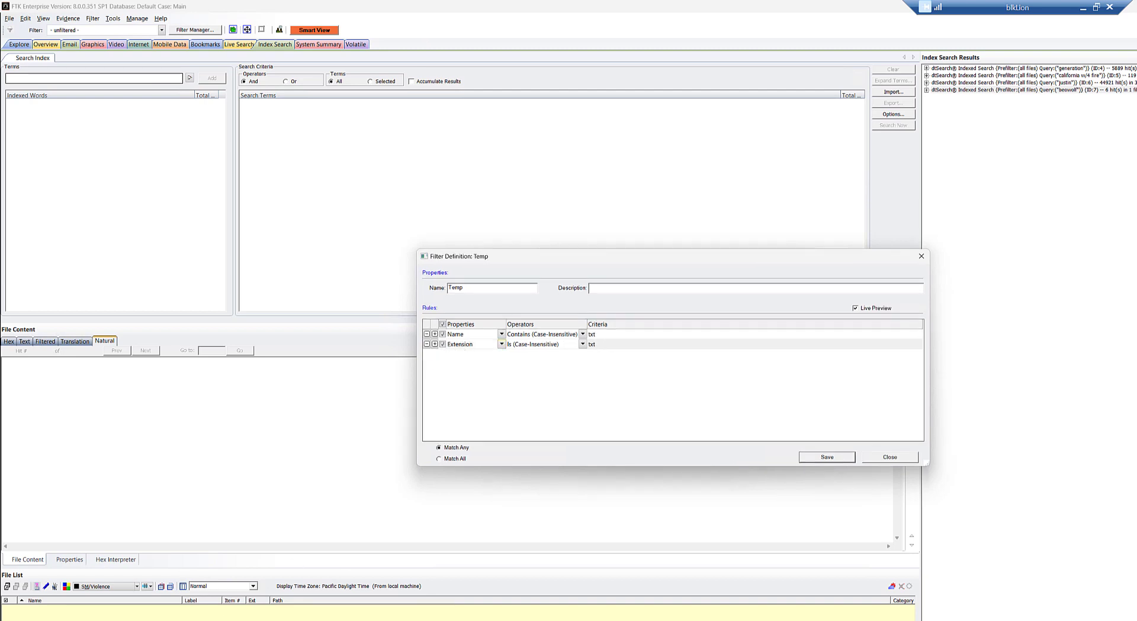
{"action": "mouse_move", "coordinate": [256, 607]}
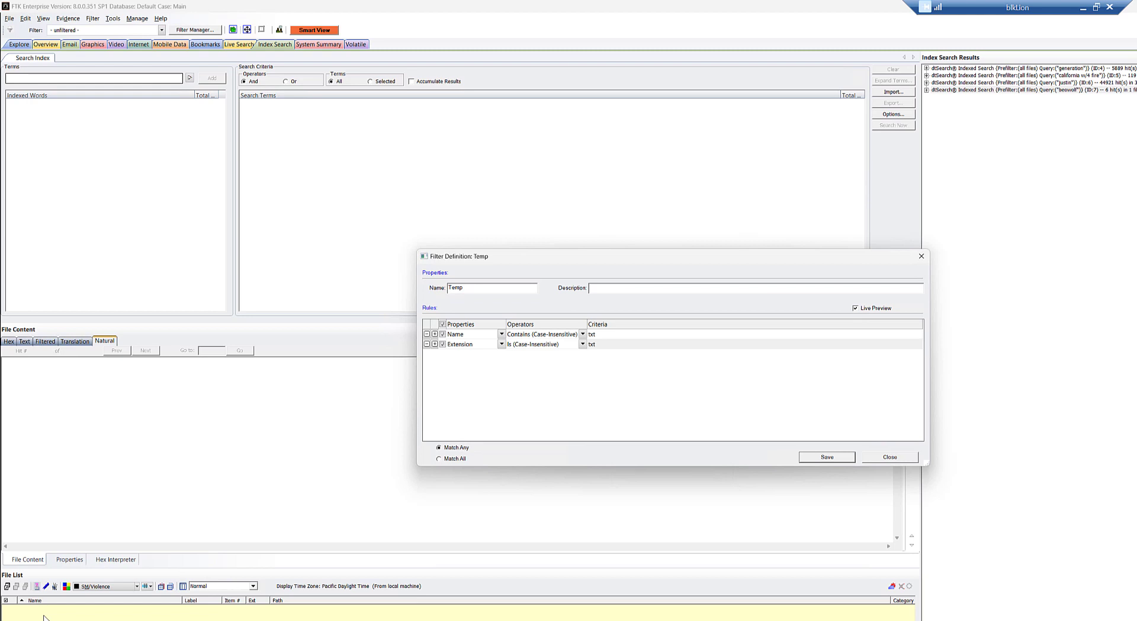
{"action": "mouse_move", "coordinate": [43, 617]}
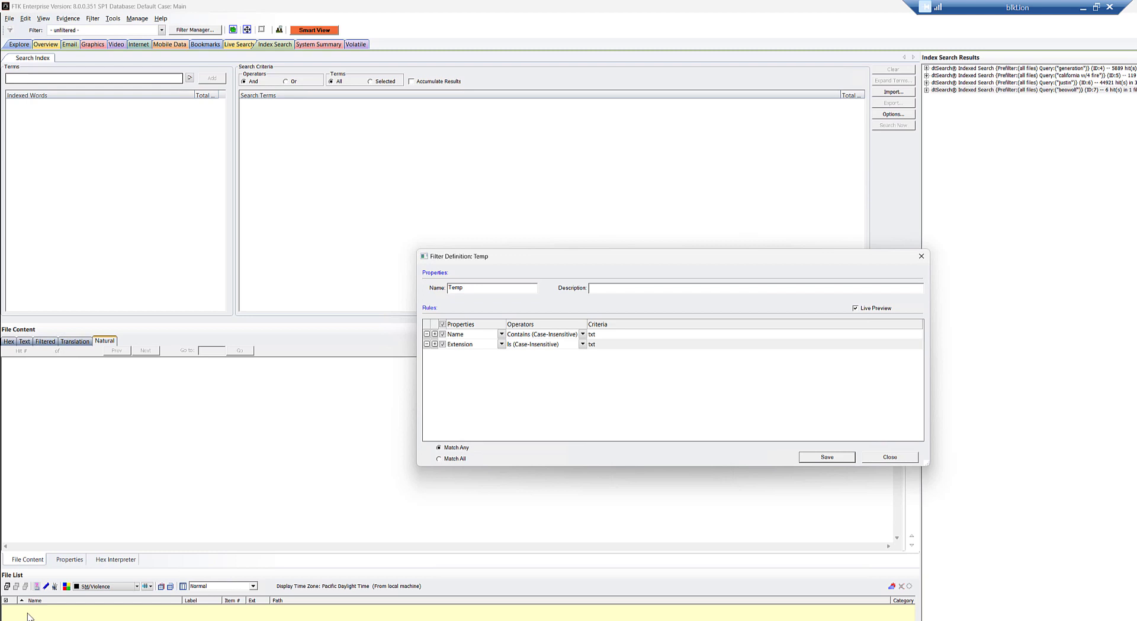
{"action": "mouse_move", "coordinate": [46, 618]}
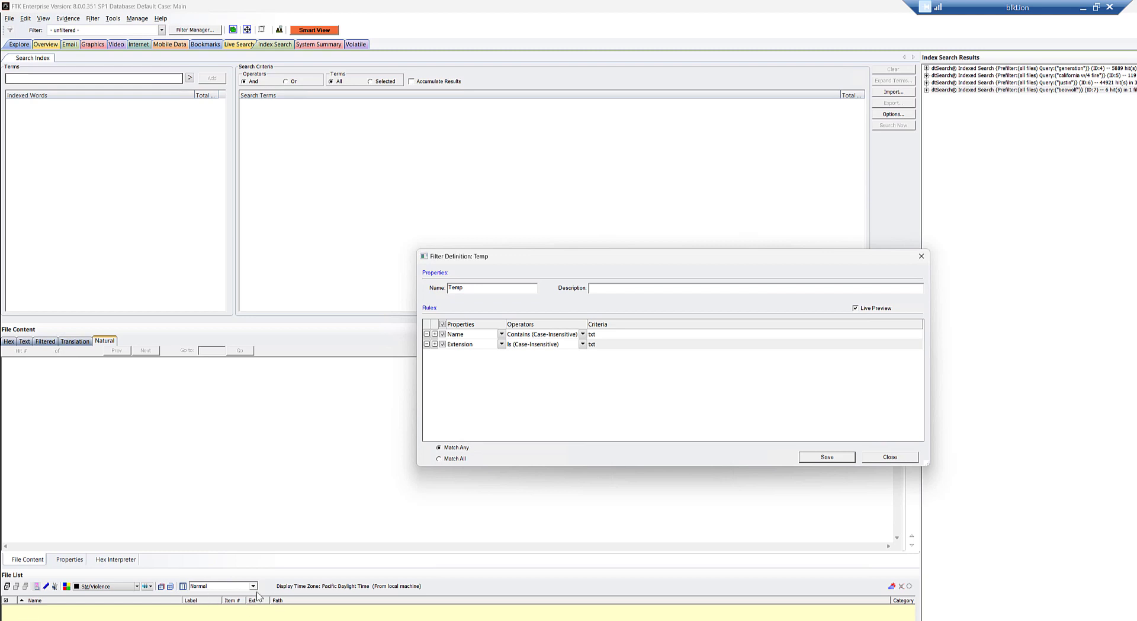
{"action": "mouse_move", "coordinate": [259, 595]}
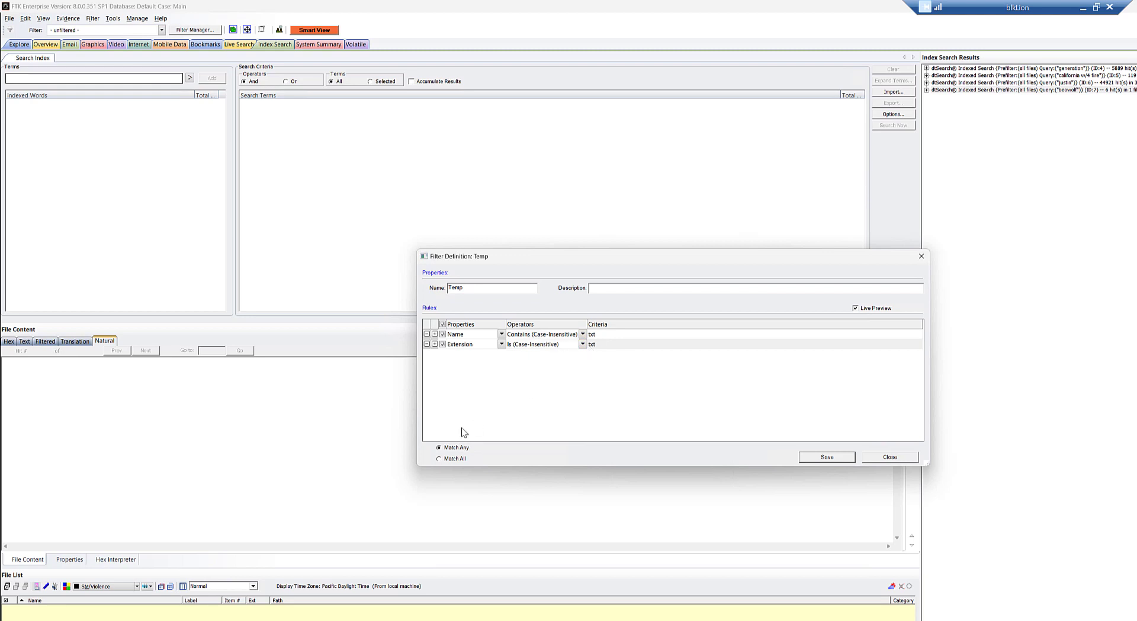
{"action": "mouse_move", "coordinate": [533, 418]}
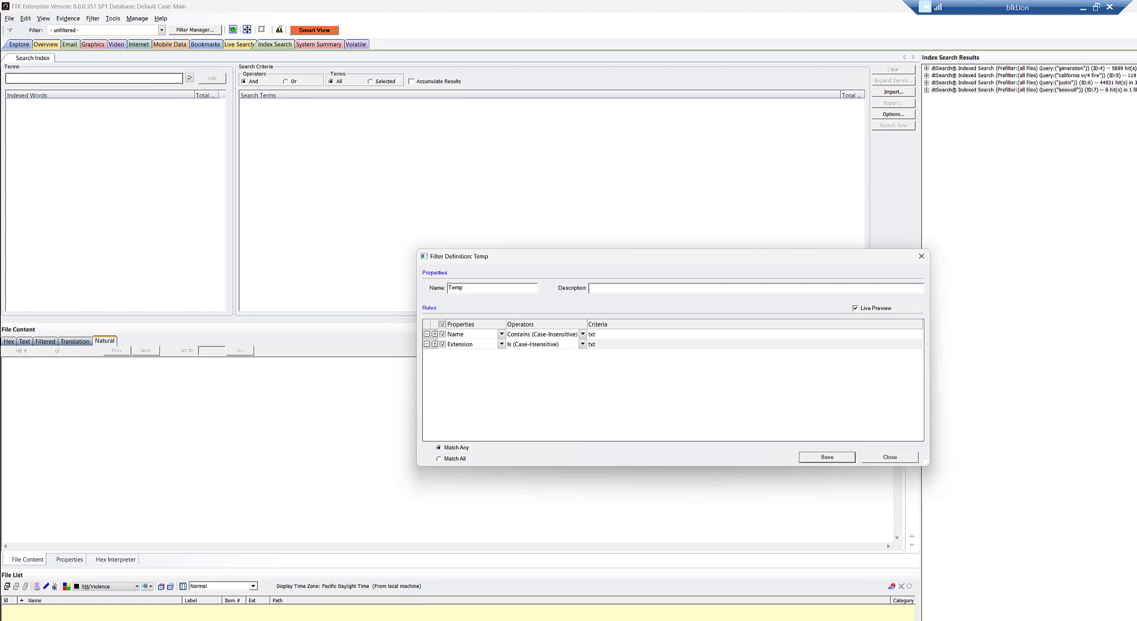
- Move the filter window aside and add 'theremightbecoffee' to the index search terms
{"action": "left_click_drag", "start_coordinate": [458, 255], "coordinate": [513, 226]}
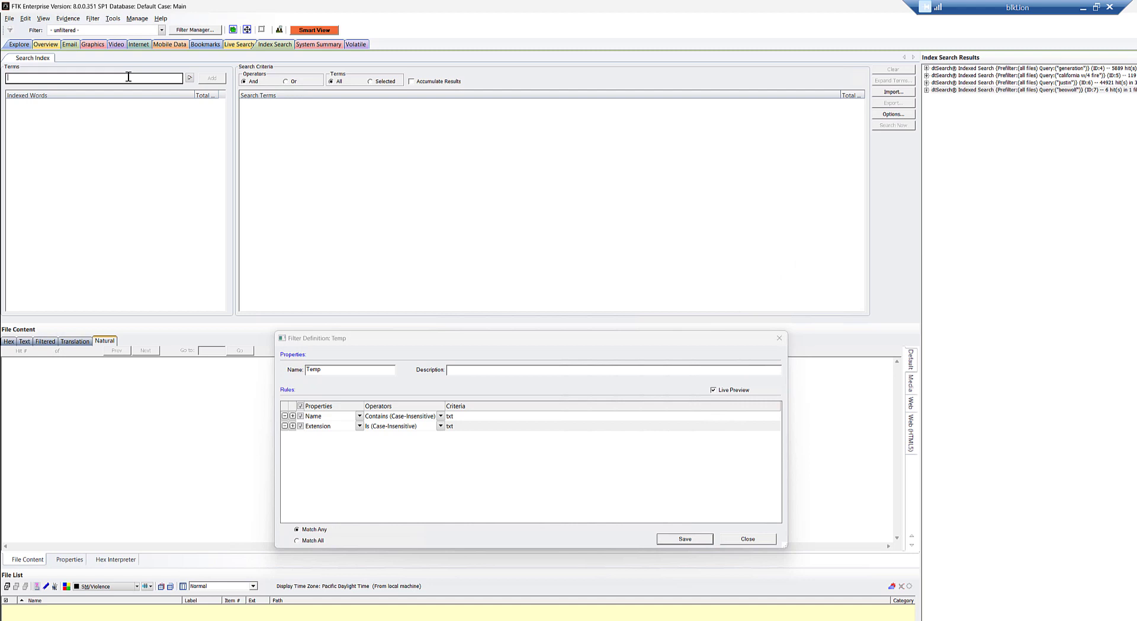
{"action": "type", "text": "a"}
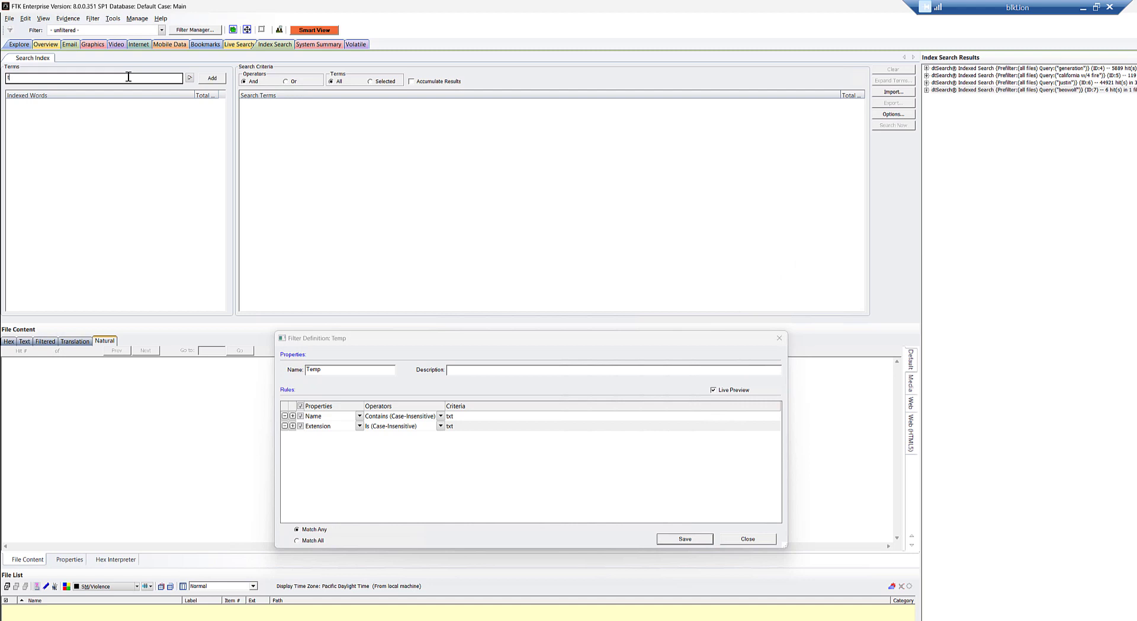
{"action": "type", "text": "theremightbeca"}
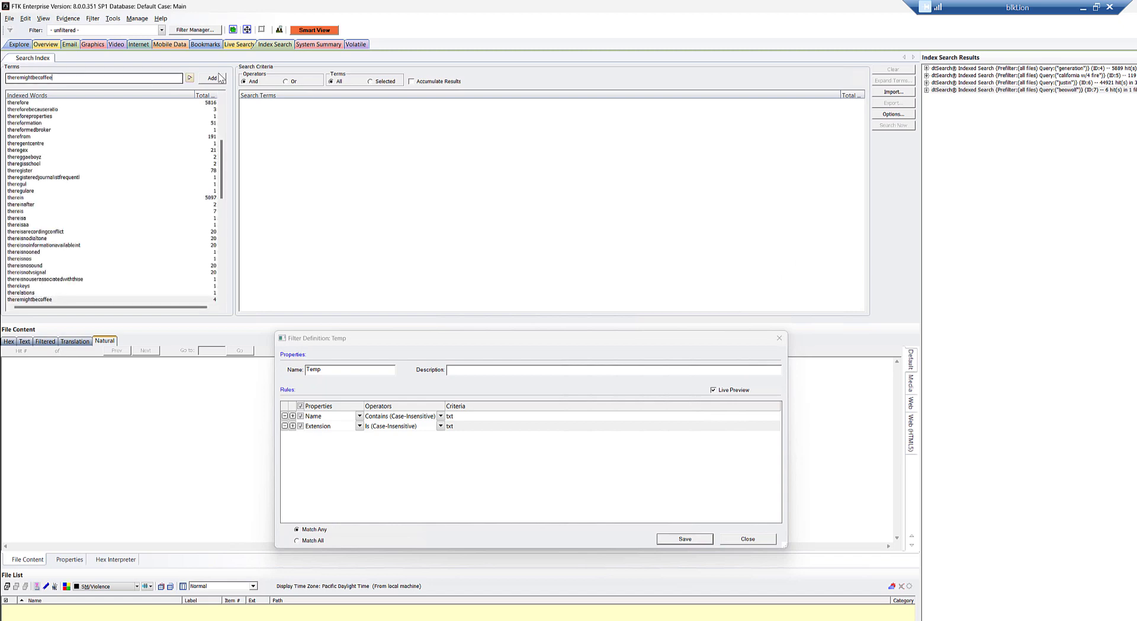
{"action": "left_click", "coordinate": [210, 78]}
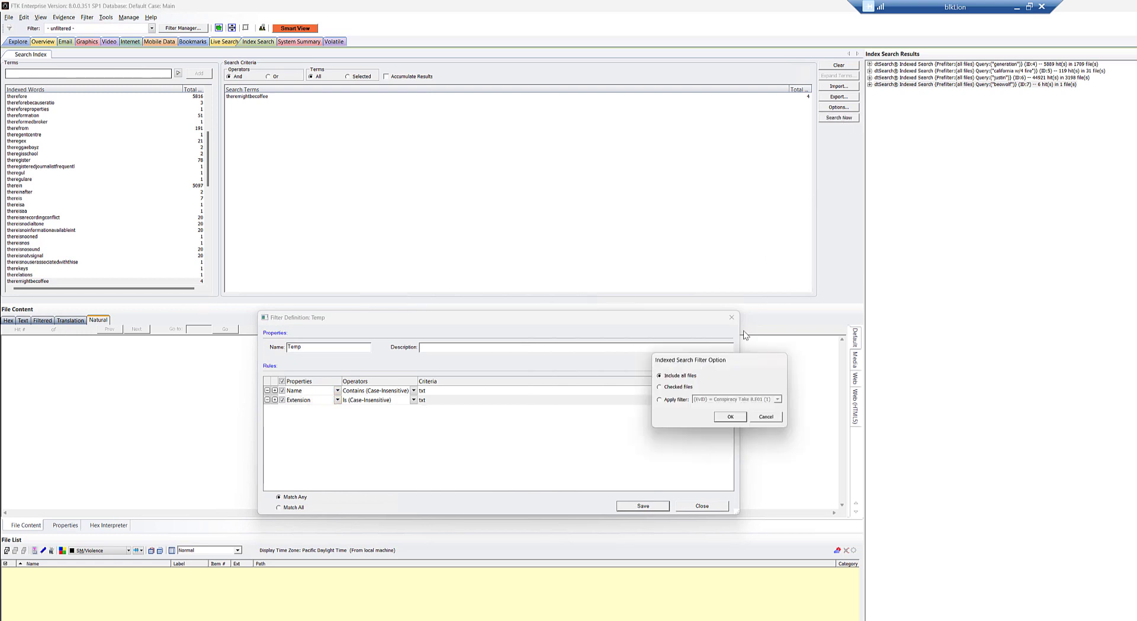
{"action": "mouse_move", "coordinate": [408, 375]}
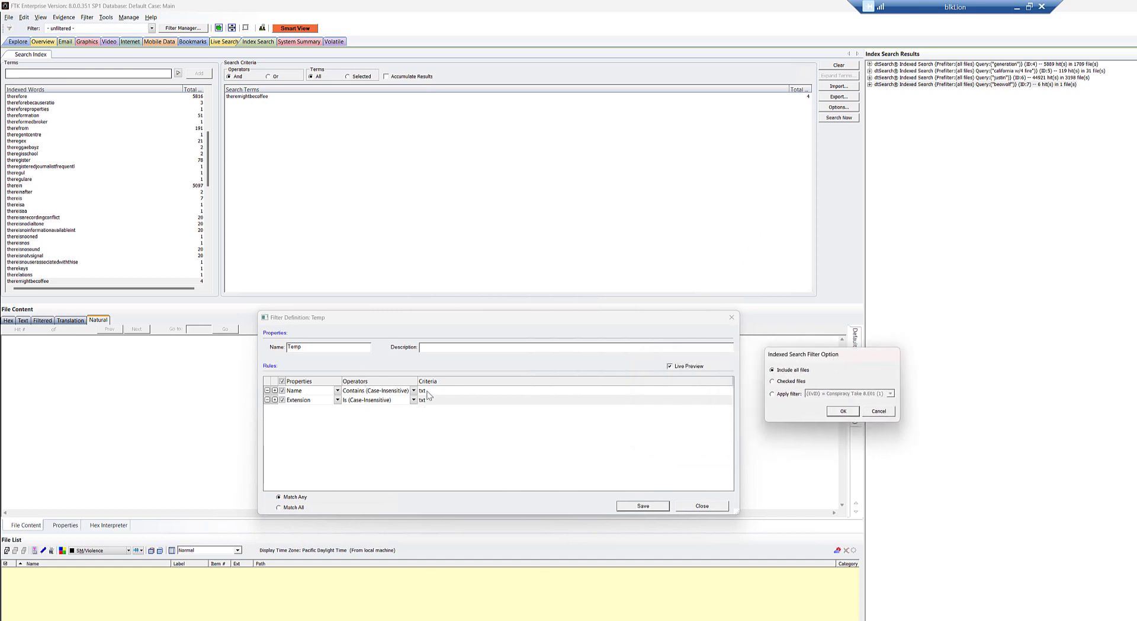
{"action": "mouse_move", "coordinate": [419, 408]}
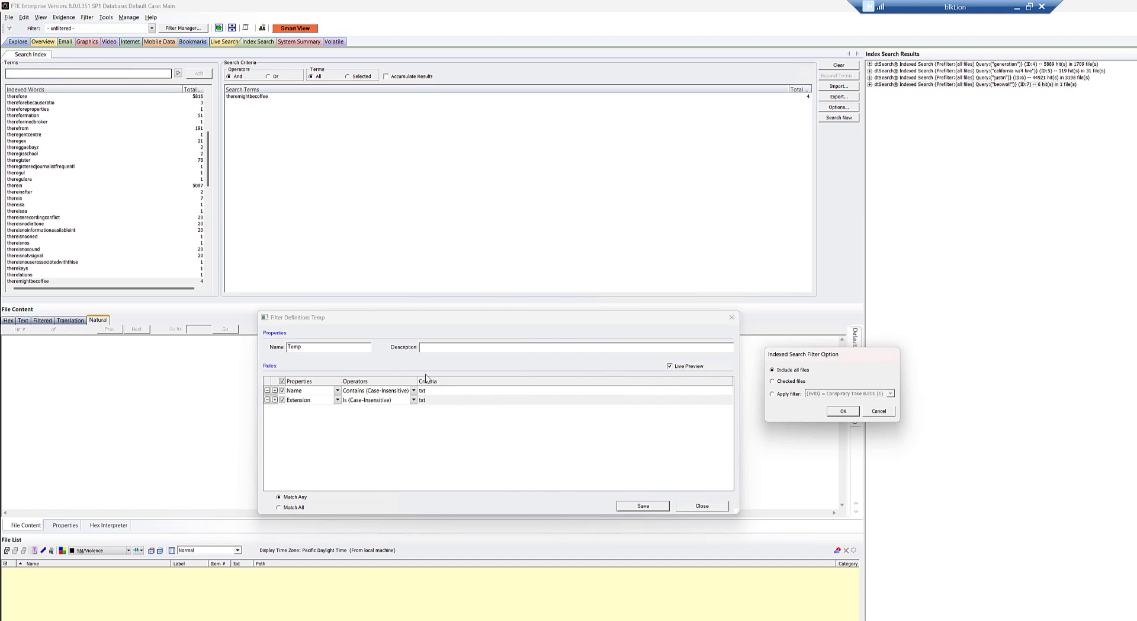
{"action": "mouse_move", "coordinate": [484, 384]}
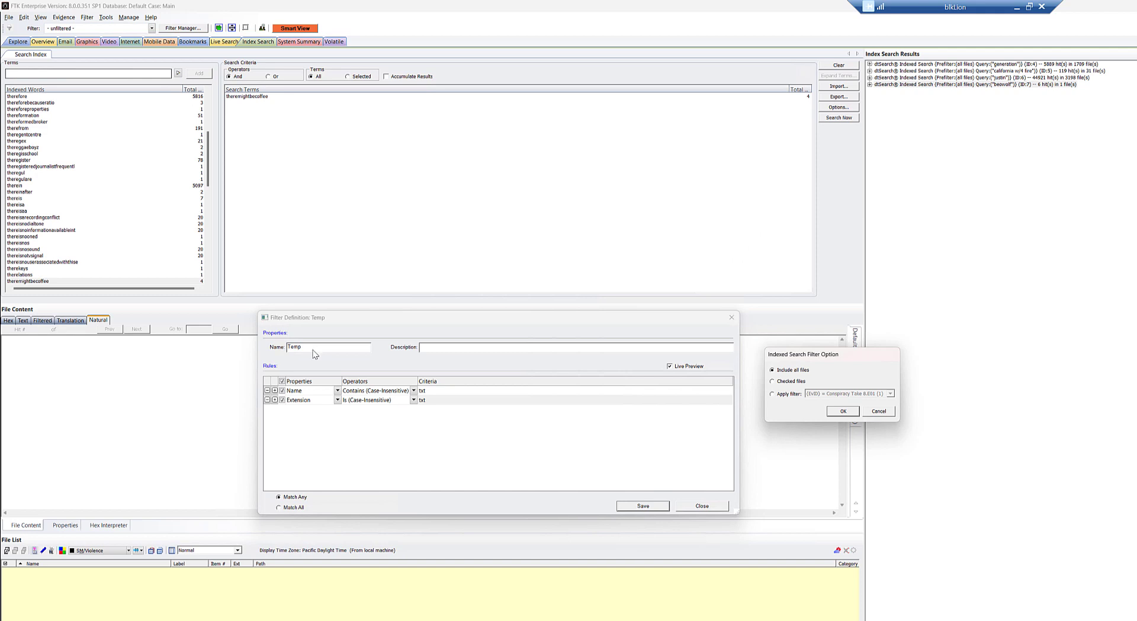
{"action": "mouse_move", "coordinate": [355, 355]}
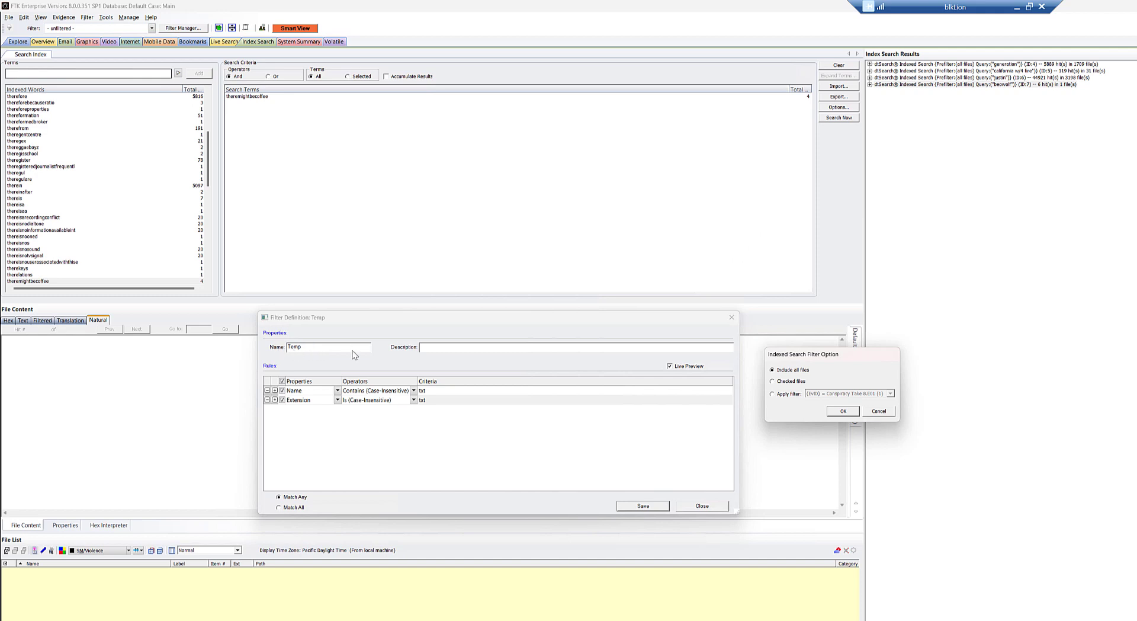
{"action": "mouse_move", "coordinate": [789, 399]}
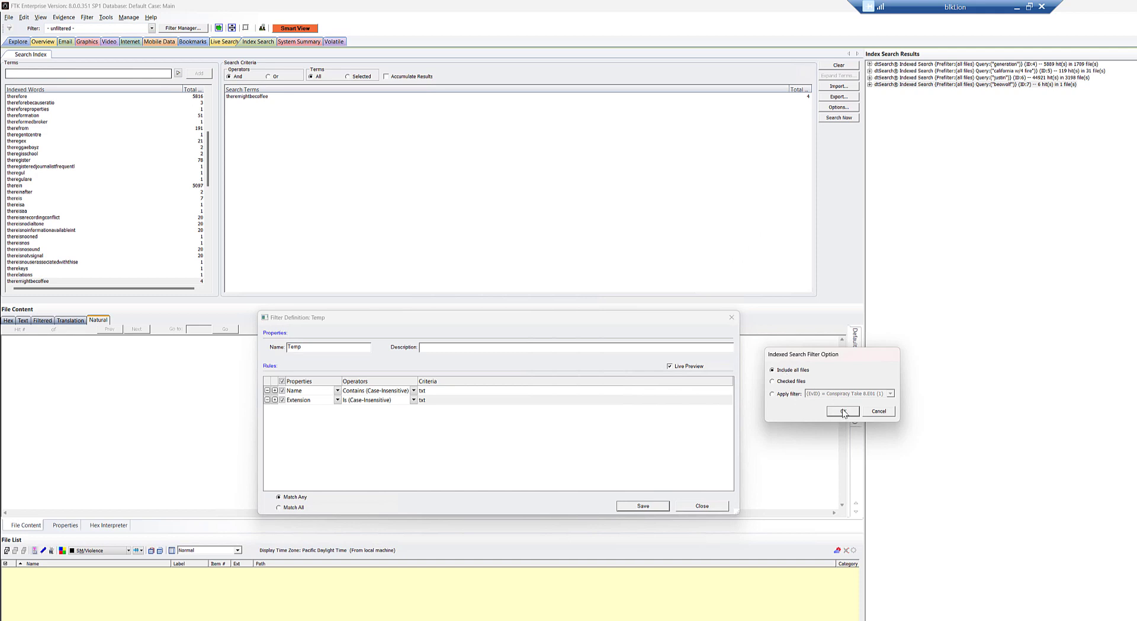
- Confirm the indexed search with 'Include all files' selected
{"action": "left_click", "coordinate": [843, 412]}
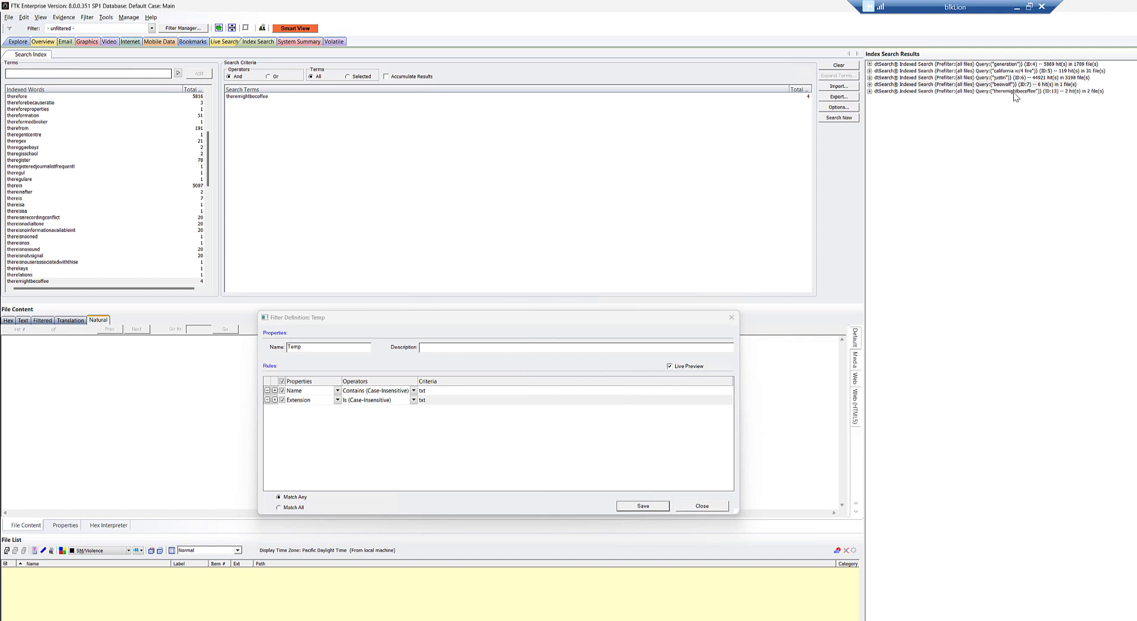
- Expand the theremightbecoffee entry in Index Search Results
{"action": "left_click", "coordinate": [983, 91]}
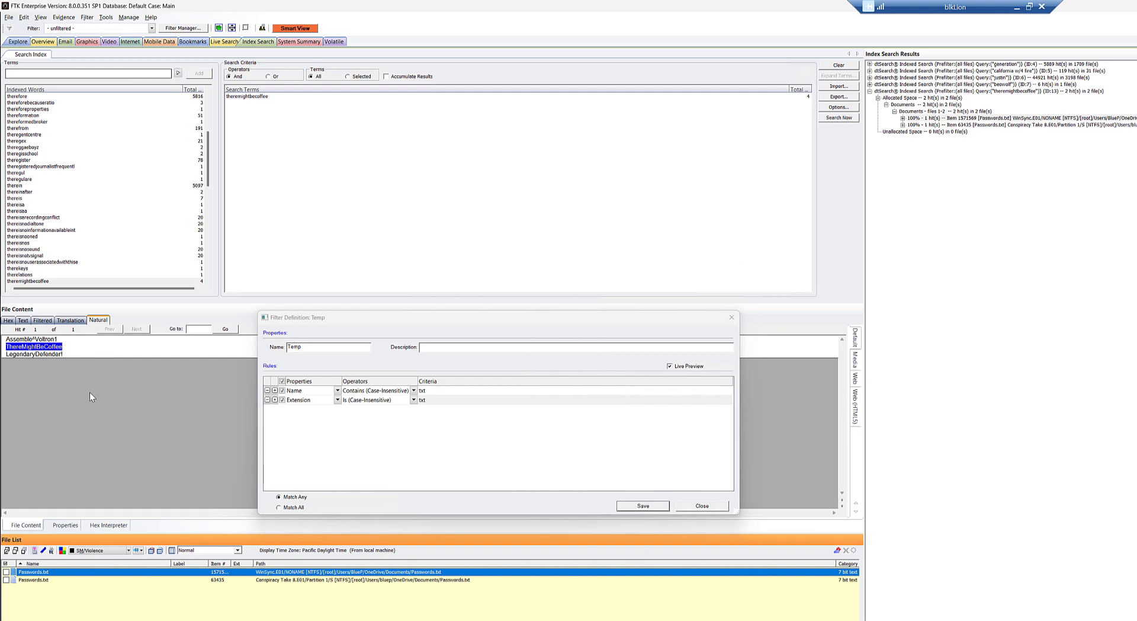
{"action": "mouse_move", "coordinate": [350, 489]}
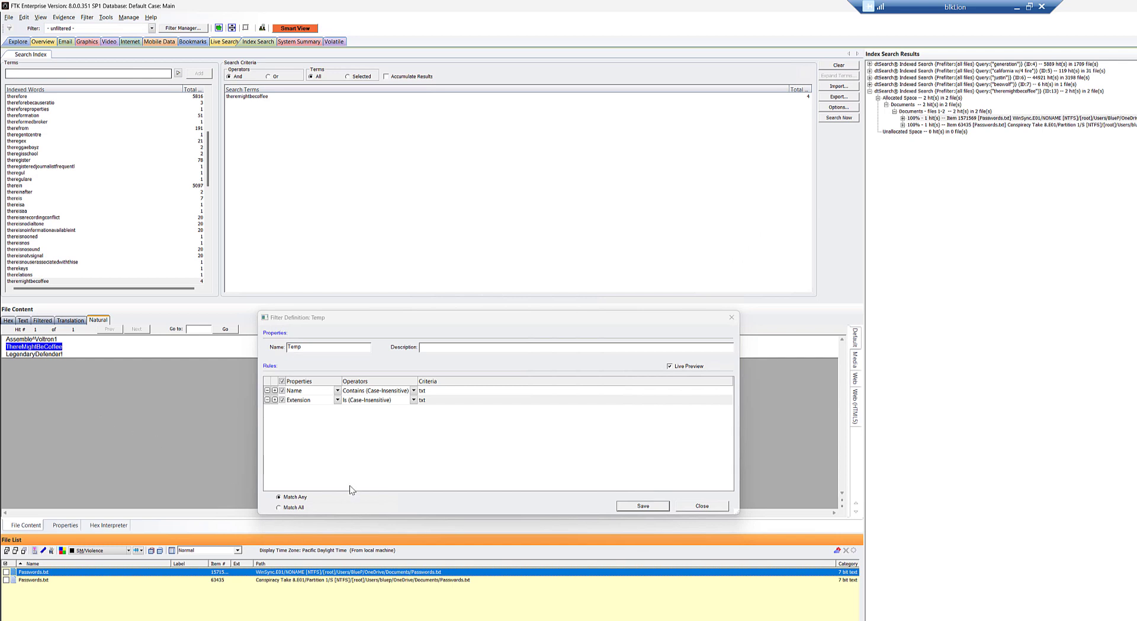
{"action": "mouse_move", "coordinate": [787, 424]}
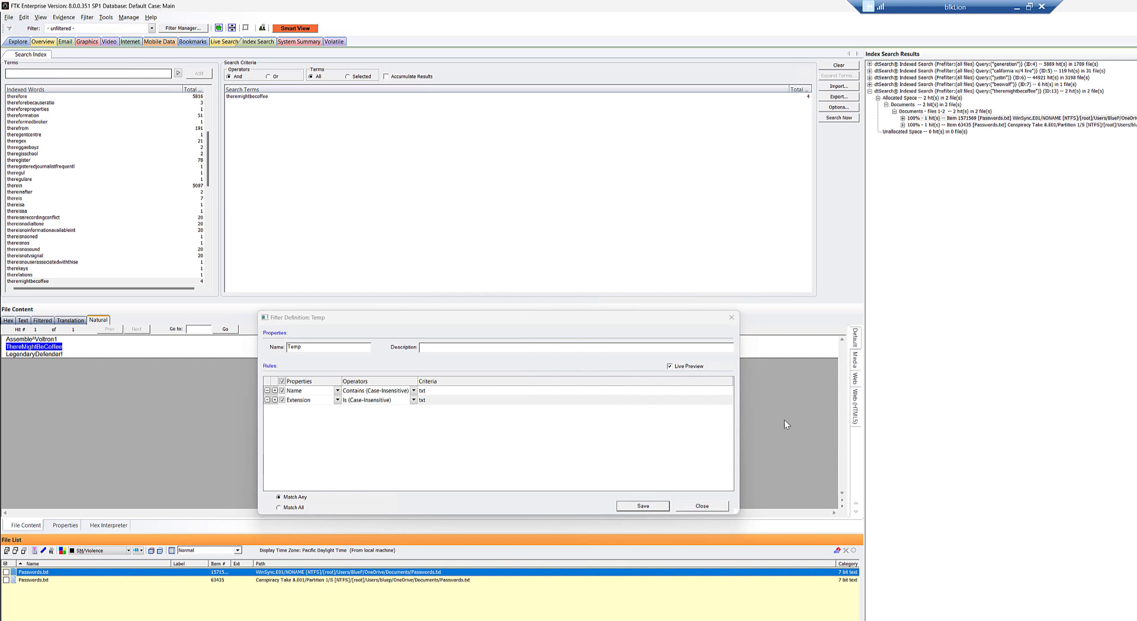
{"action": "mouse_move", "coordinate": [450, 400]}
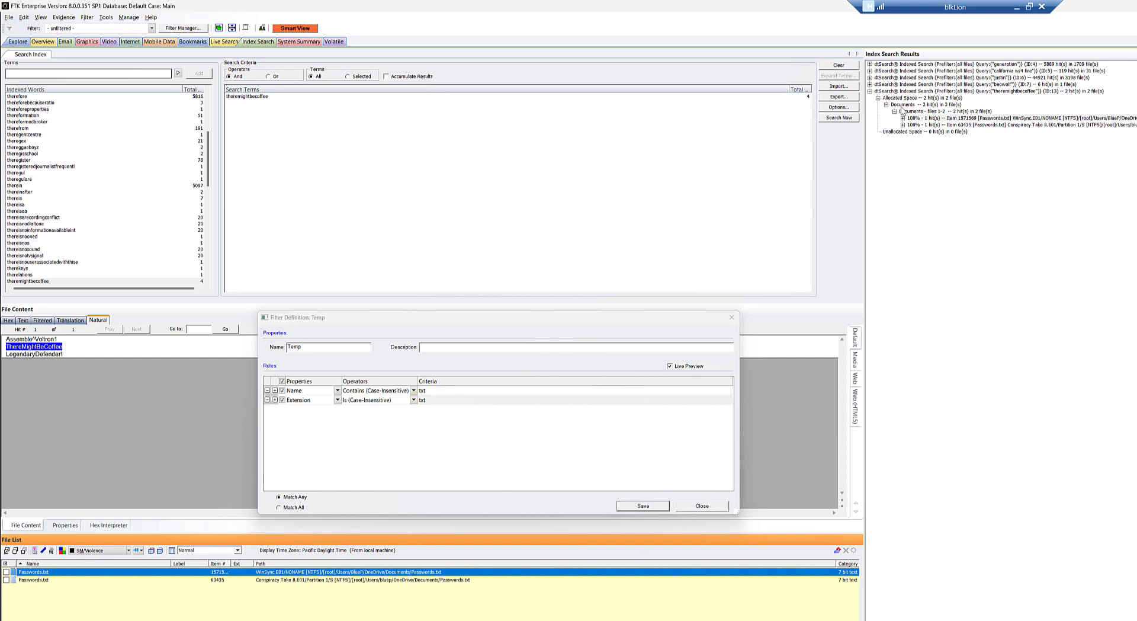
{"action": "mouse_move", "coordinate": [449, 412]}
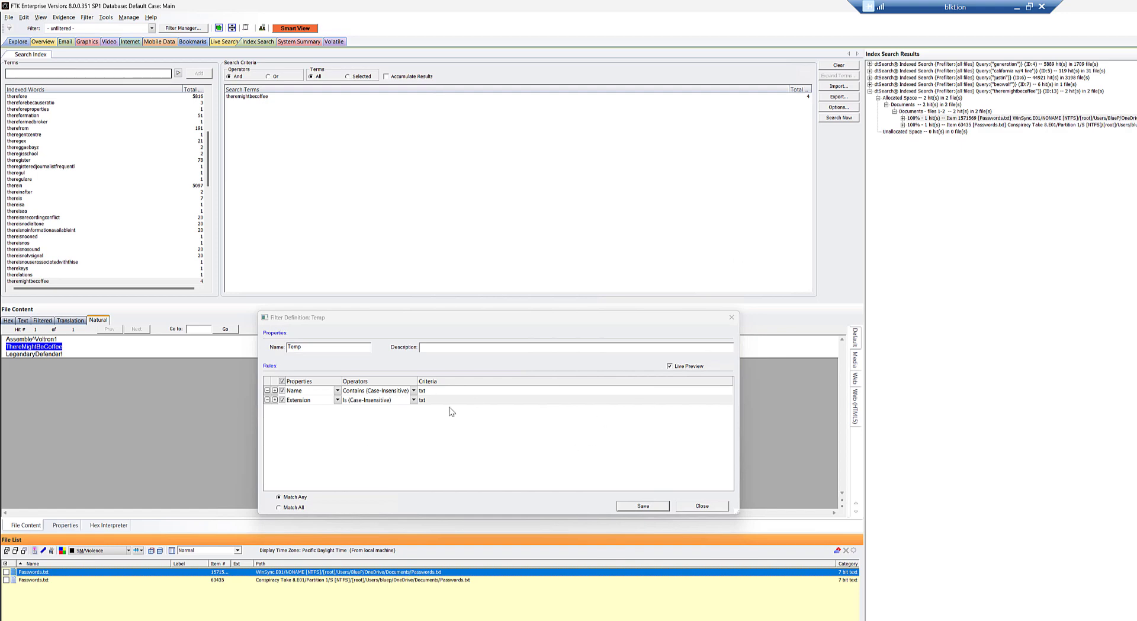
{"action": "mouse_move", "coordinate": [513, 385]}
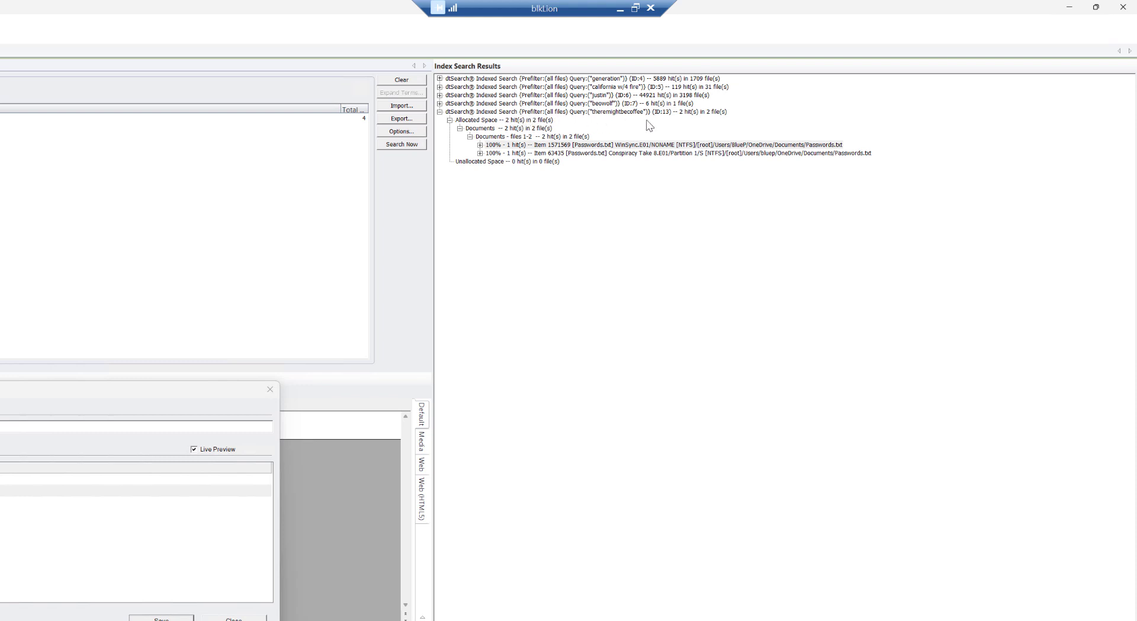
{"action": "mouse_move", "coordinate": [689, 114]}
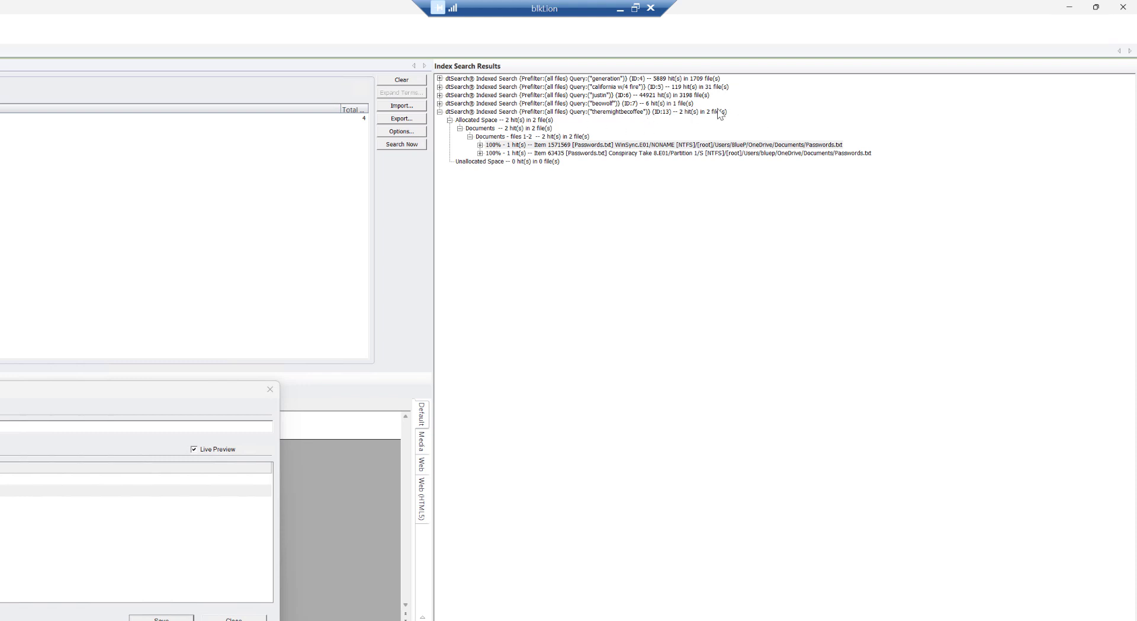
{"action": "mouse_move", "coordinate": [650, 120]}
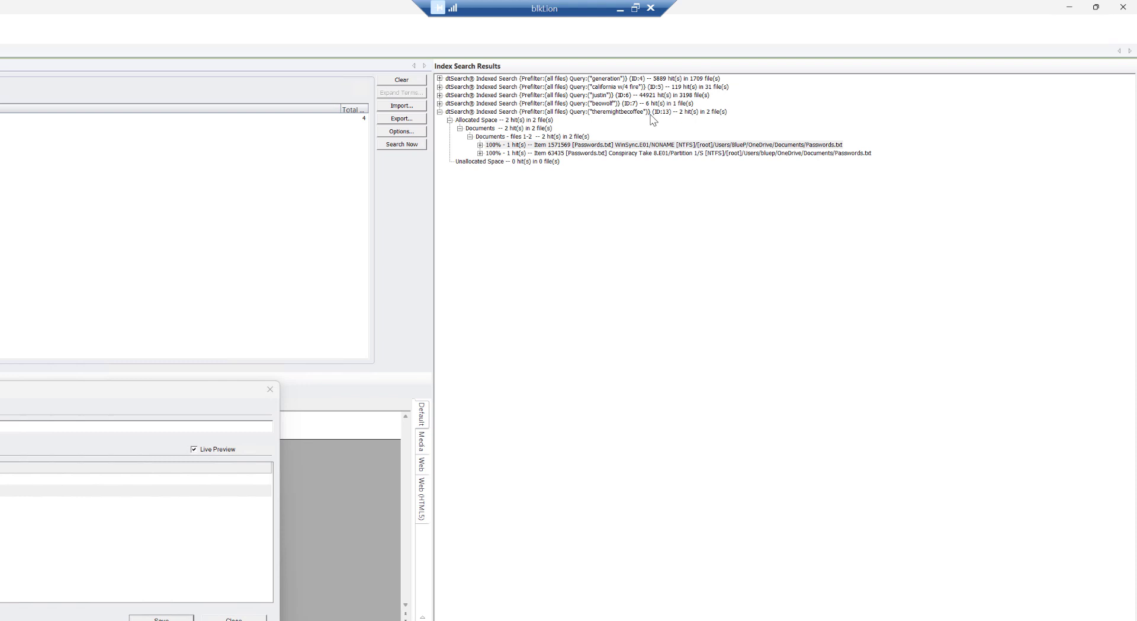
{"action": "mouse_move", "coordinate": [641, 121]}
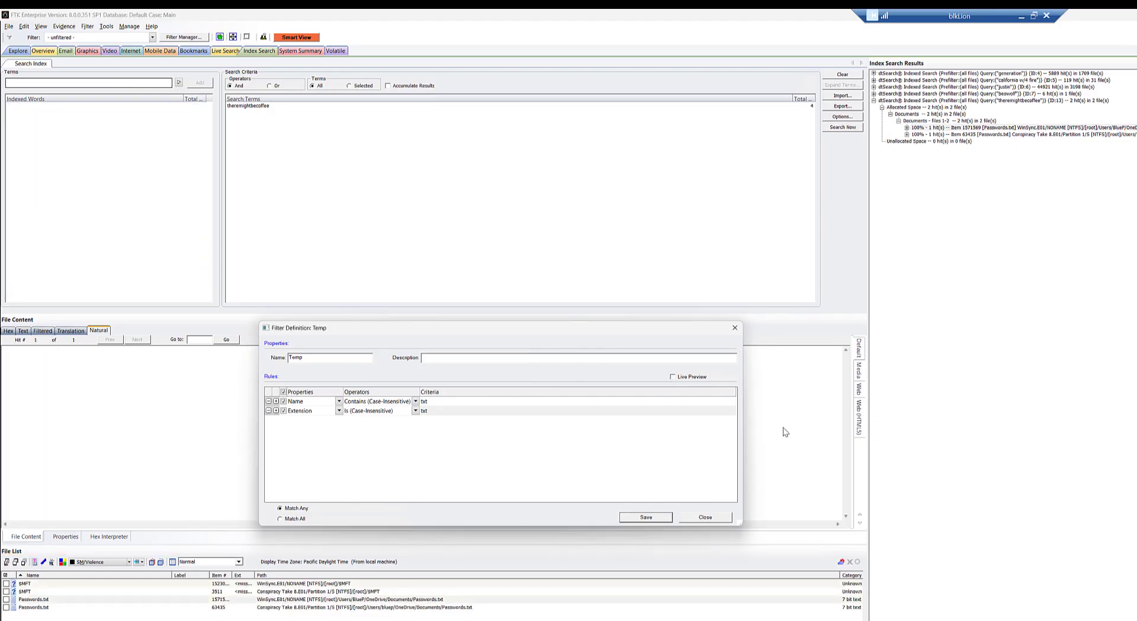
{"action": "mouse_move", "coordinate": [733, 221]}
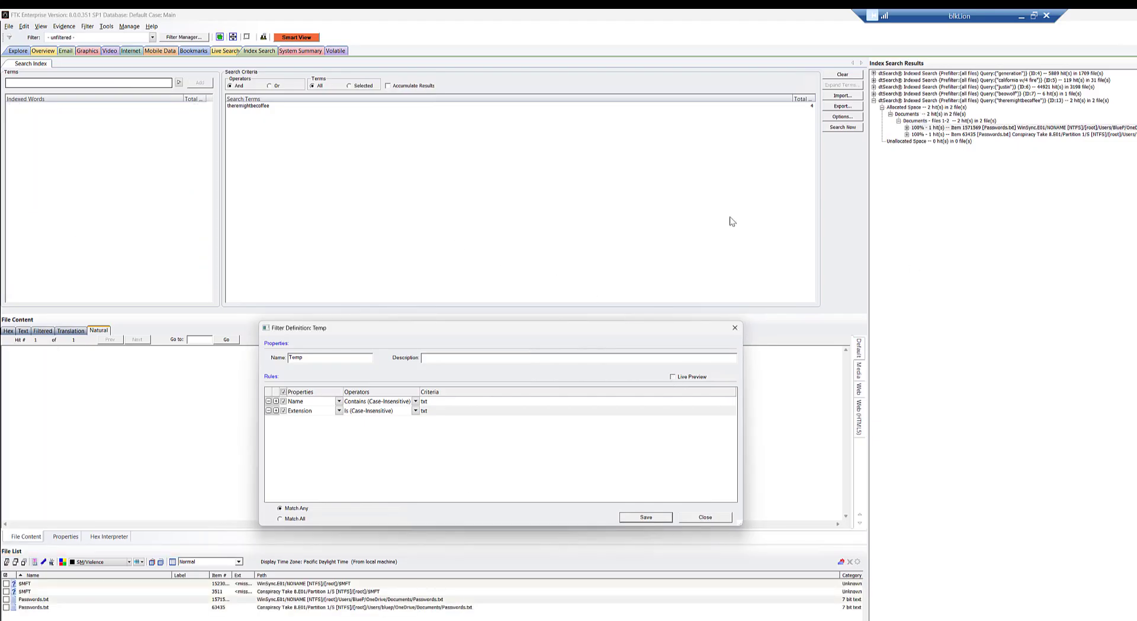
{"action": "mouse_move", "coordinate": [47, 596]}
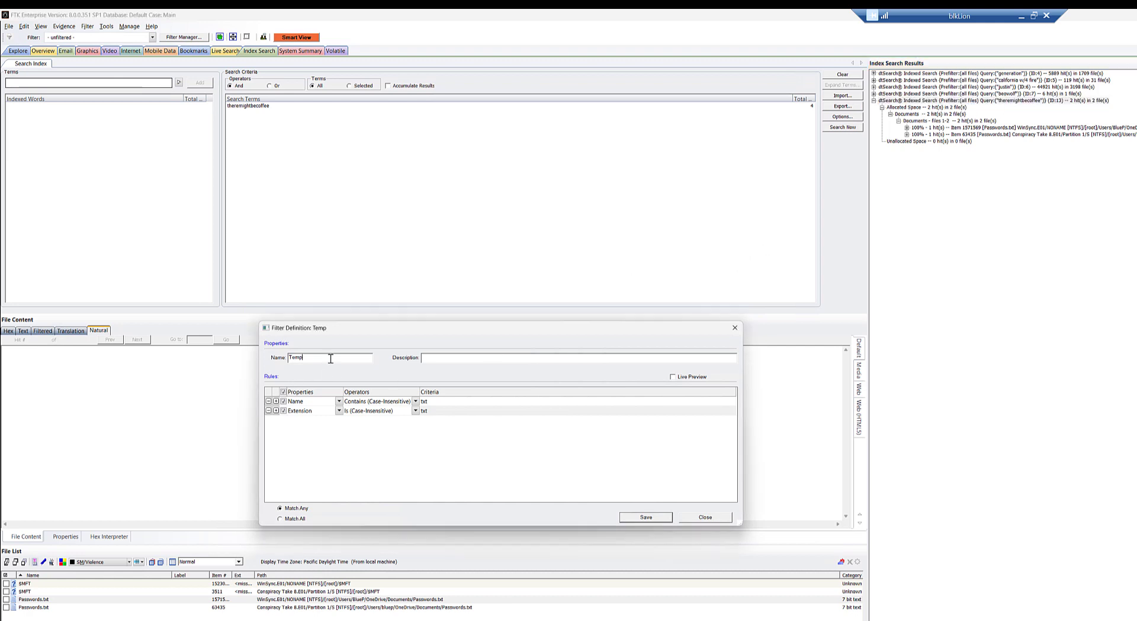
- Name the txt filter 'TextFilesOnly' in place of 'Temp' and save it
{"action": "type", "text": "TextFil"}
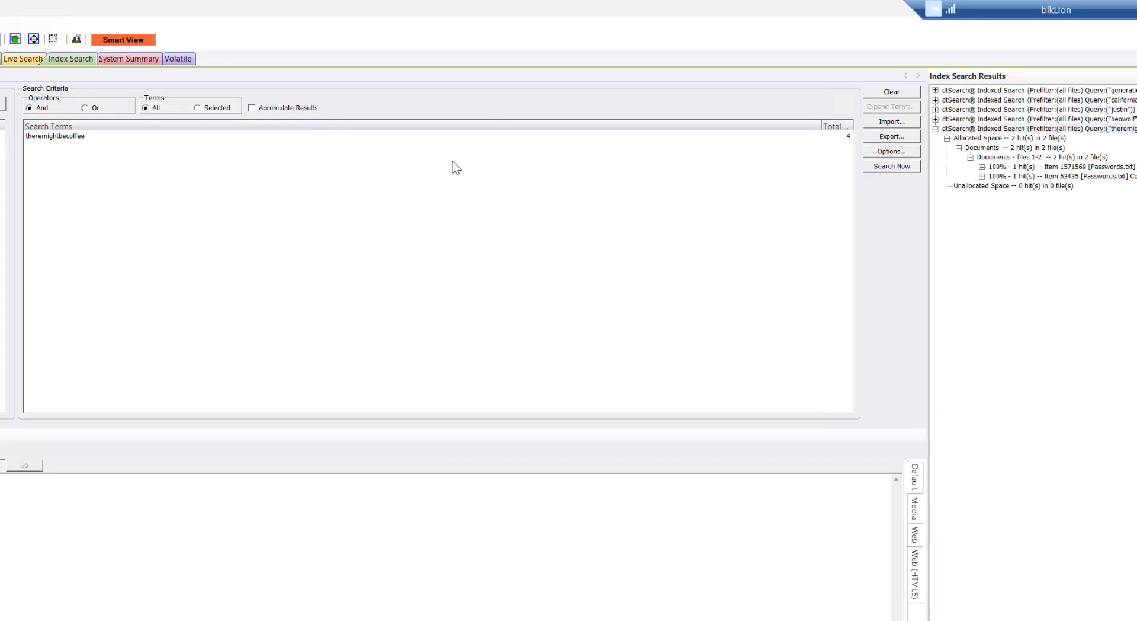
- Run a new 'theremightbecoffee' indexed search prefiltered by TextFilesOnly and view its results
{"action": "left_click", "coordinate": [891, 166]}
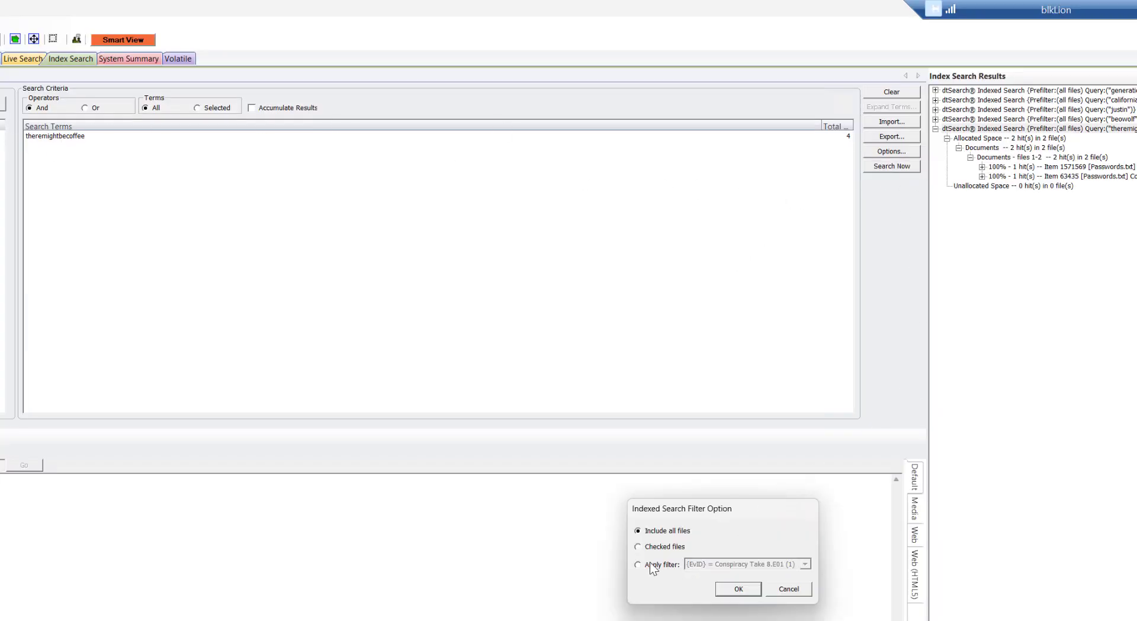
{"action": "left_click", "coordinate": [804, 564]}
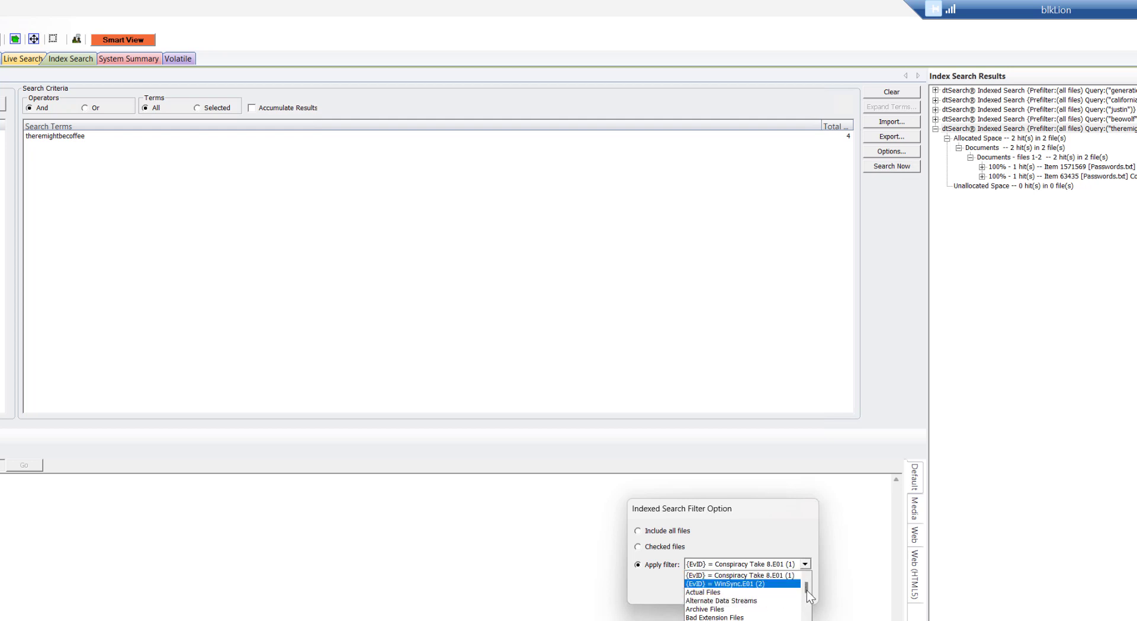
{"action": "scroll", "scroll_direction": "down", "scroll_amount": 3}
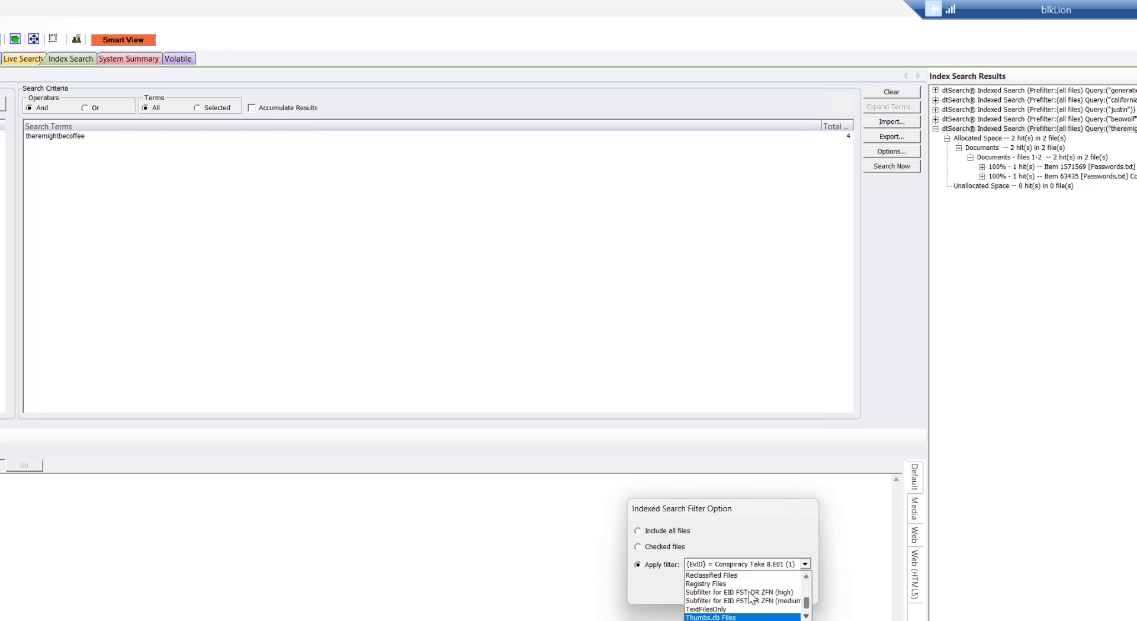
{"action": "left_click", "coordinate": [705, 609]}
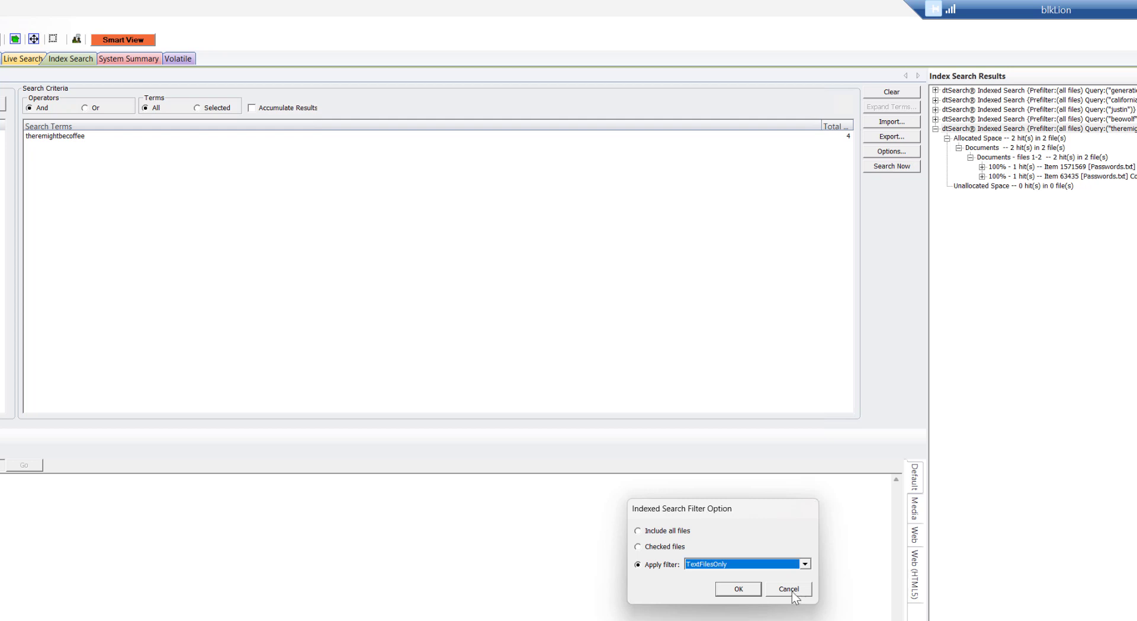
{"action": "left_click", "coordinate": [737, 588]}
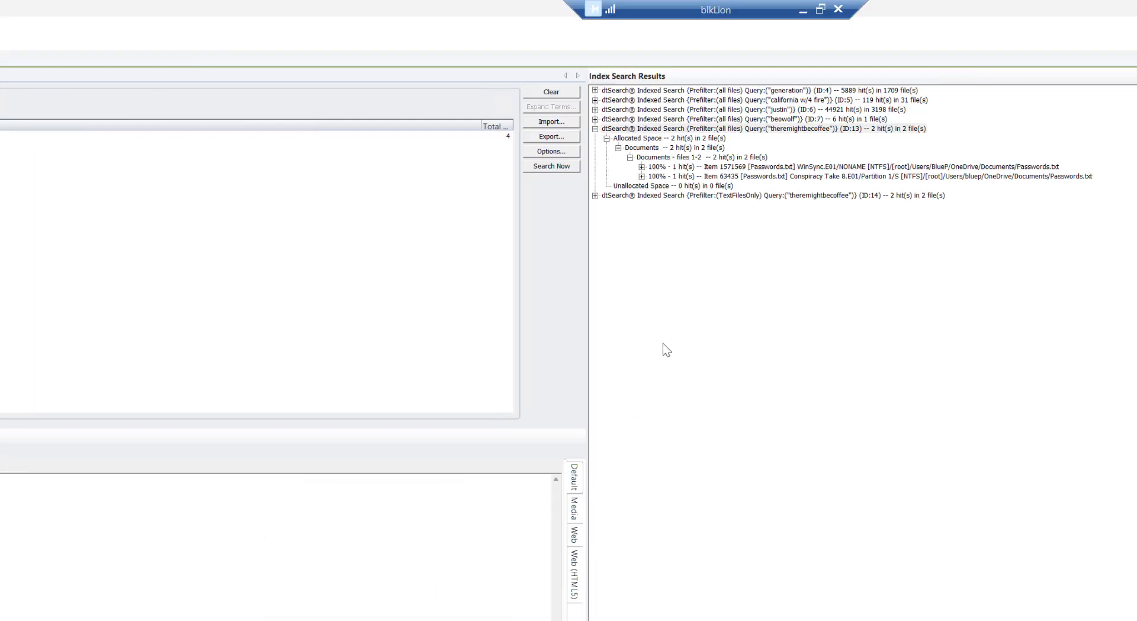
{"action": "mouse_move", "coordinate": [601, 201]}
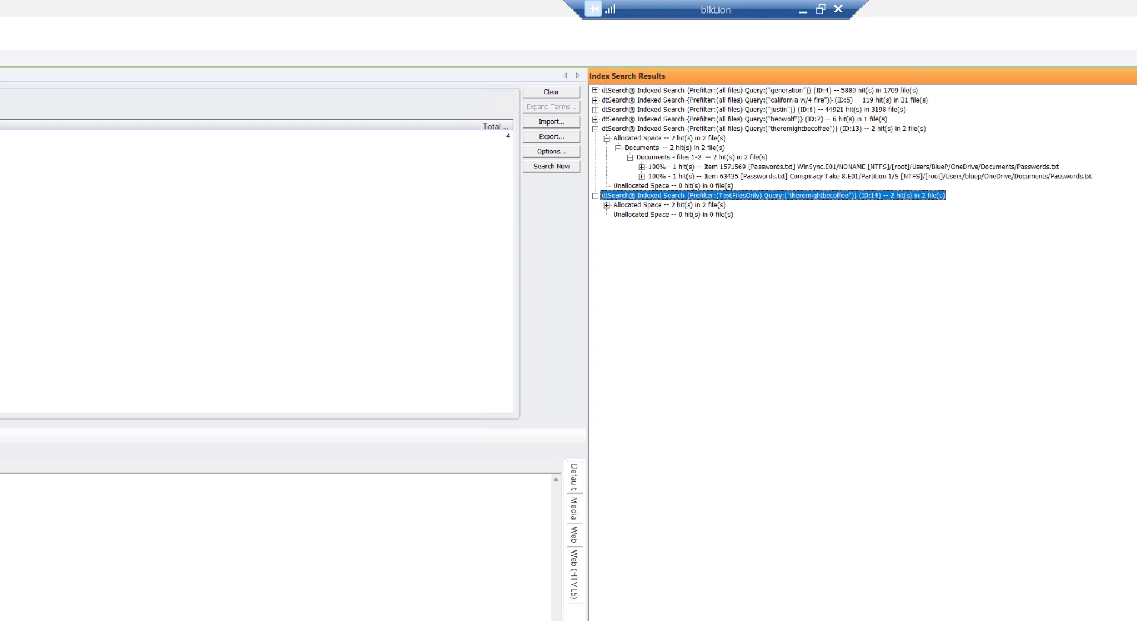
{"action": "mouse_move", "coordinate": [698, 210]}
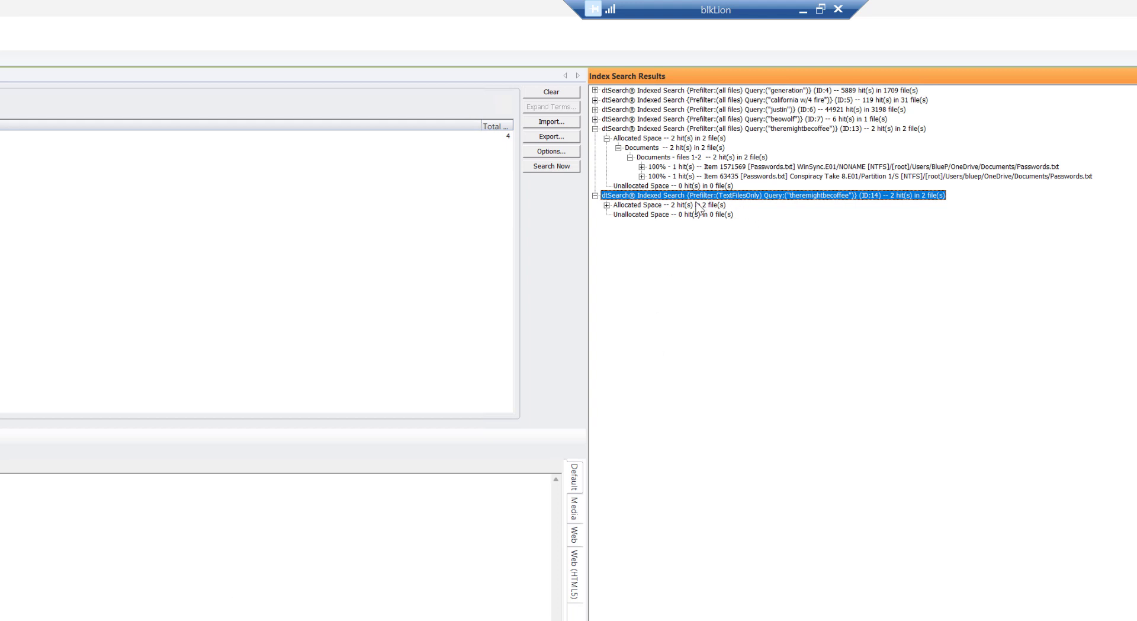
{"action": "mouse_move", "coordinate": [761, 204]}
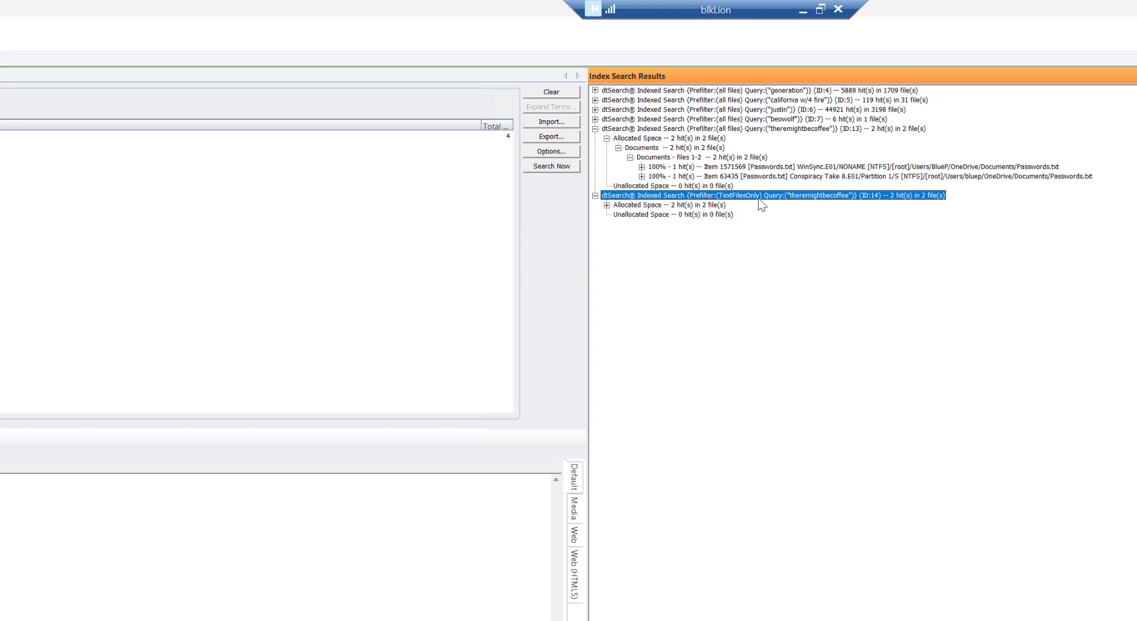
{"action": "mouse_move", "coordinate": [829, 206]}
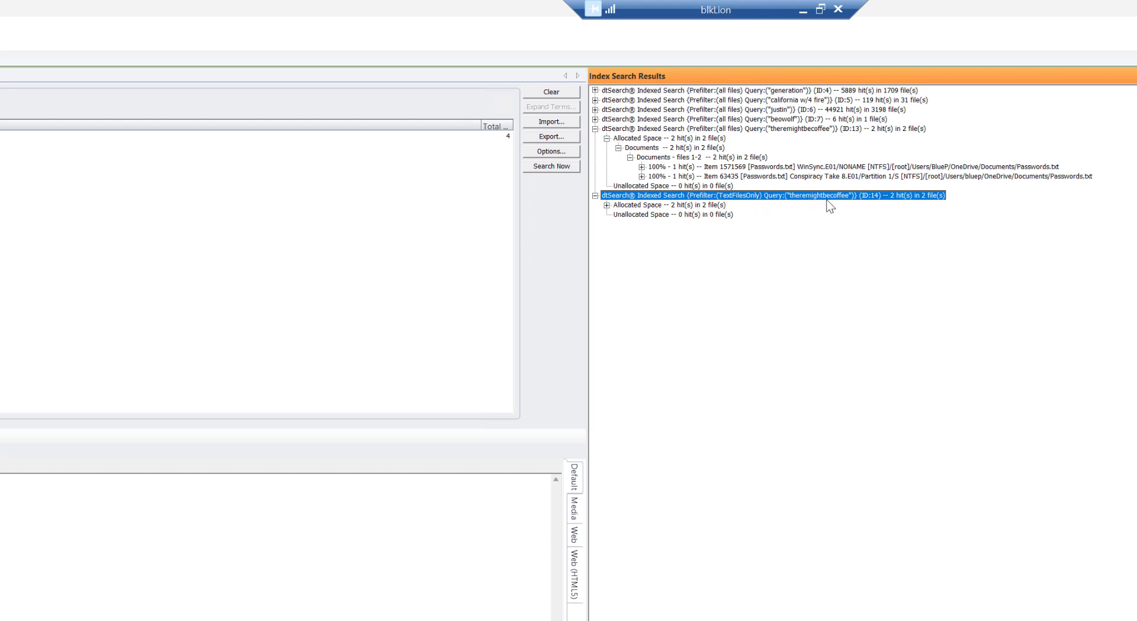
{"action": "mouse_move", "coordinate": [728, 158]}
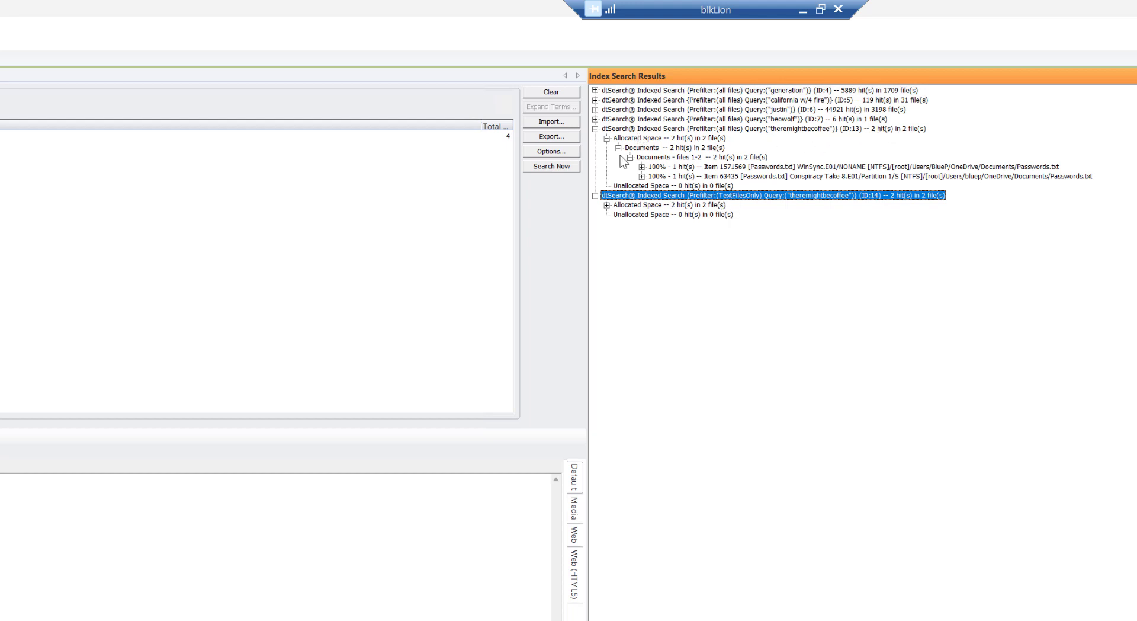
- Select the all-files search (ID:13) to compare with the TextFilesOnly hits
{"action": "left_click", "coordinate": [725, 128]}
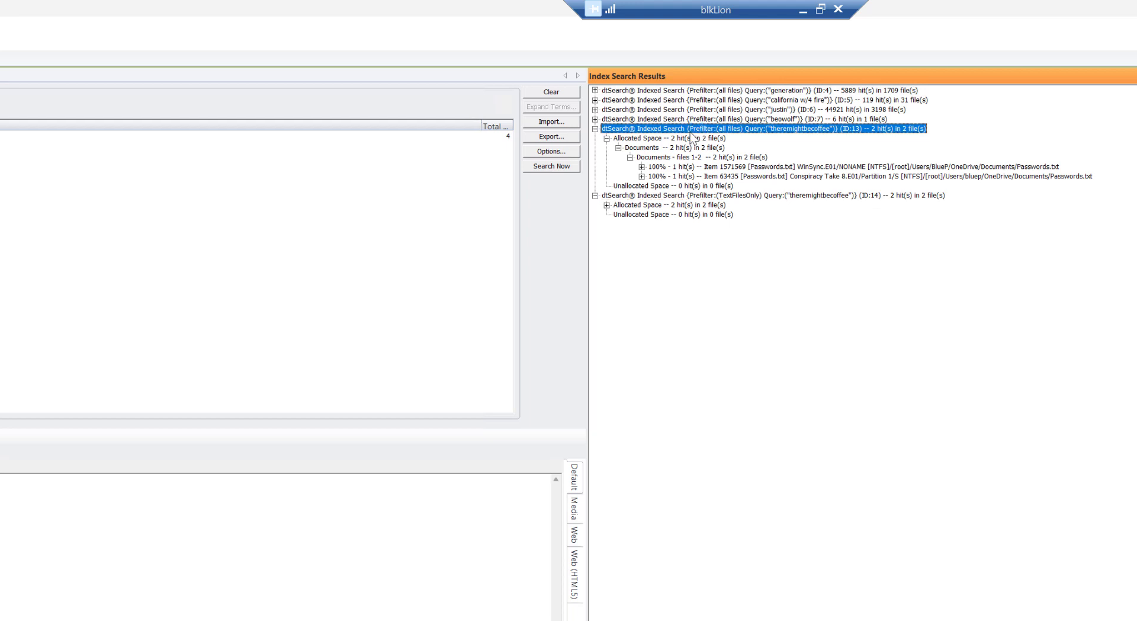
{"action": "mouse_move", "coordinate": [829, 160]}
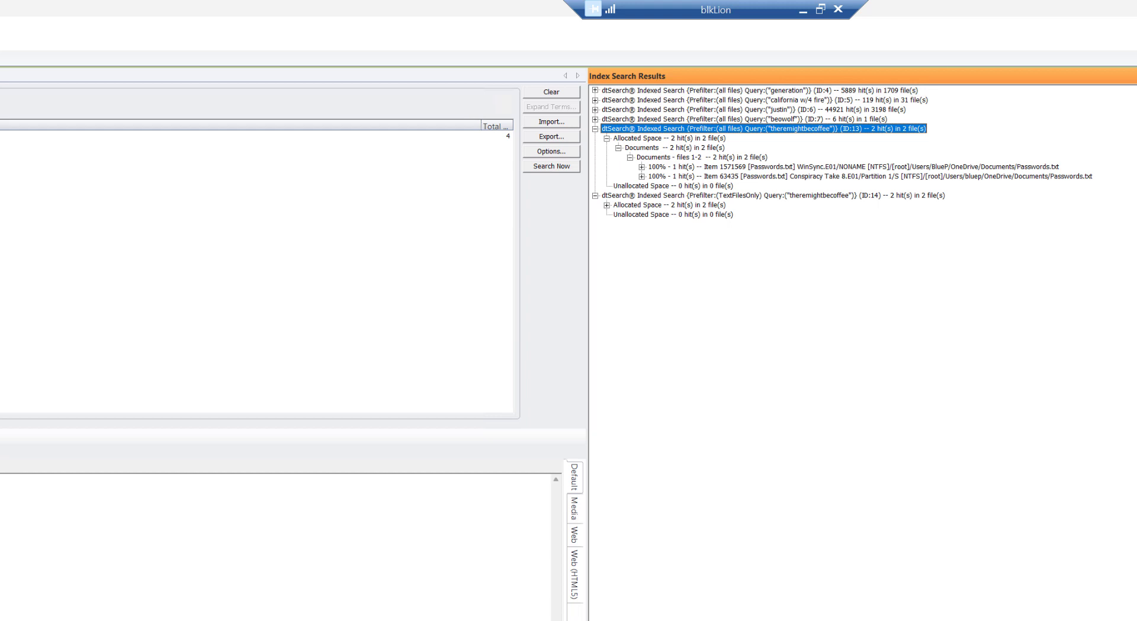
{"action": "mouse_move", "coordinate": [526, 473]}
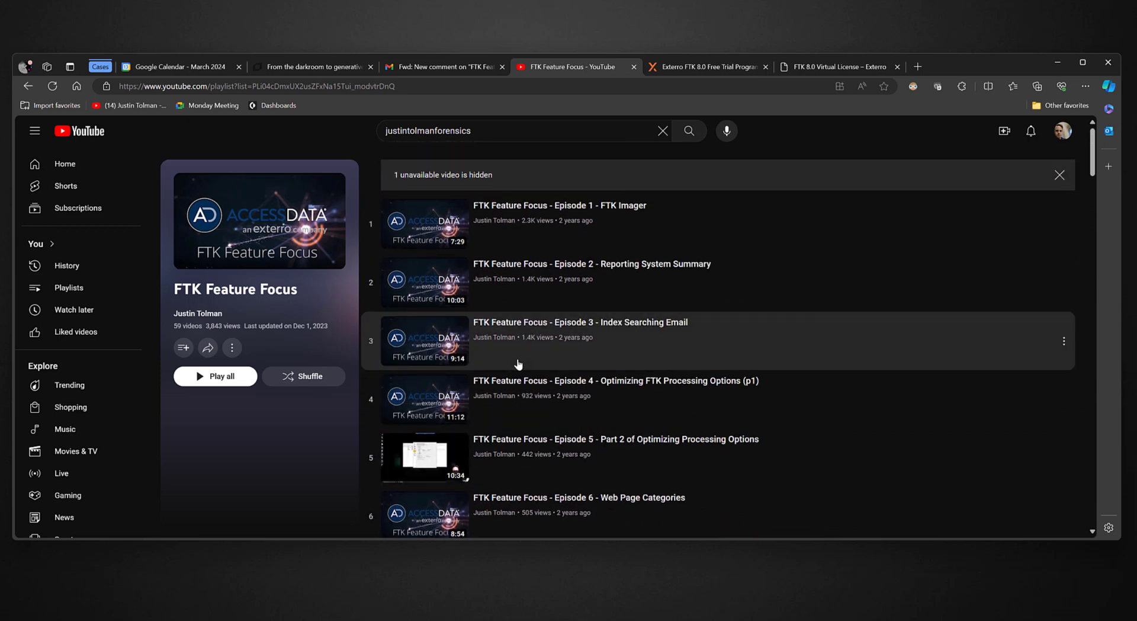
{"action": "mouse_move", "coordinate": [756, 189]}
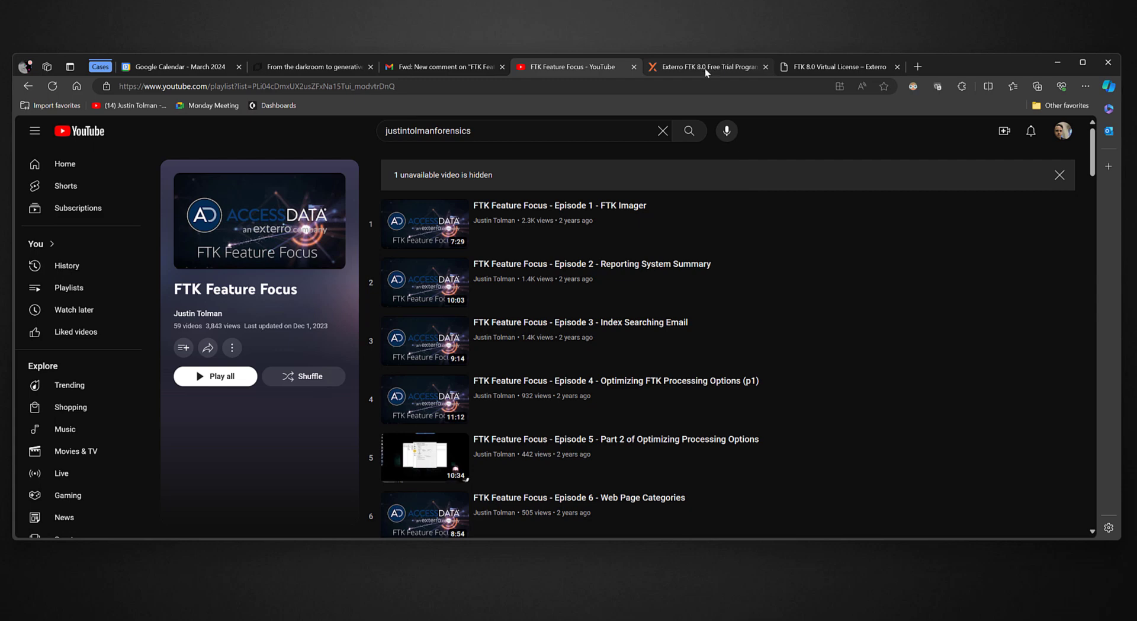
{"action": "mouse_move", "coordinate": [708, 66]}
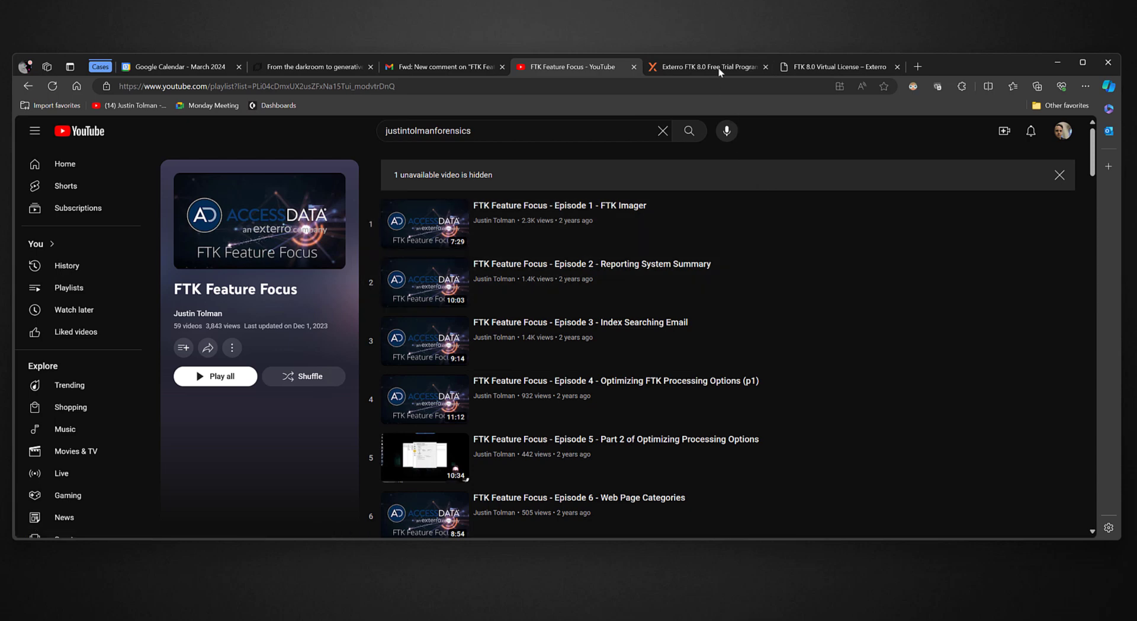
- Switch to the Exterro FTK 8.0 Free Trial Program browser tab
{"action": "left_click", "coordinate": [704, 65]}
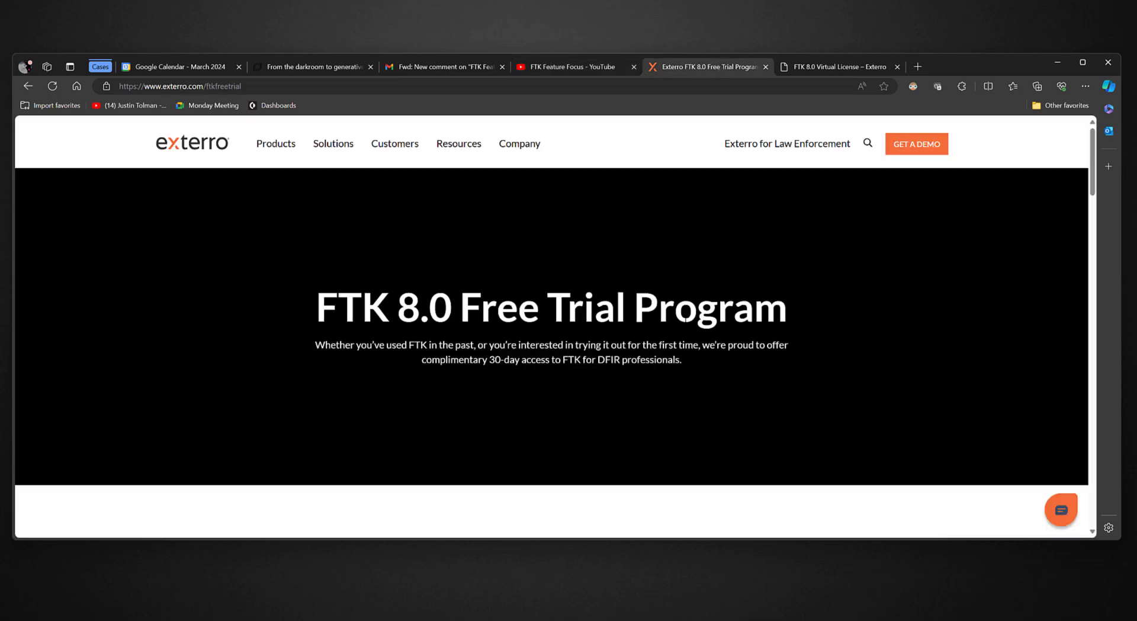
- Review the free trial page, then open the FTK 8.0 Virtual License store tab
{"action": "scroll", "scroll_direction": "down", "scroll_amount": 3}
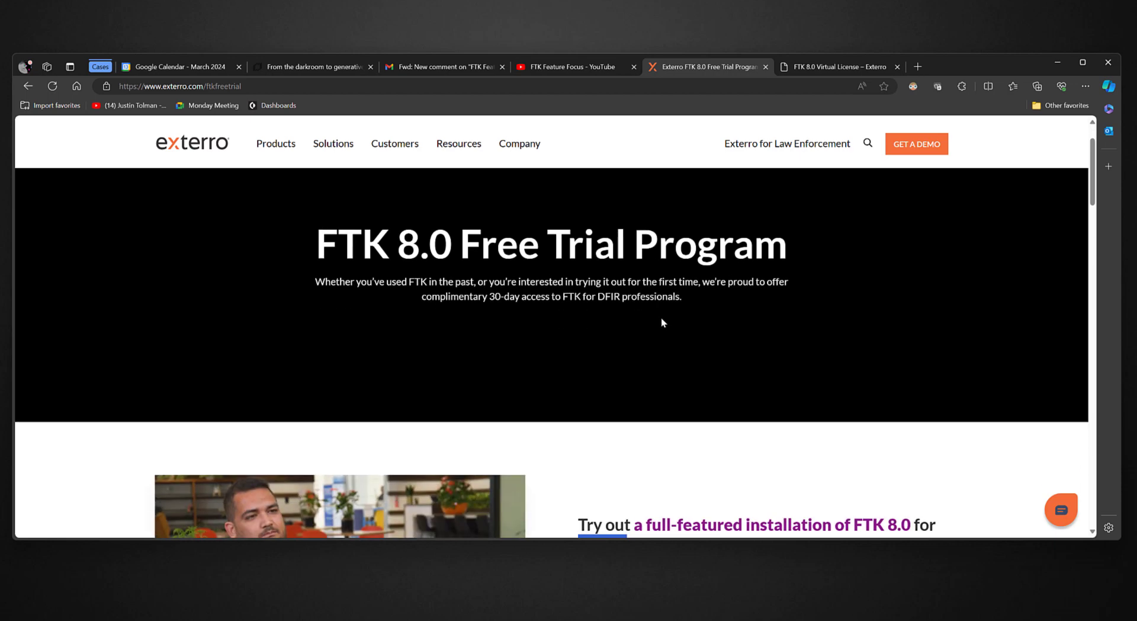
{"action": "scroll", "scroll_direction": "down", "scroll_amount": 3}
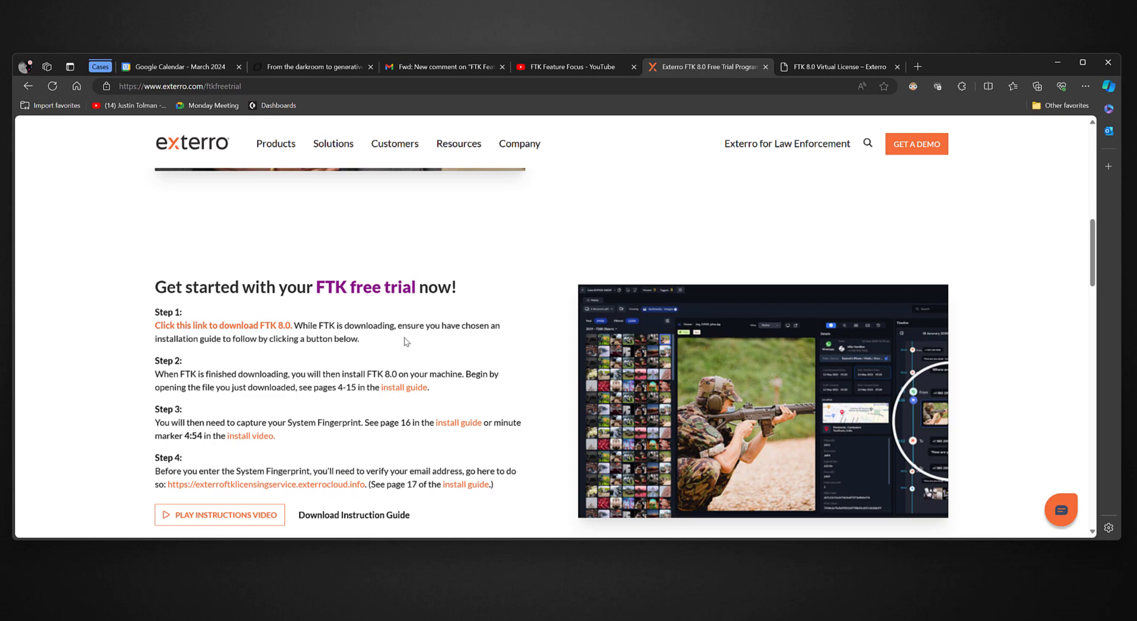
{"action": "scroll", "scroll_direction": "down", "scroll_amount": 3}
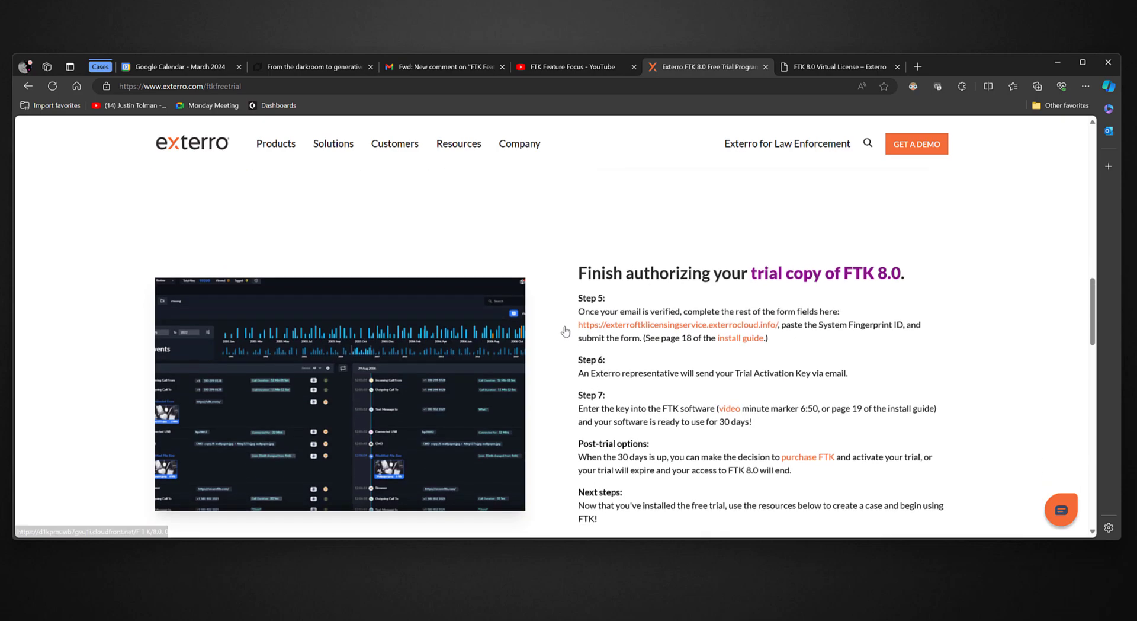
{"action": "scroll", "scroll_direction": "down", "scroll_amount": 3}
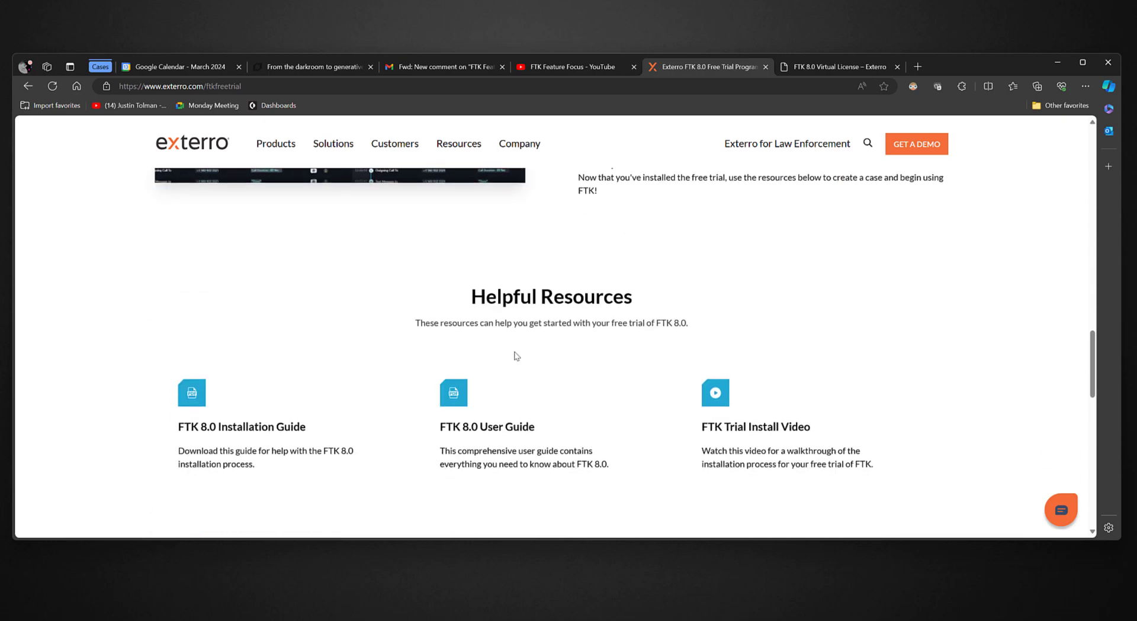
{"action": "scroll", "scroll_direction": "up", "scroll_amount": 3}
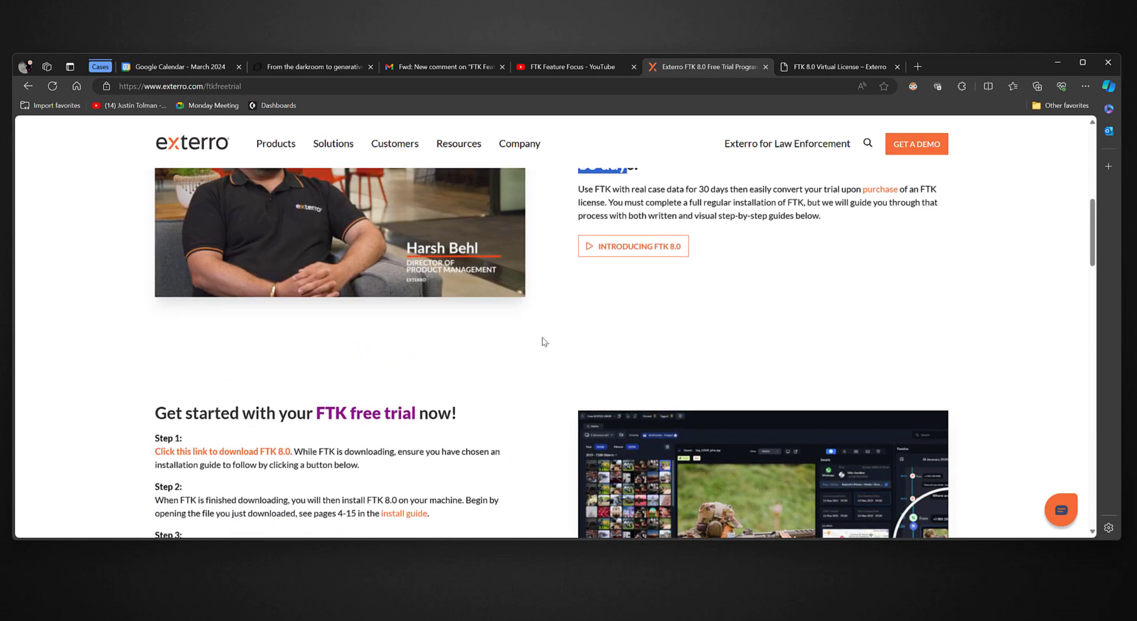
{"action": "scroll", "scroll_direction": "up", "scroll_amount": 3}
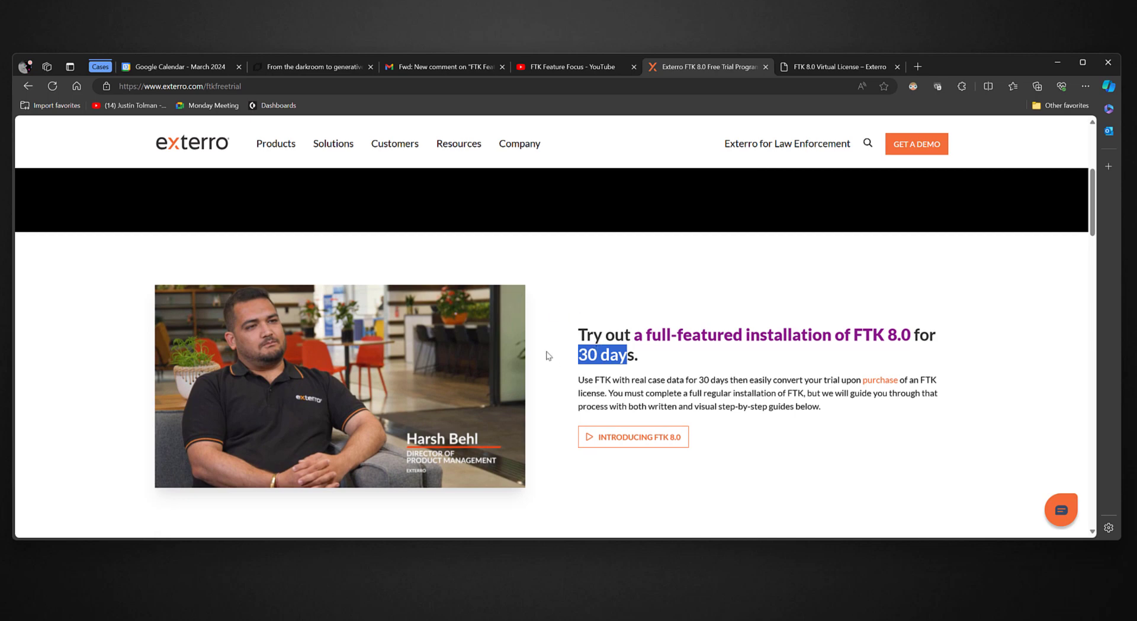
{"action": "mouse_move", "coordinate": [788, 188]}
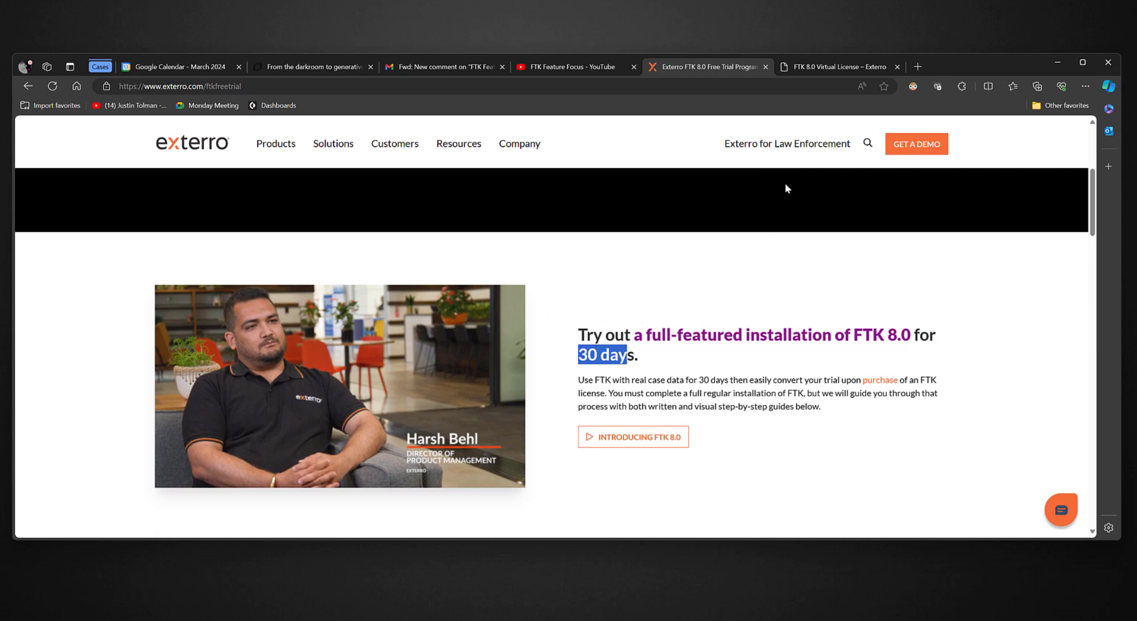
{"action": "left_click", "coordinate": [834, 66]}
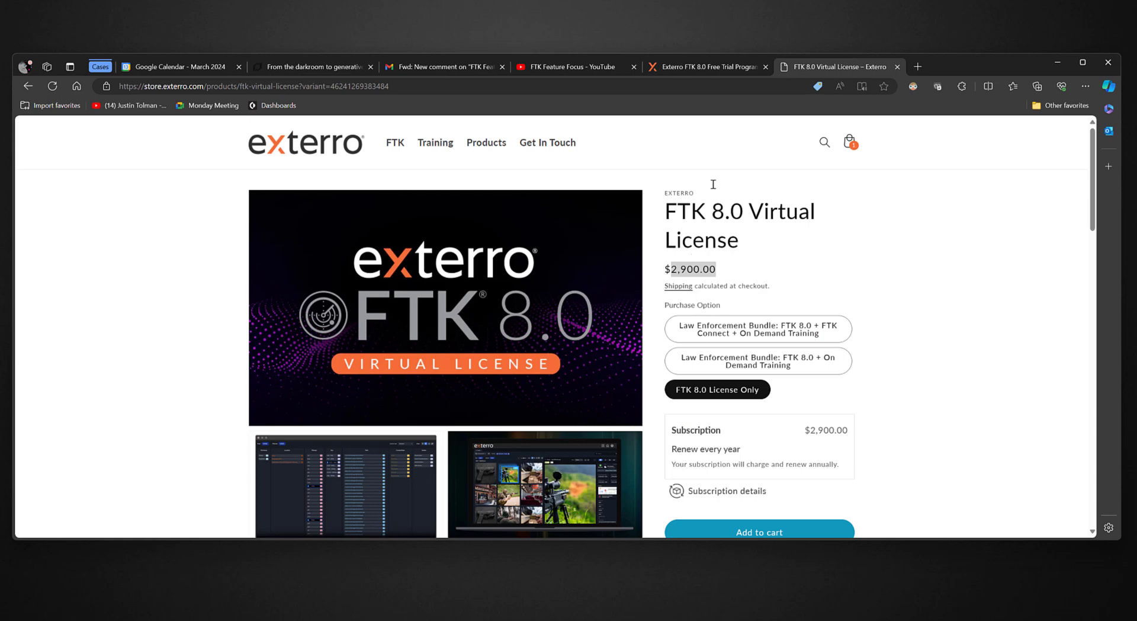
{"action": "mouse_move", "coordinate": [859, 259]}
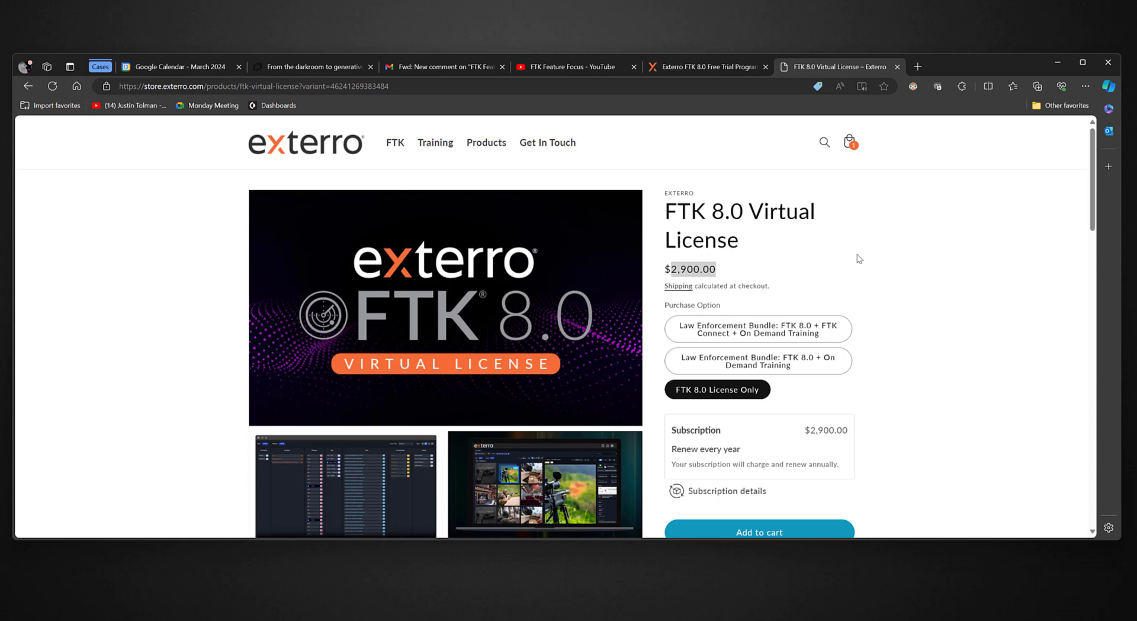
{"action": "mouse_move", "coordinate": [905, 291]}
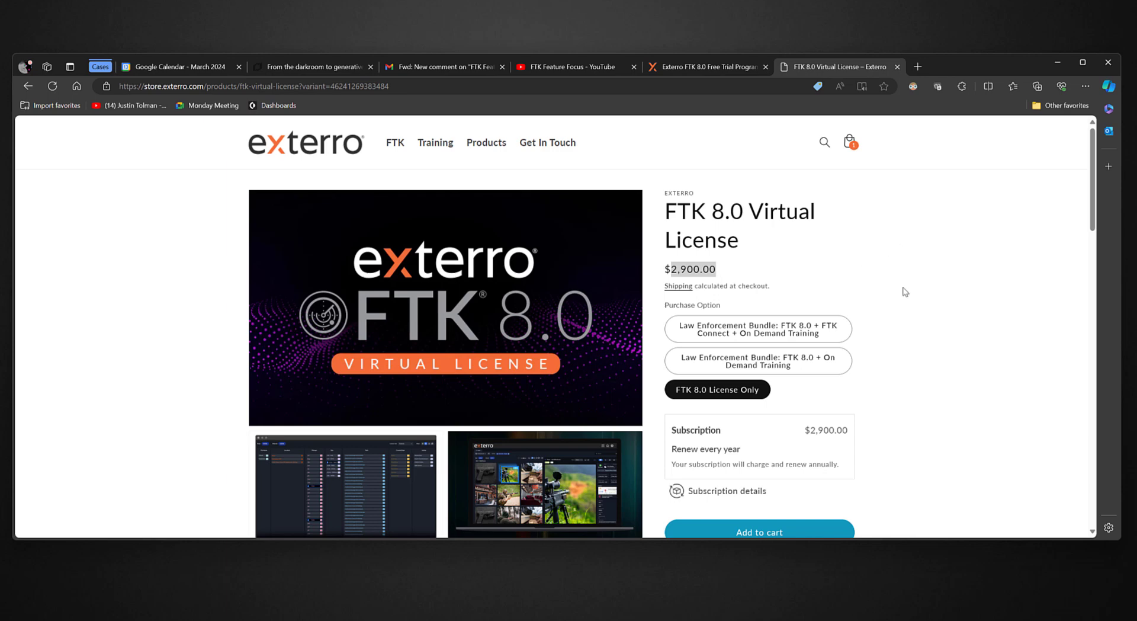
{"action": "mouse_move", "coordinate": [902, 291]}
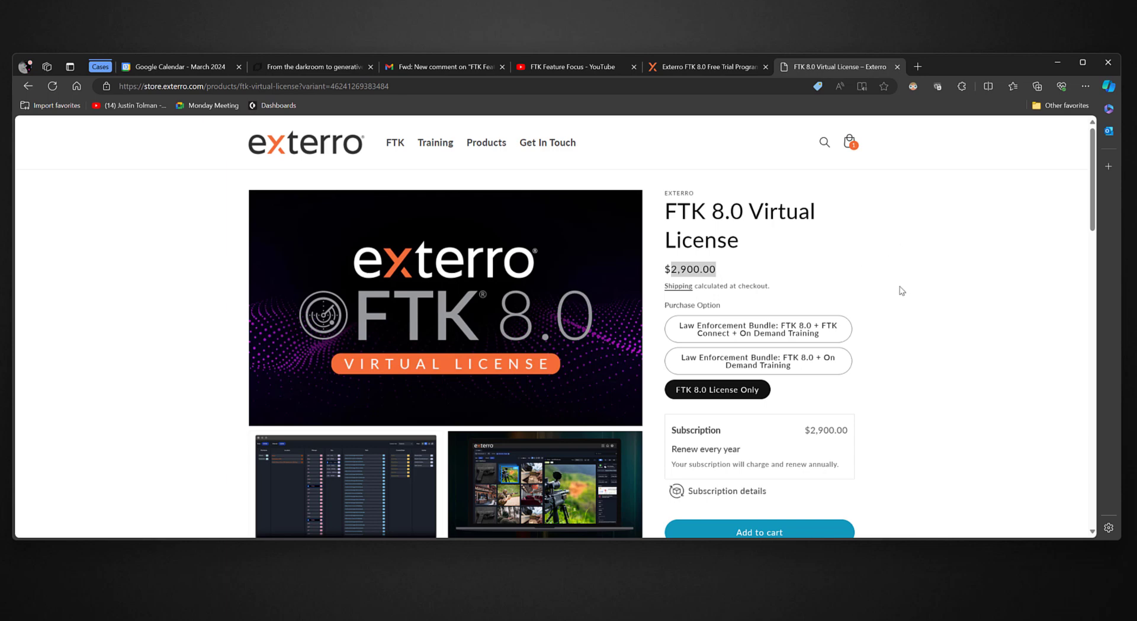
{"action": "mouse_move", "coordinate": [932, 321]}
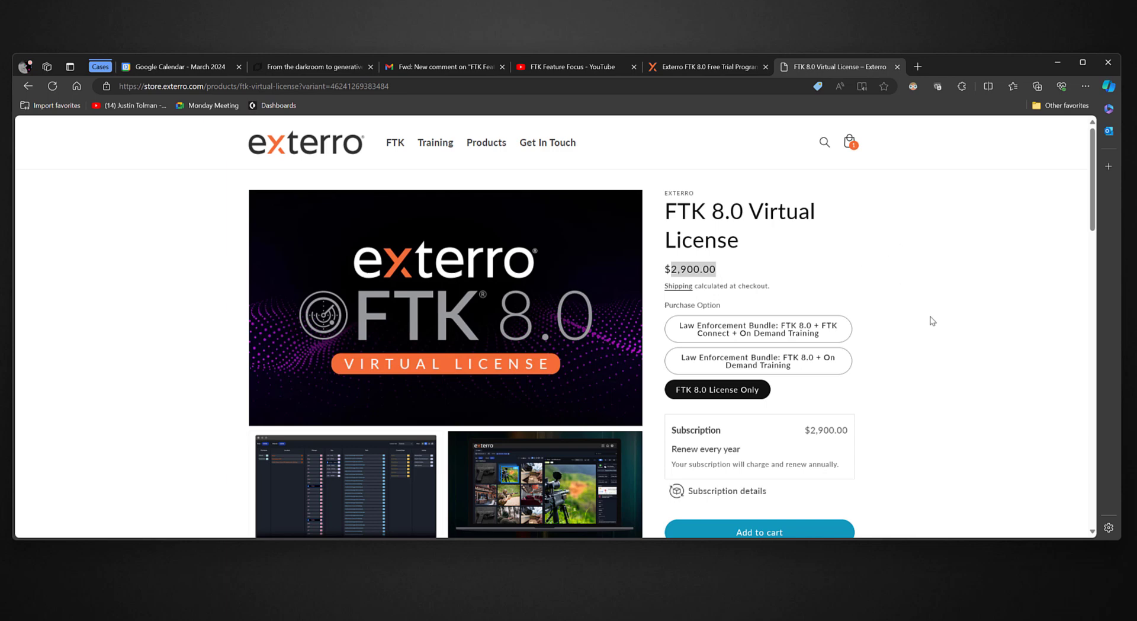
{"action": "mouse_move", "coordinate": [940, 304]}
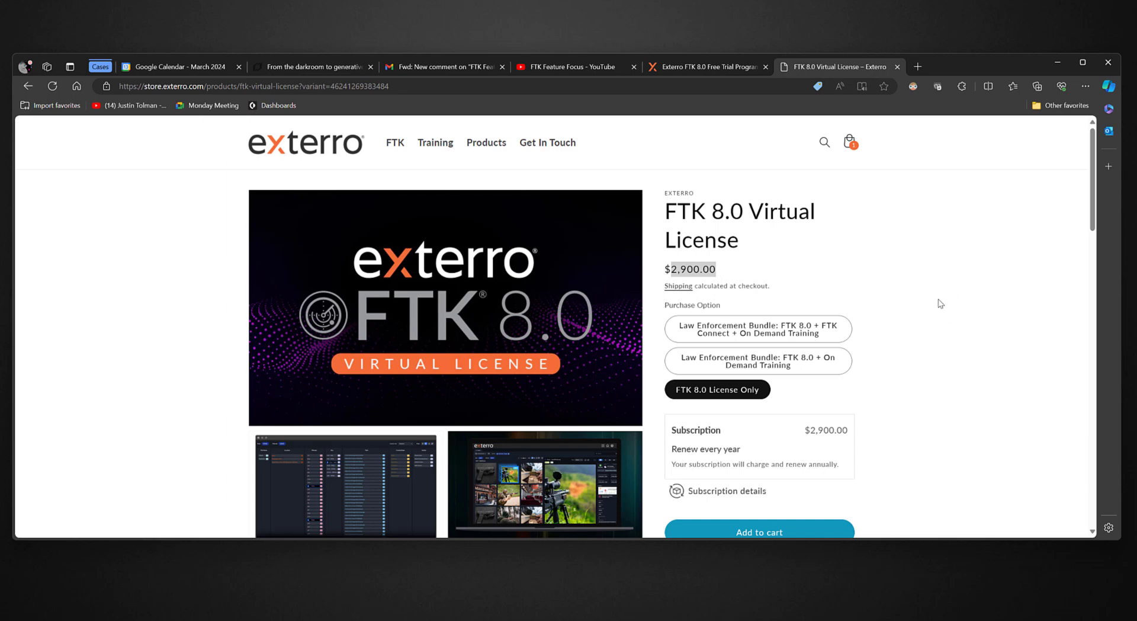
{"action": "mouse_move", "coordinate": [925, 388]}
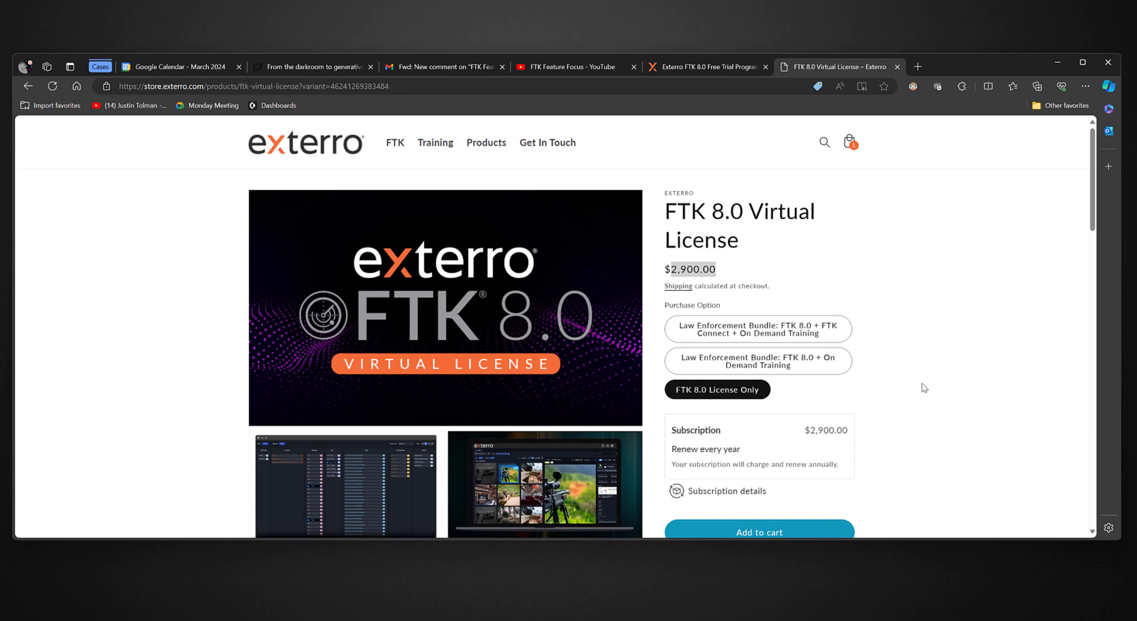
{"action": "mouse_move", "coordinate": [1013, 300]}
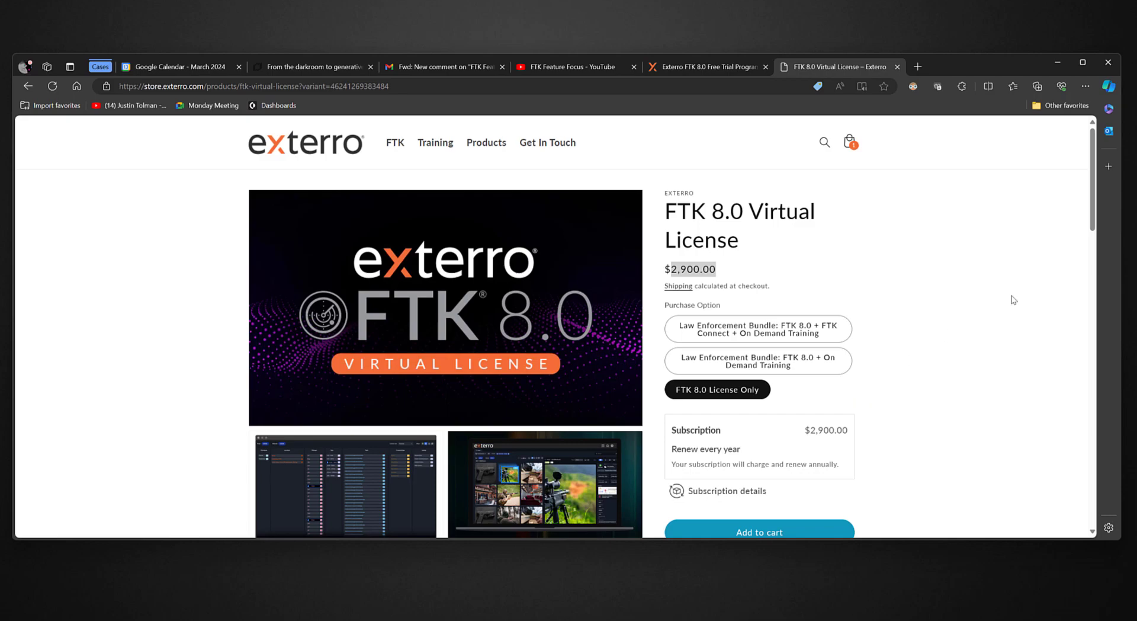